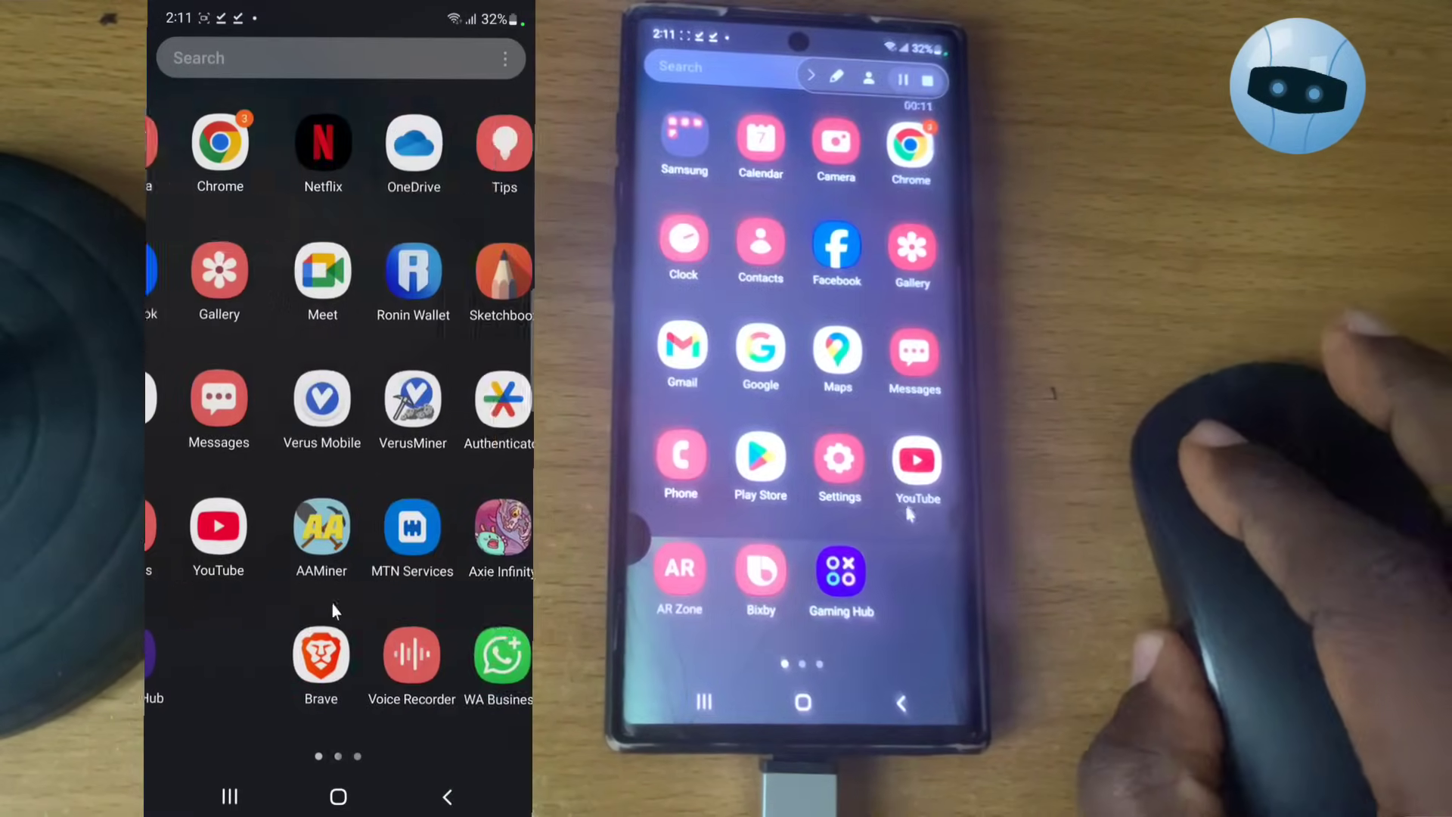
- Launch WhatsApp Business from the app drawer and show its Tools page
left_click(500, 657)
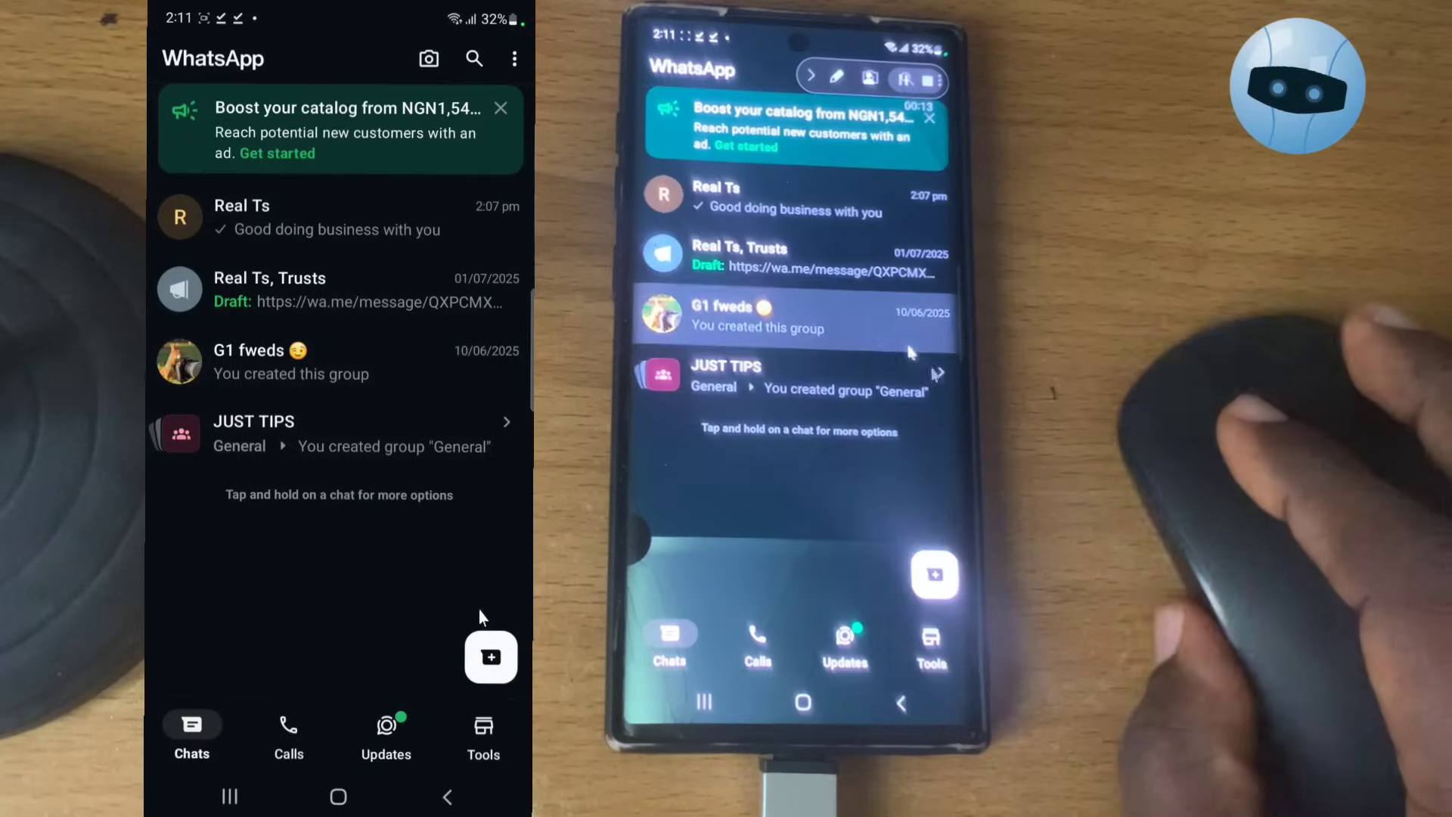
mouse_move(483, 736)
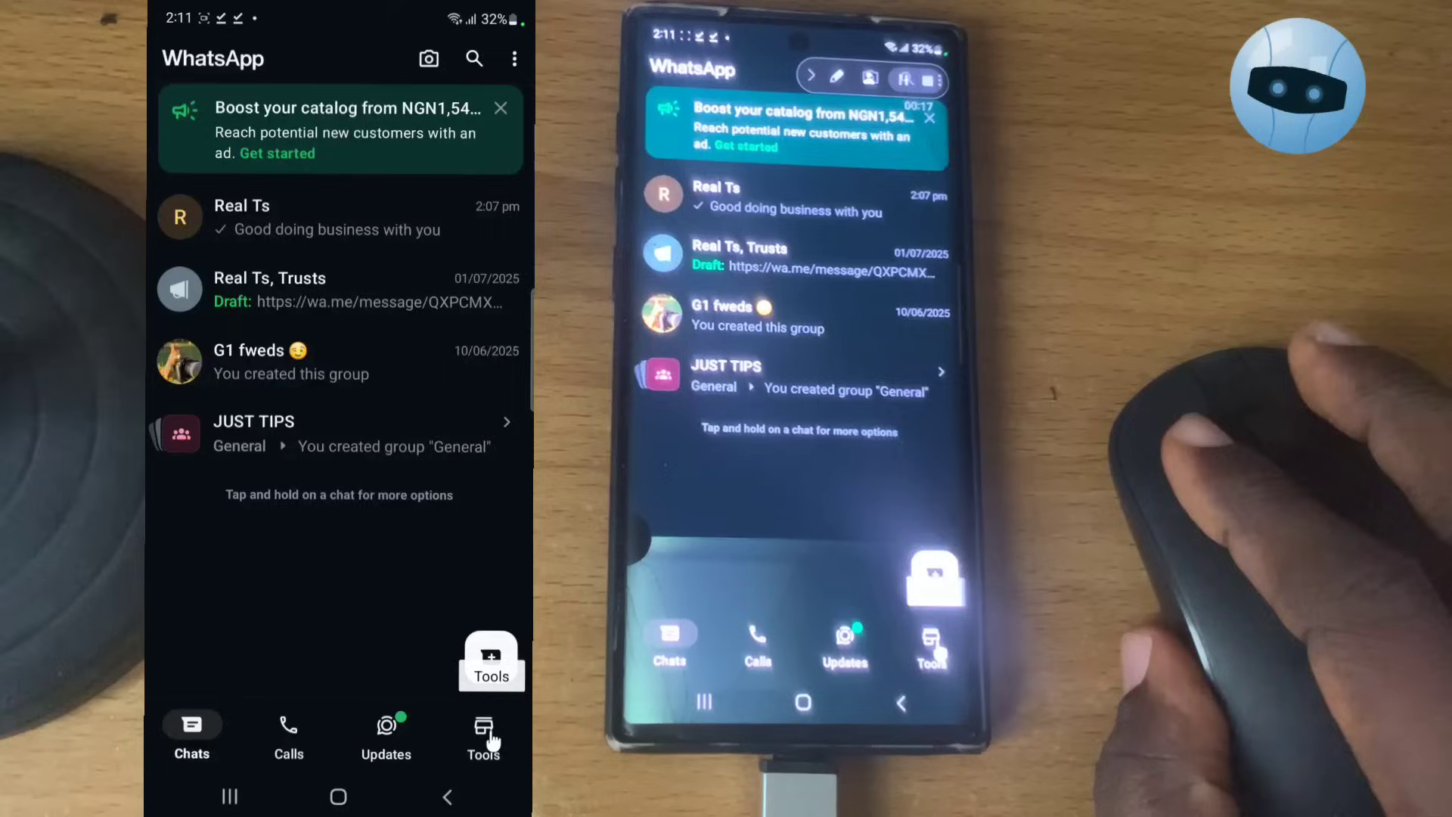
left_click(483, 736)
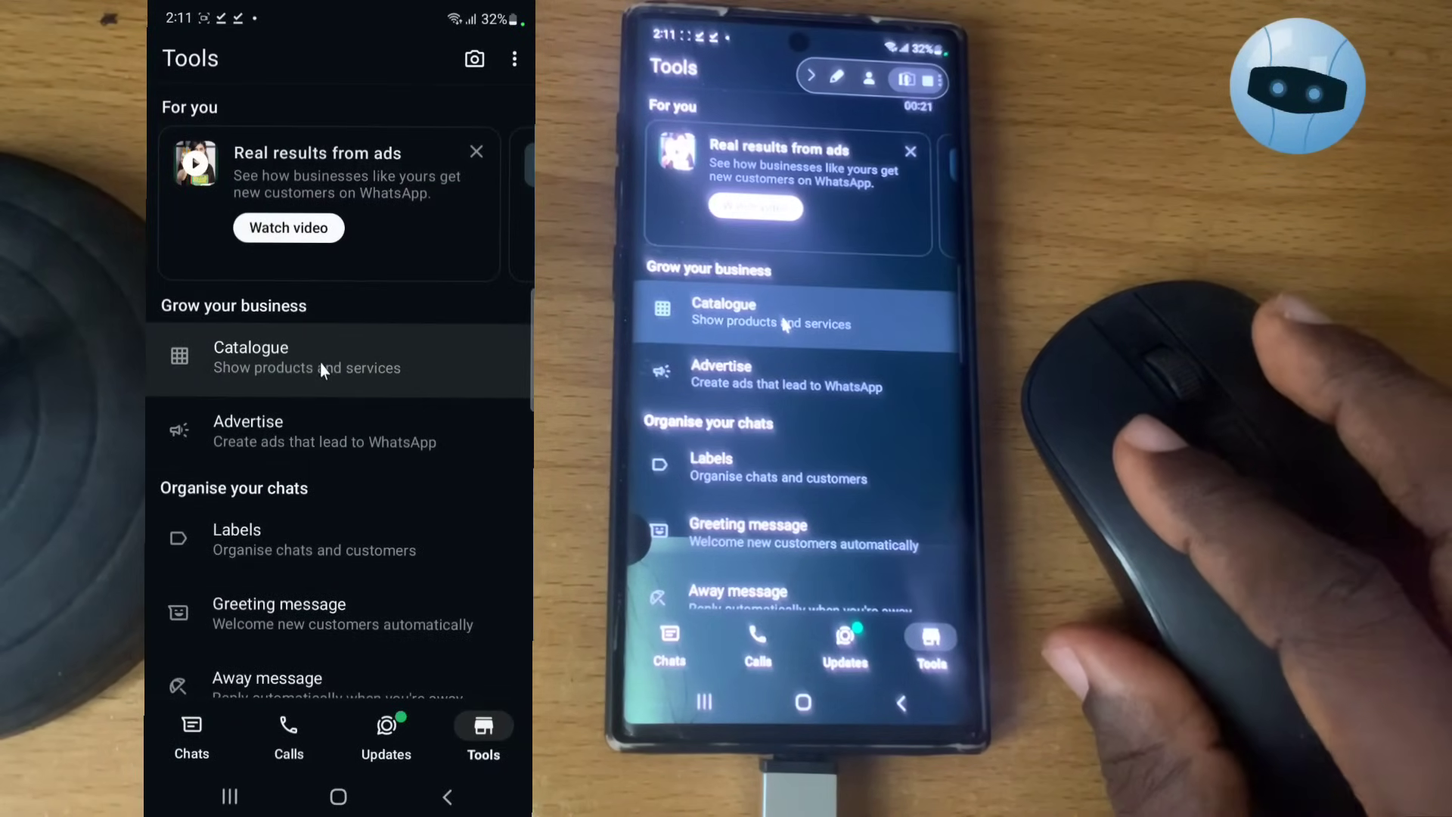
- Open Catalogue from the Tools screen to view existing items like Scetch and Mining device
left_click(250, 356)
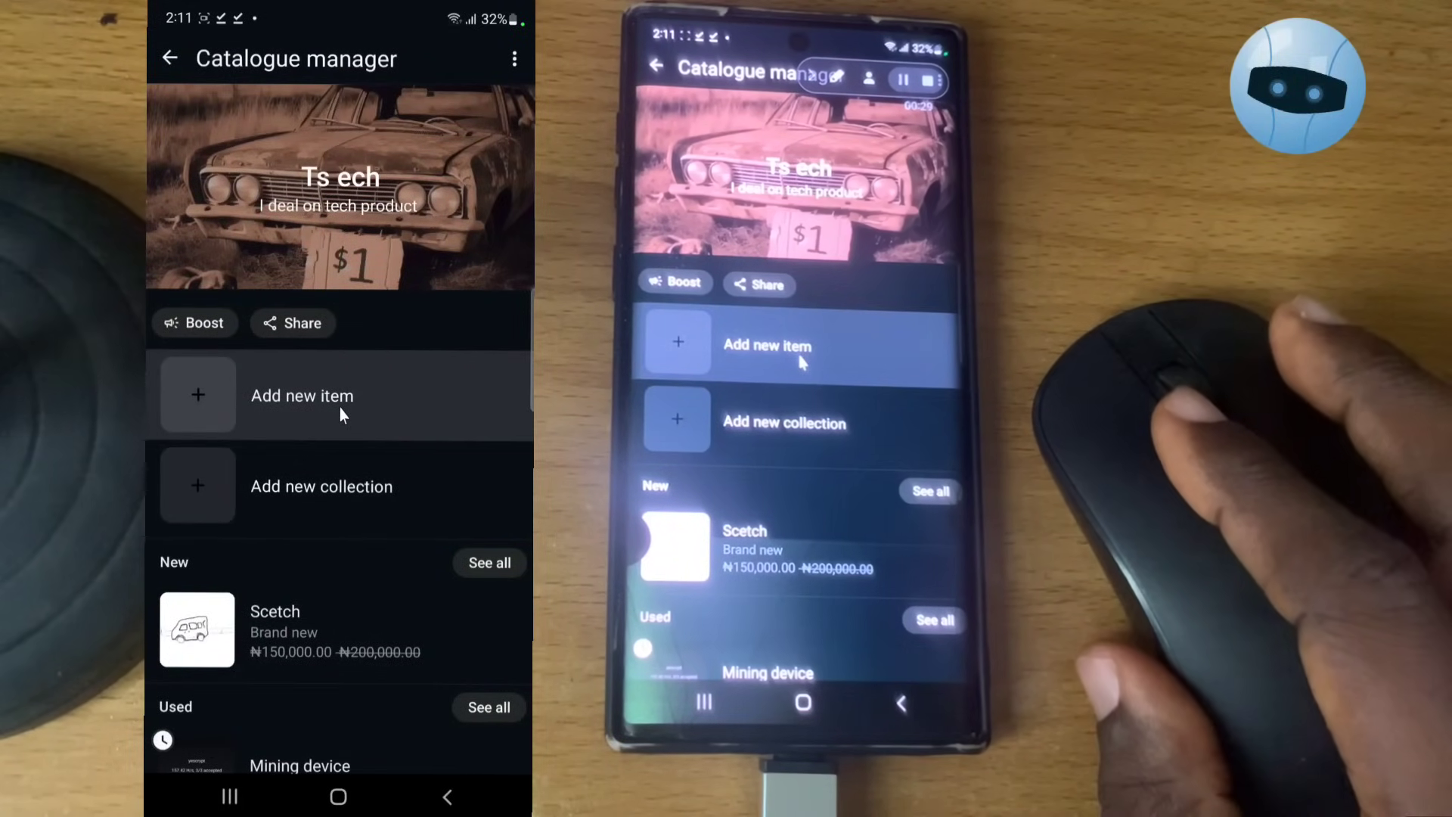
mouse_move(323, 486)
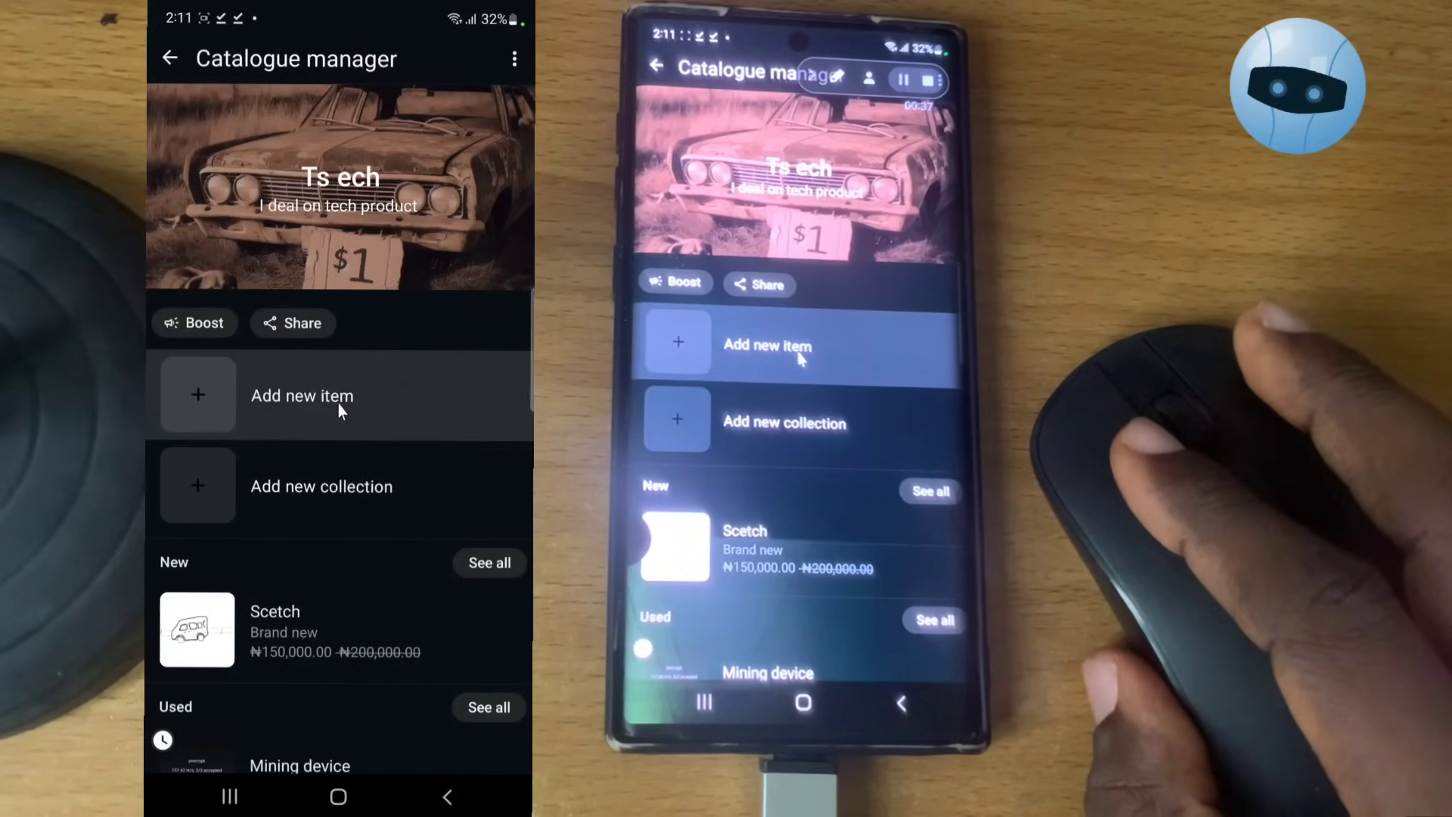
- Add a new catalogue item and attach the black sneaker photo from the gallery
left_click(302, 396)
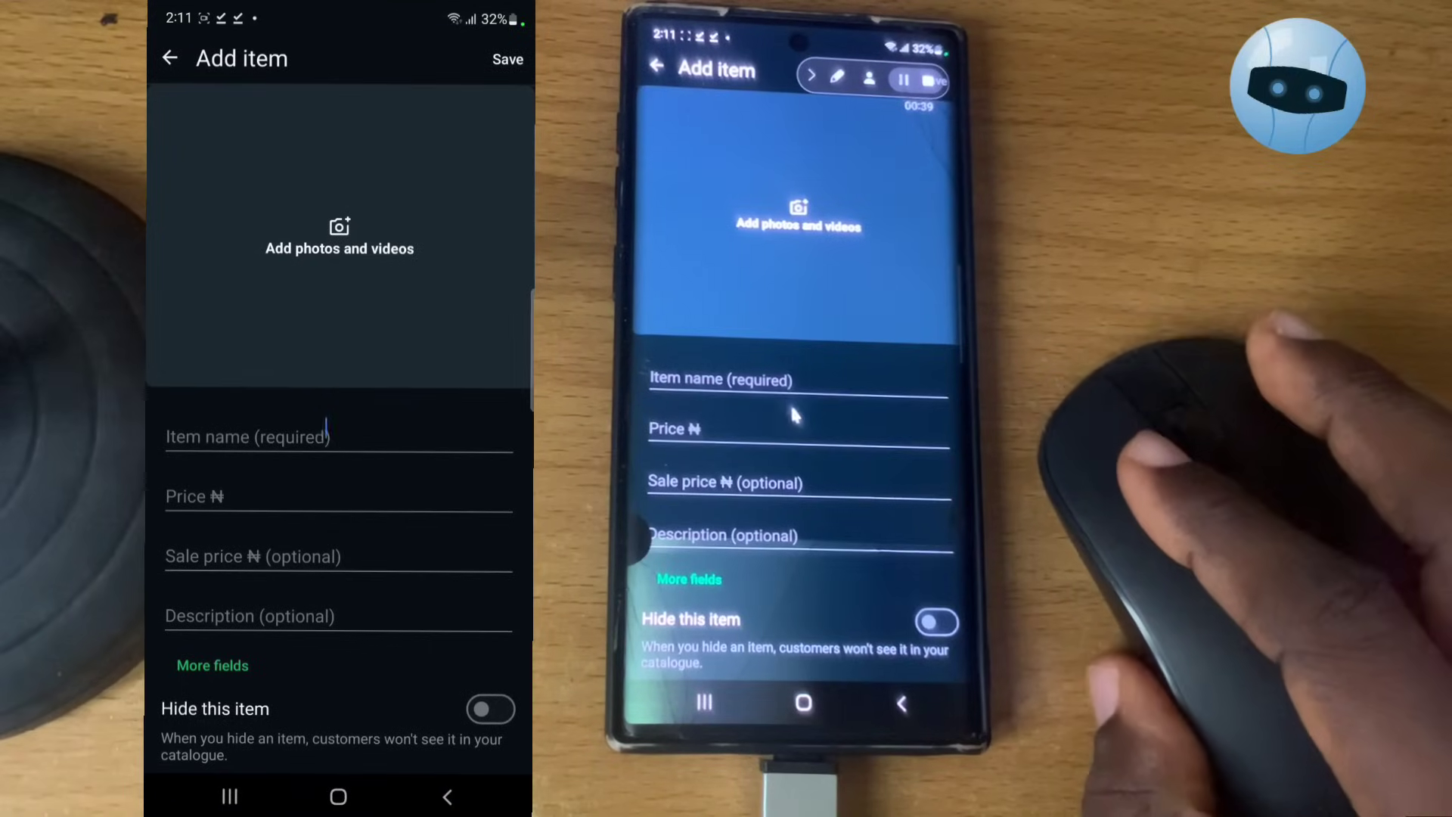
left_click(340, 236)
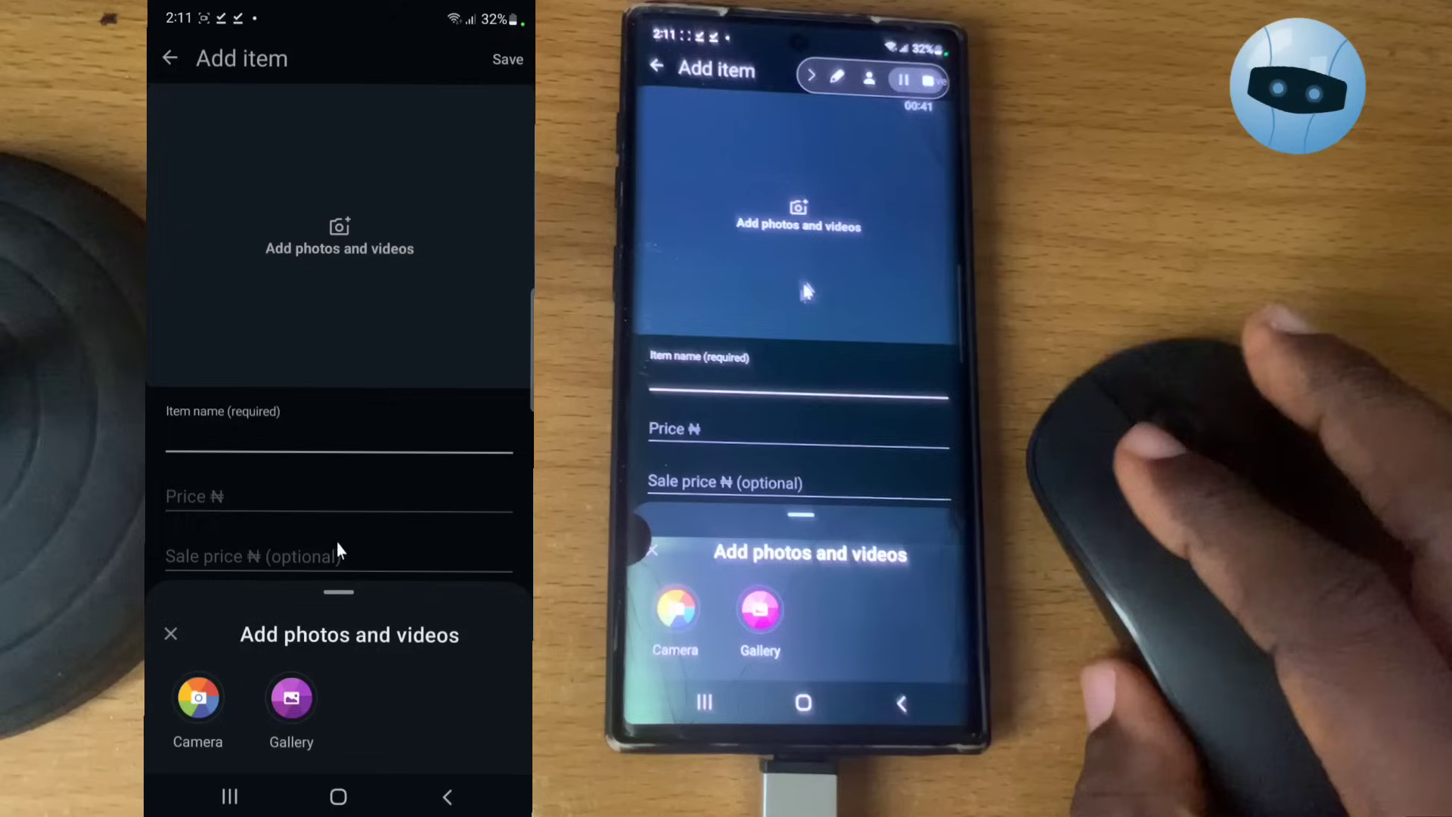
left_click(290, 702)
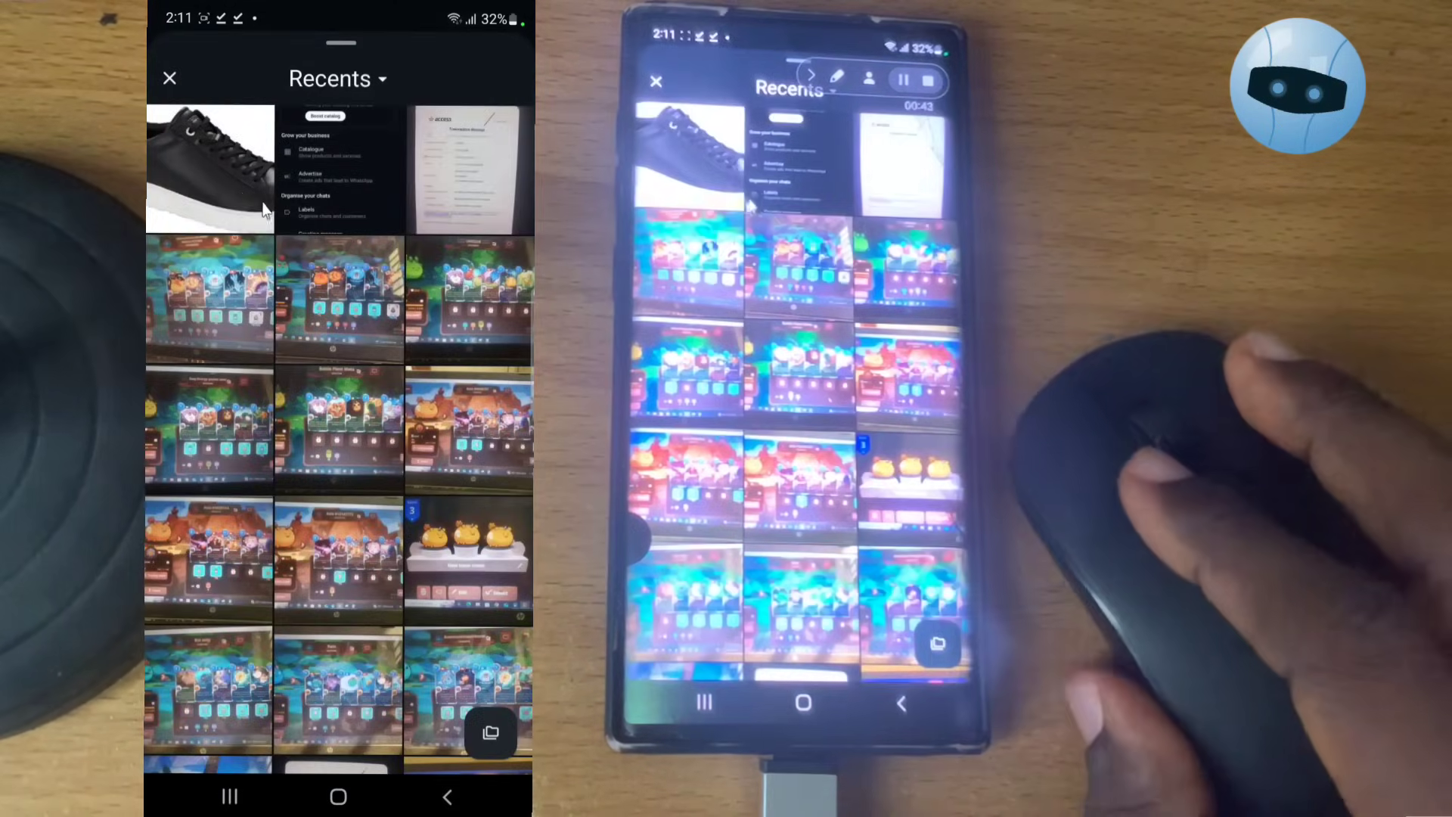
left_click(209, 168)
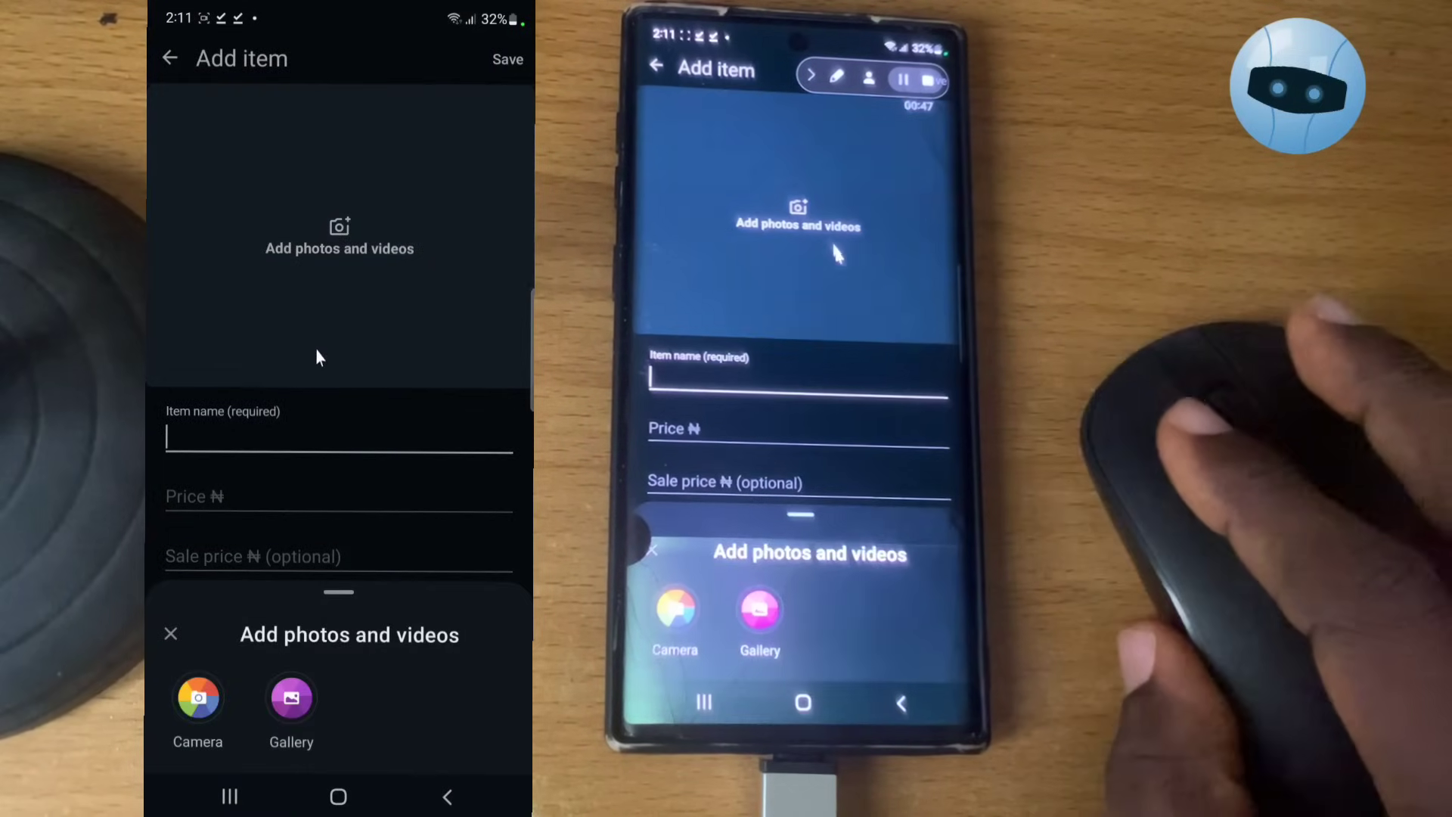
left_click(290, 701)
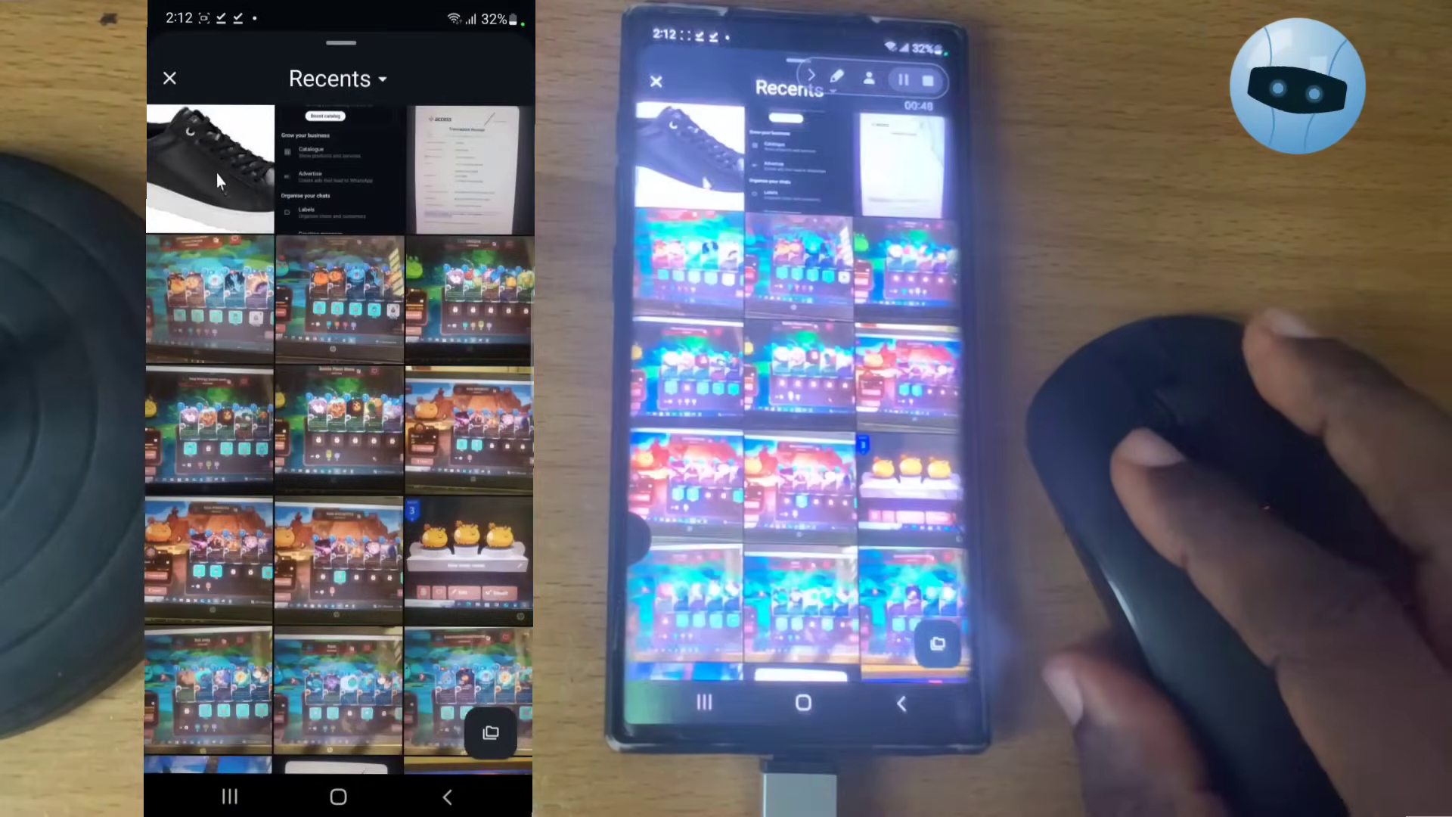
left_click(210, 168)
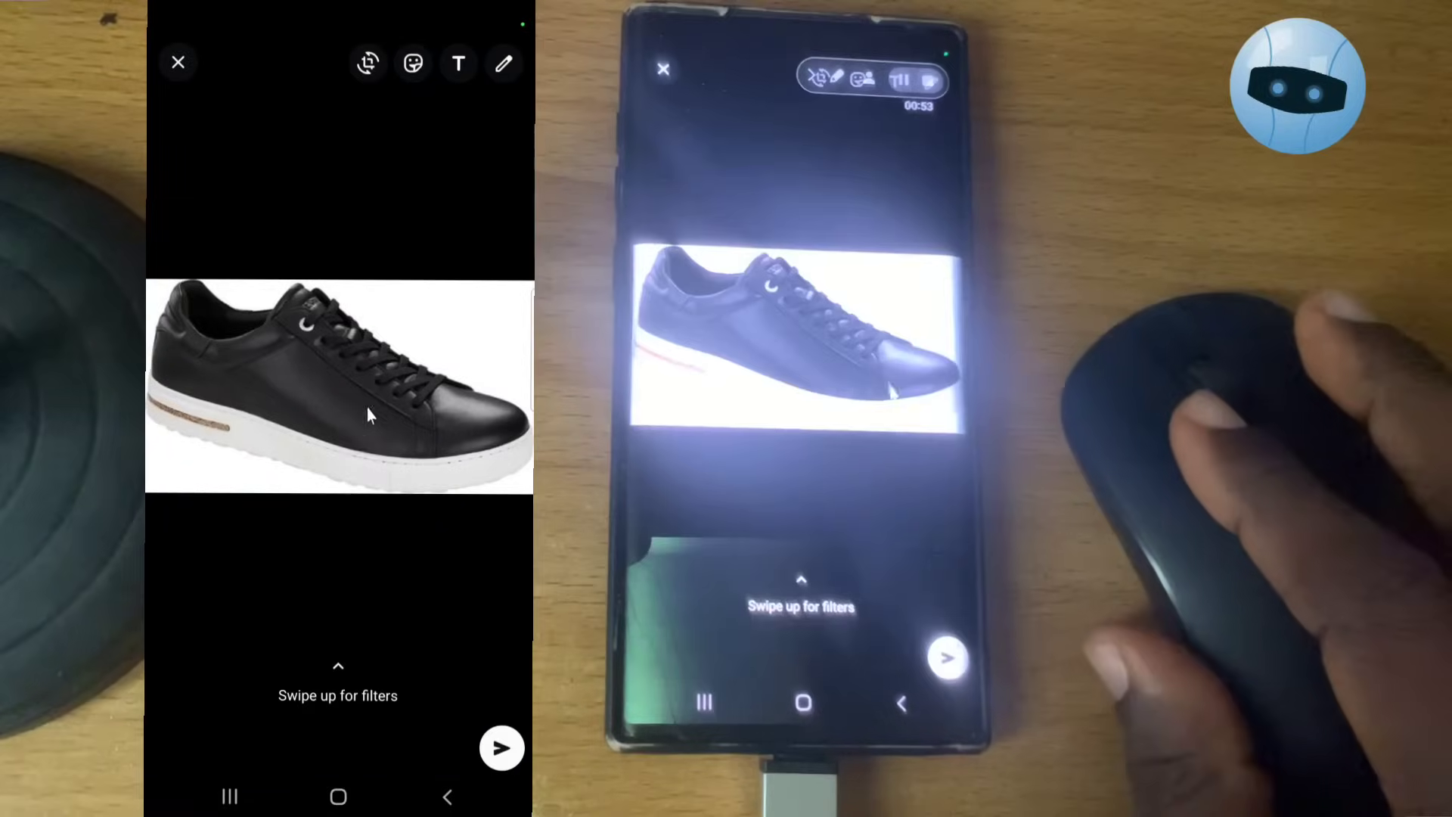
left_click(502, 747)
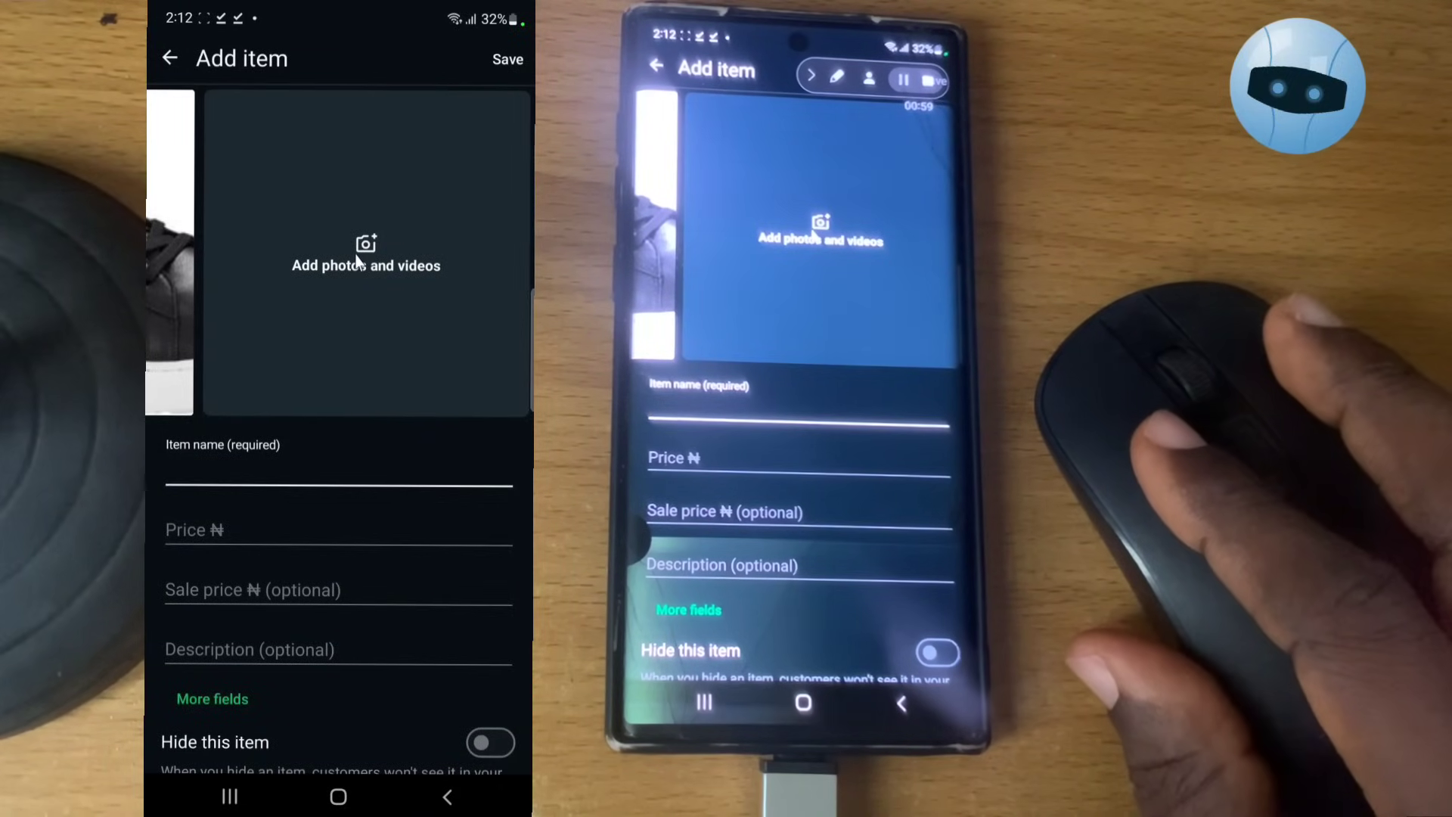
- Enter 'Men shoes' as the item name, fixing the typo, and a price of 23,000
left_click(338, 472)
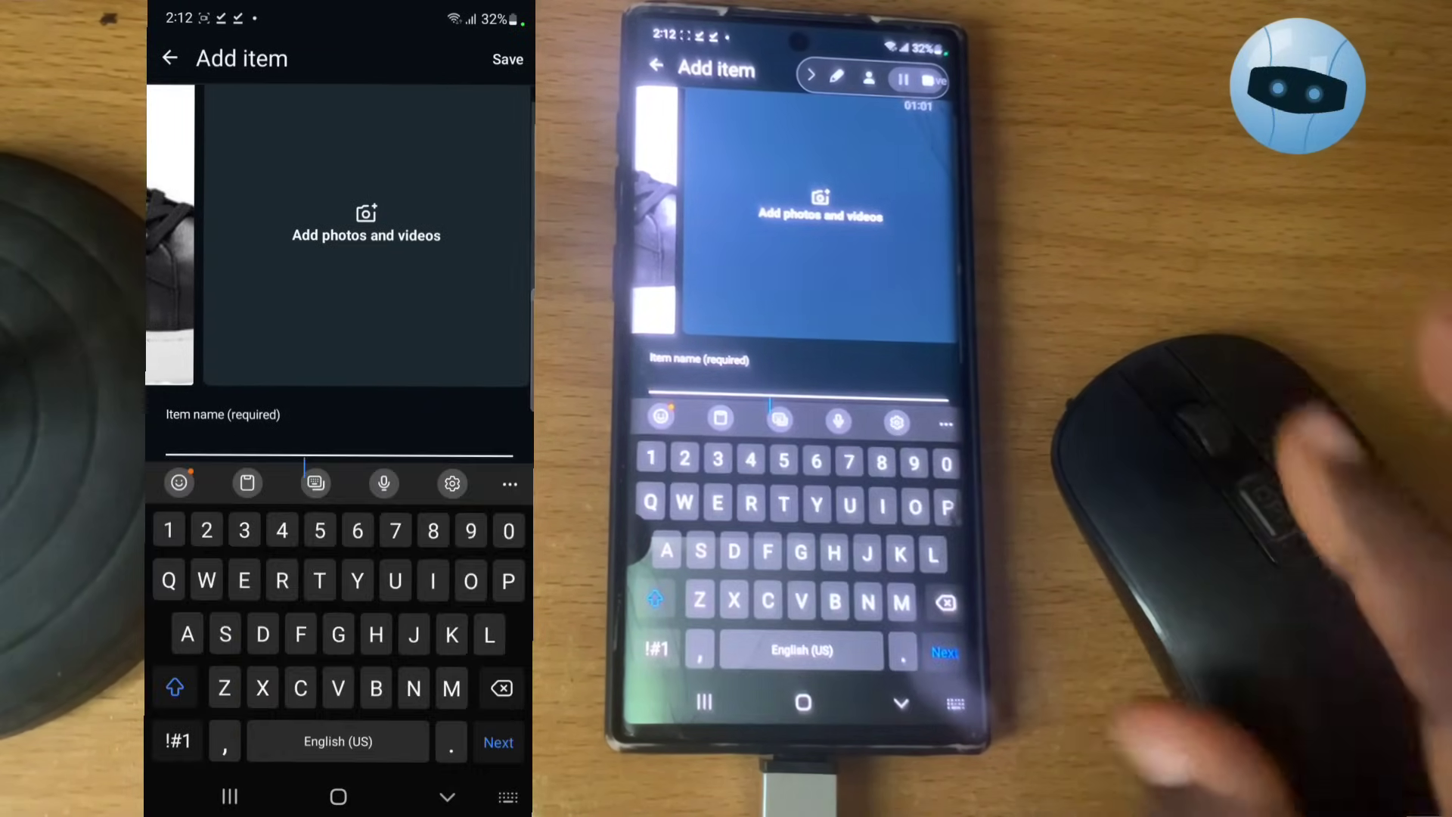
type("Men")
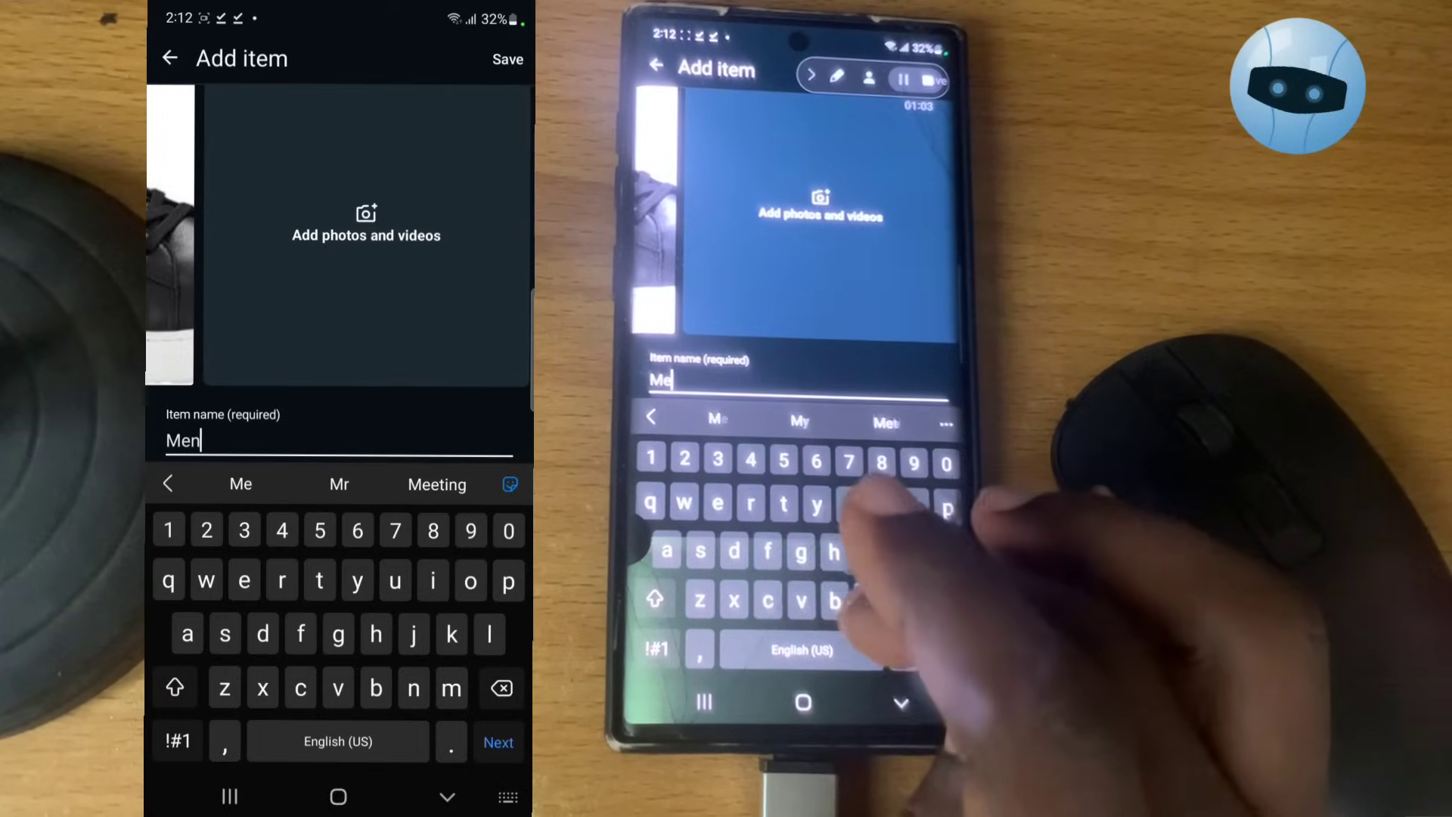
type("shors")
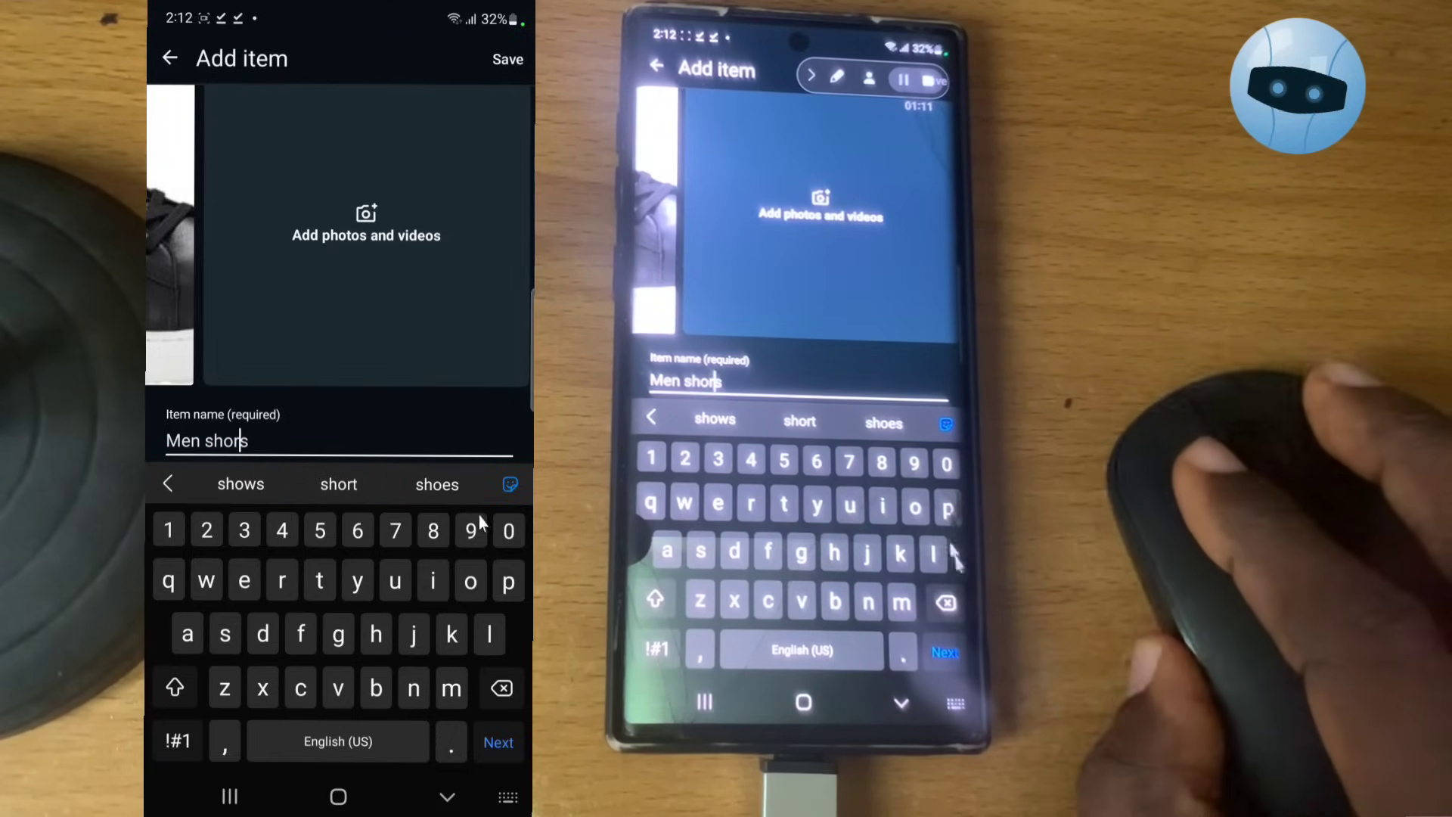
left_click(436, 484)
type("23")
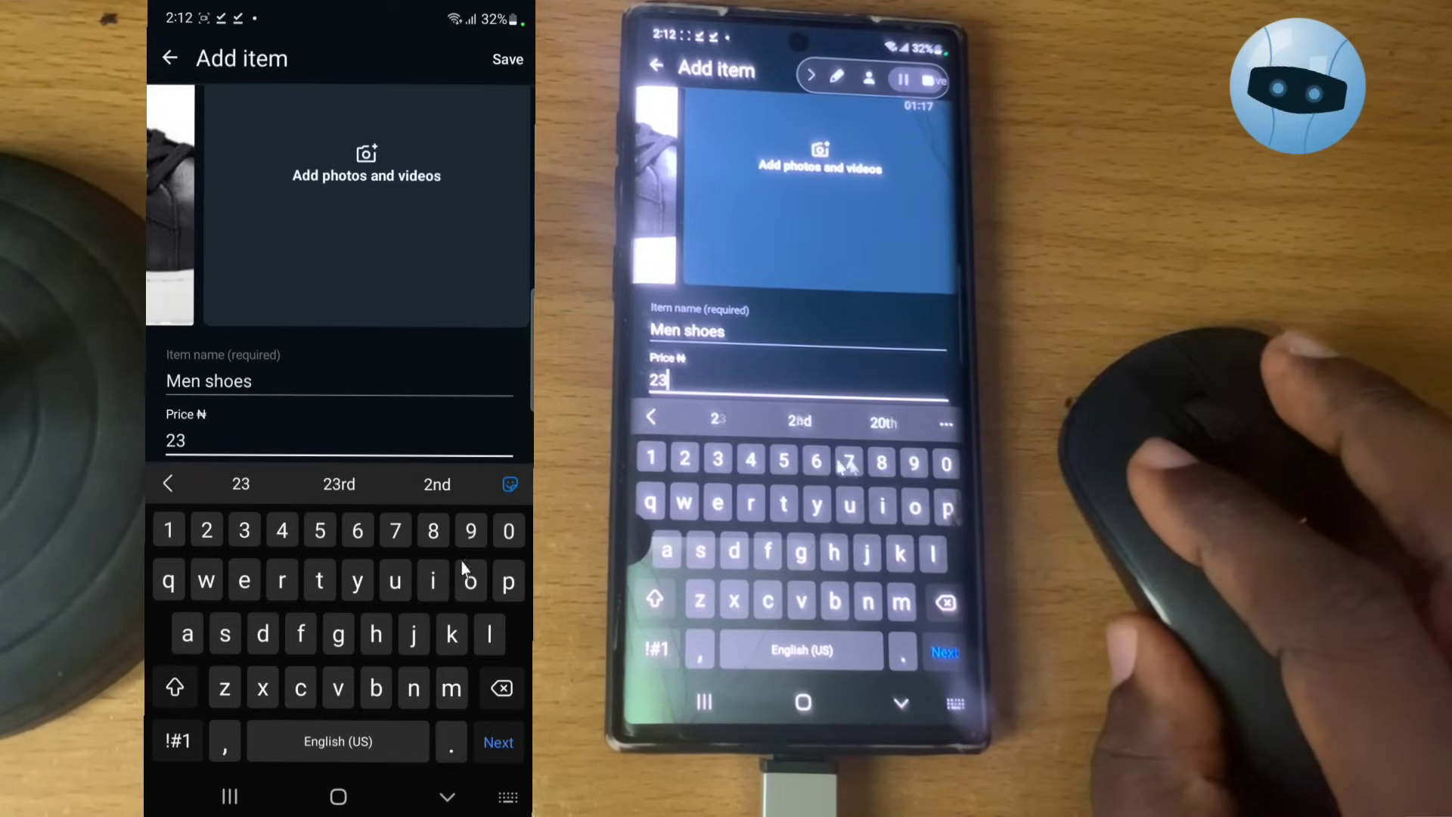
left_click(224, 739)
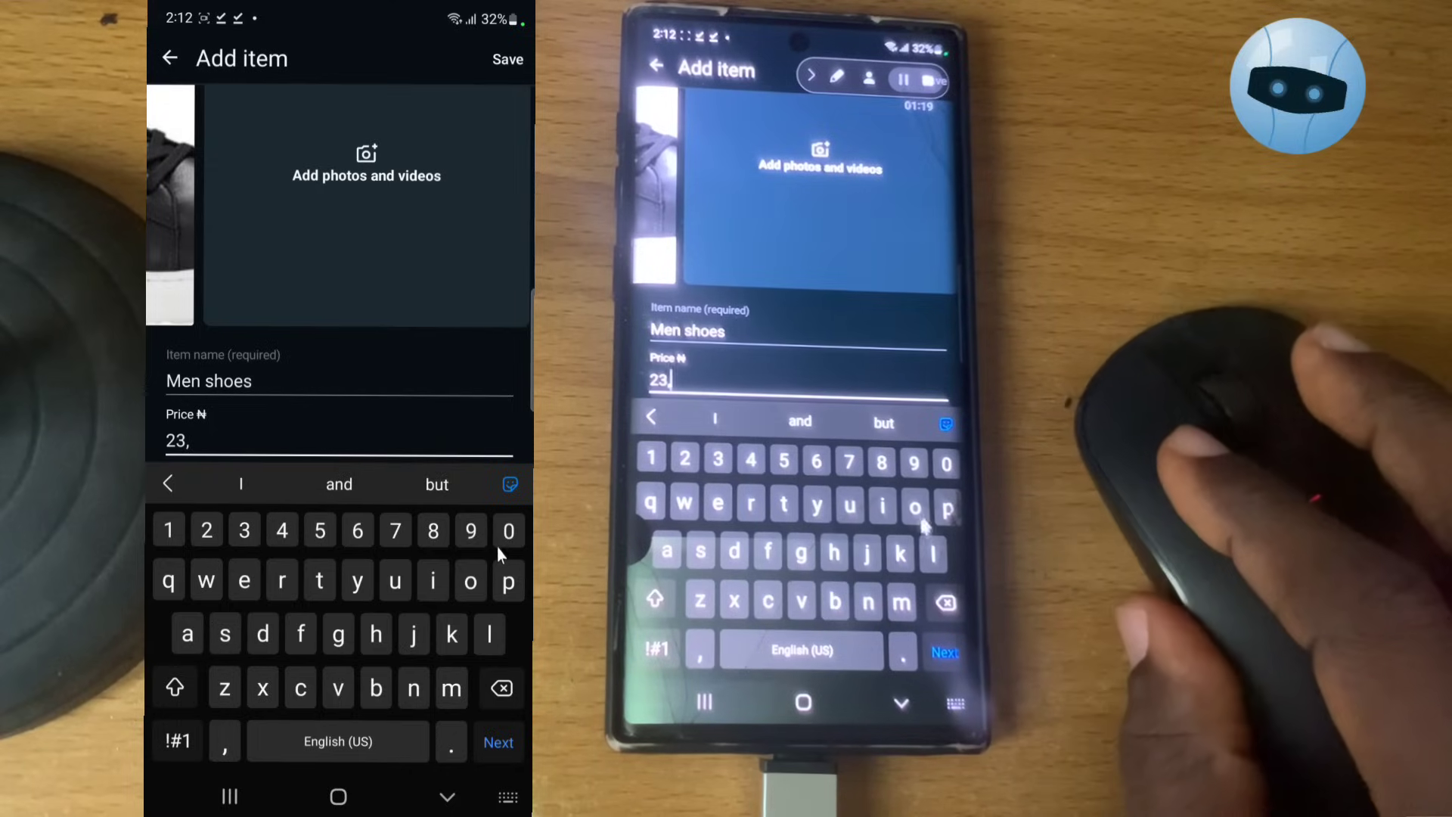
type("000")
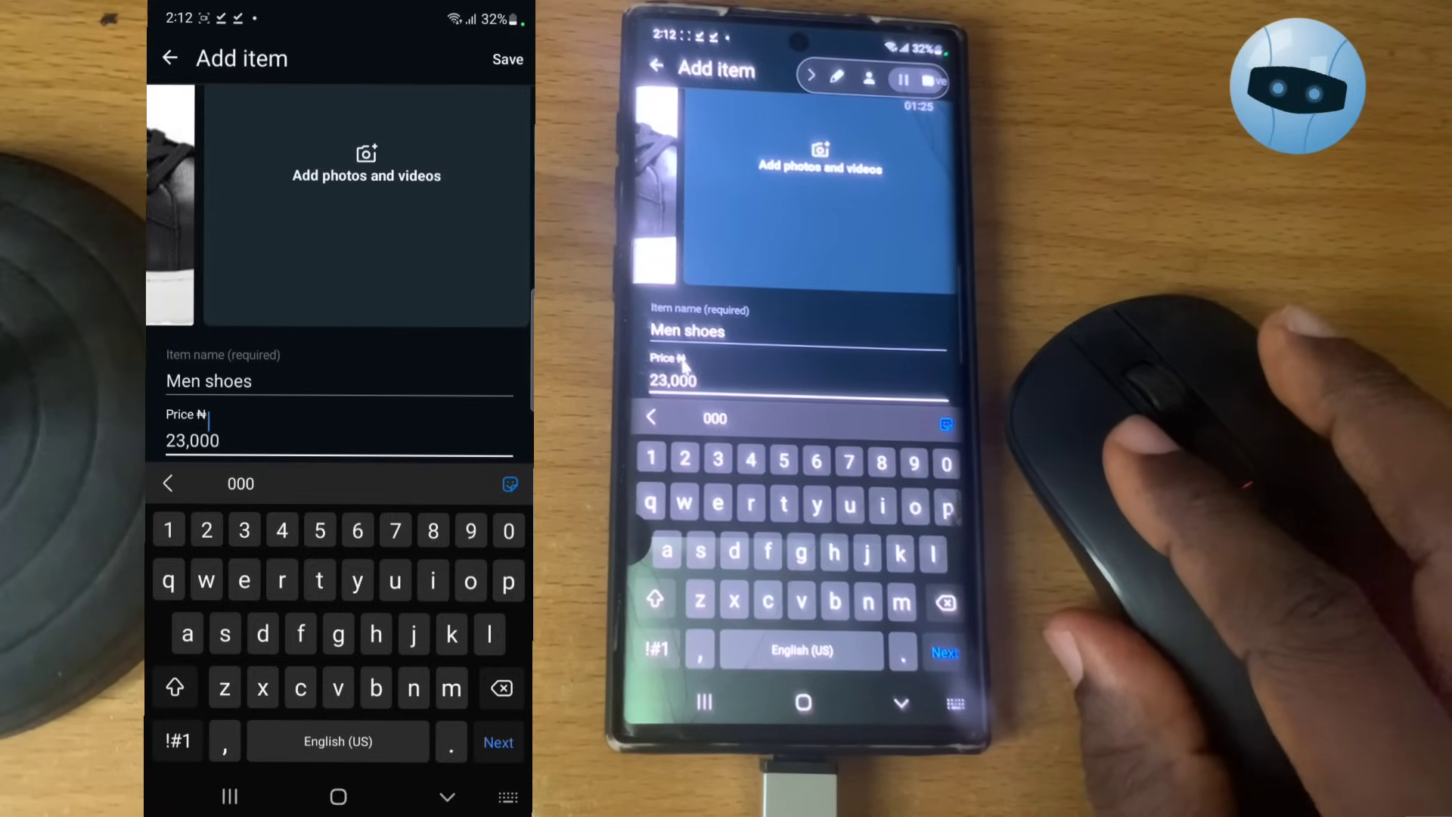
- Fill the optional description with "All sizes of men's shoes"
scroll("up", 3)
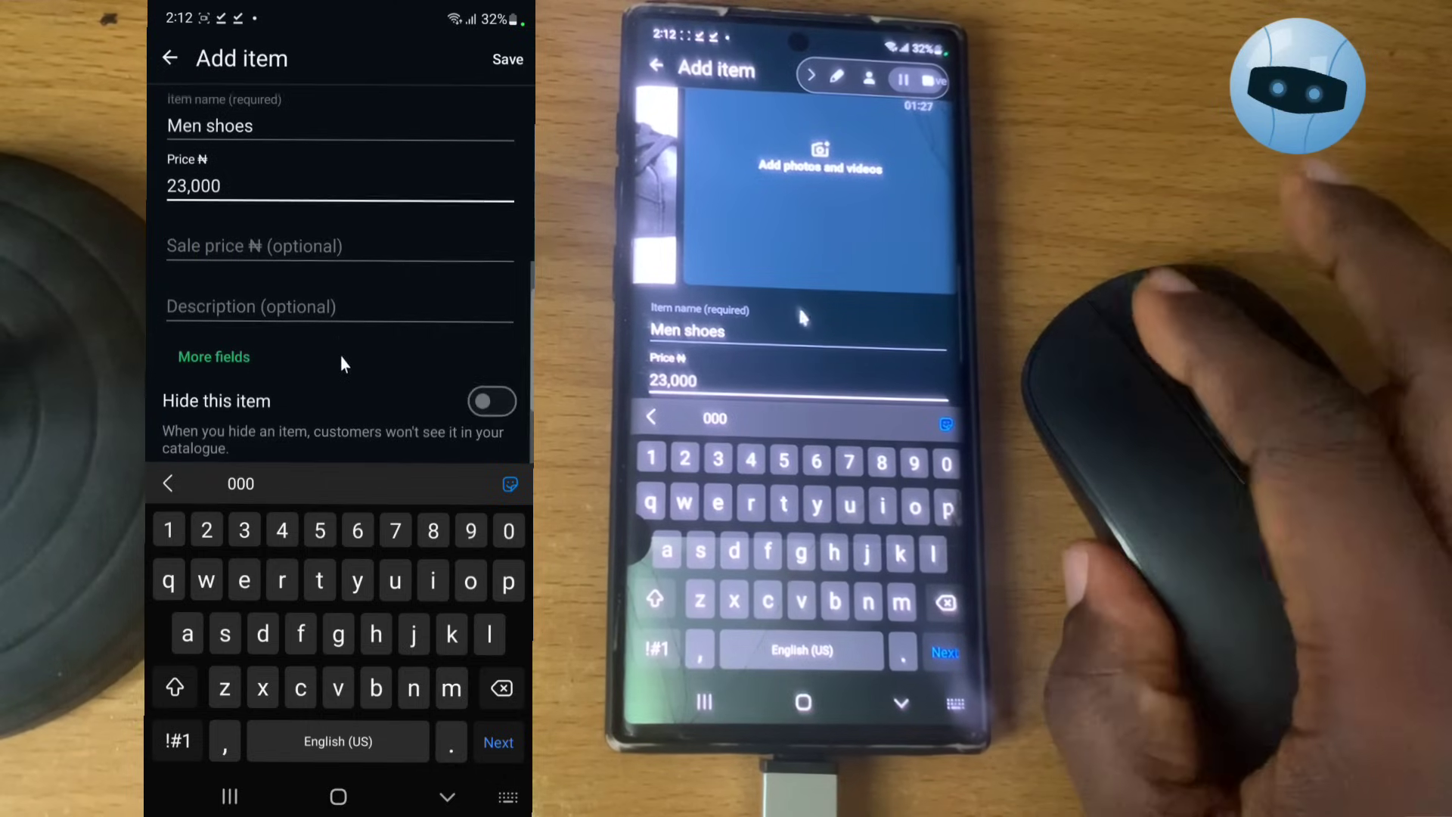
left_click(339, 245)
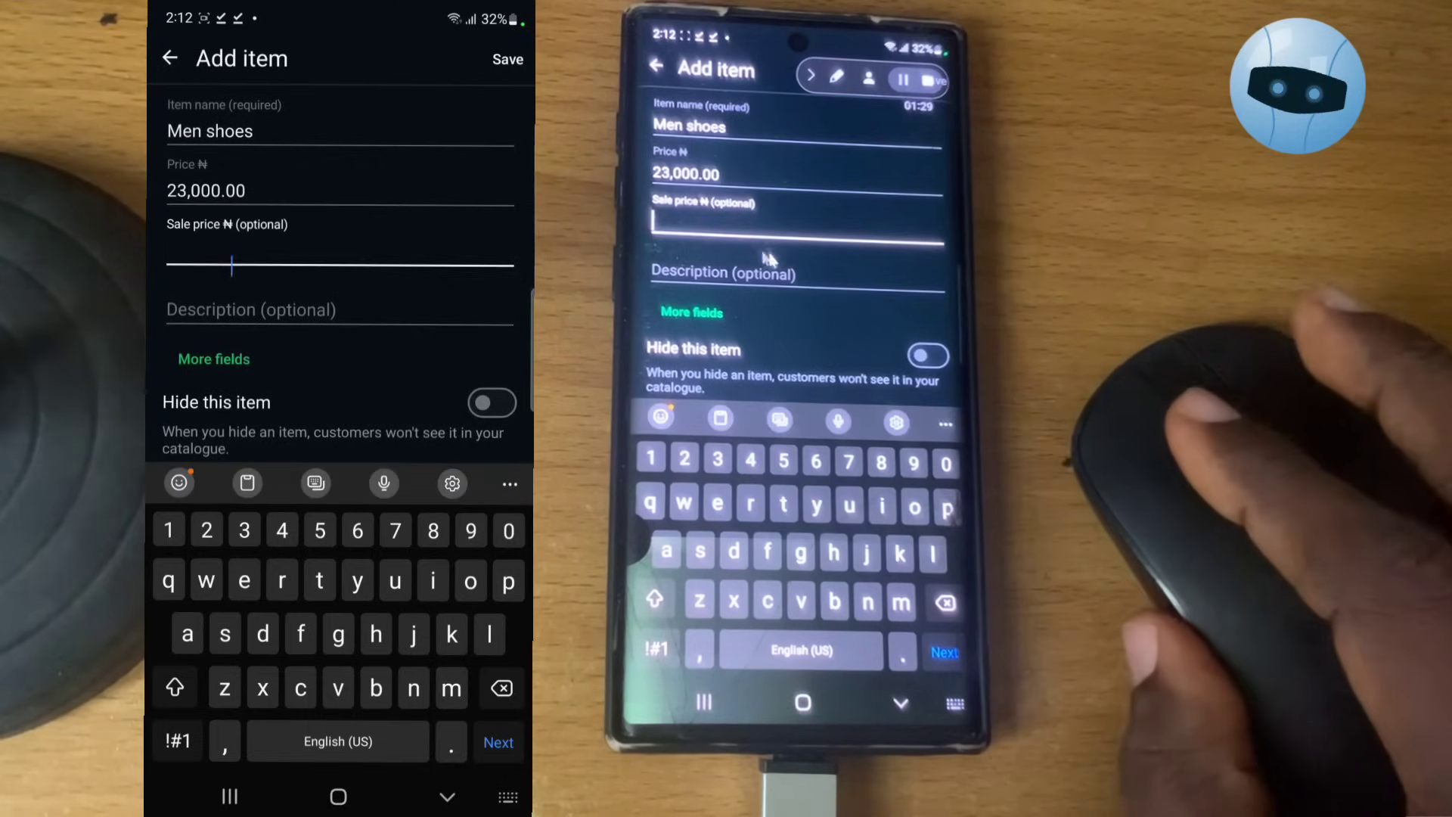
left_click(339, 251)
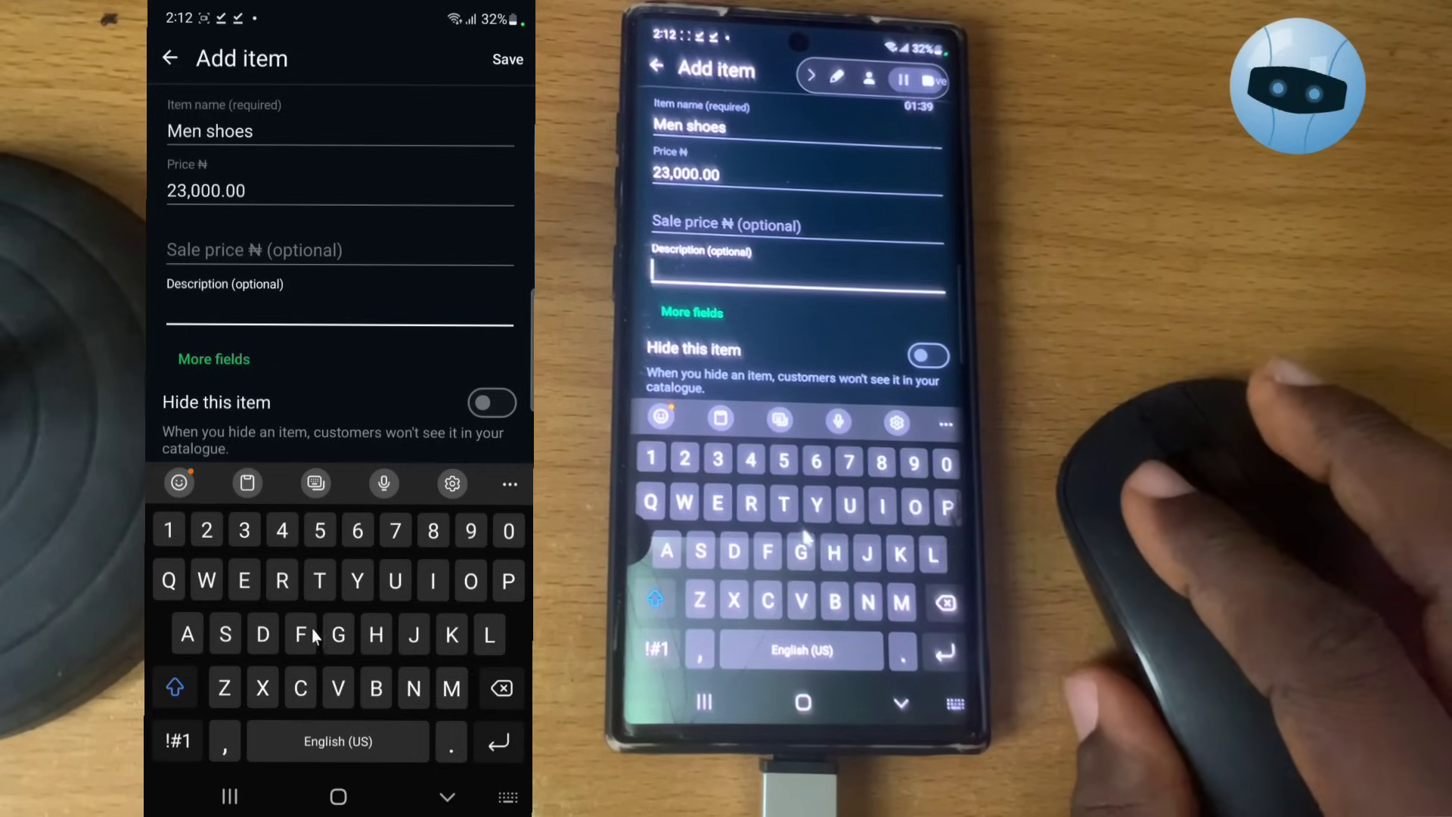
type("M")
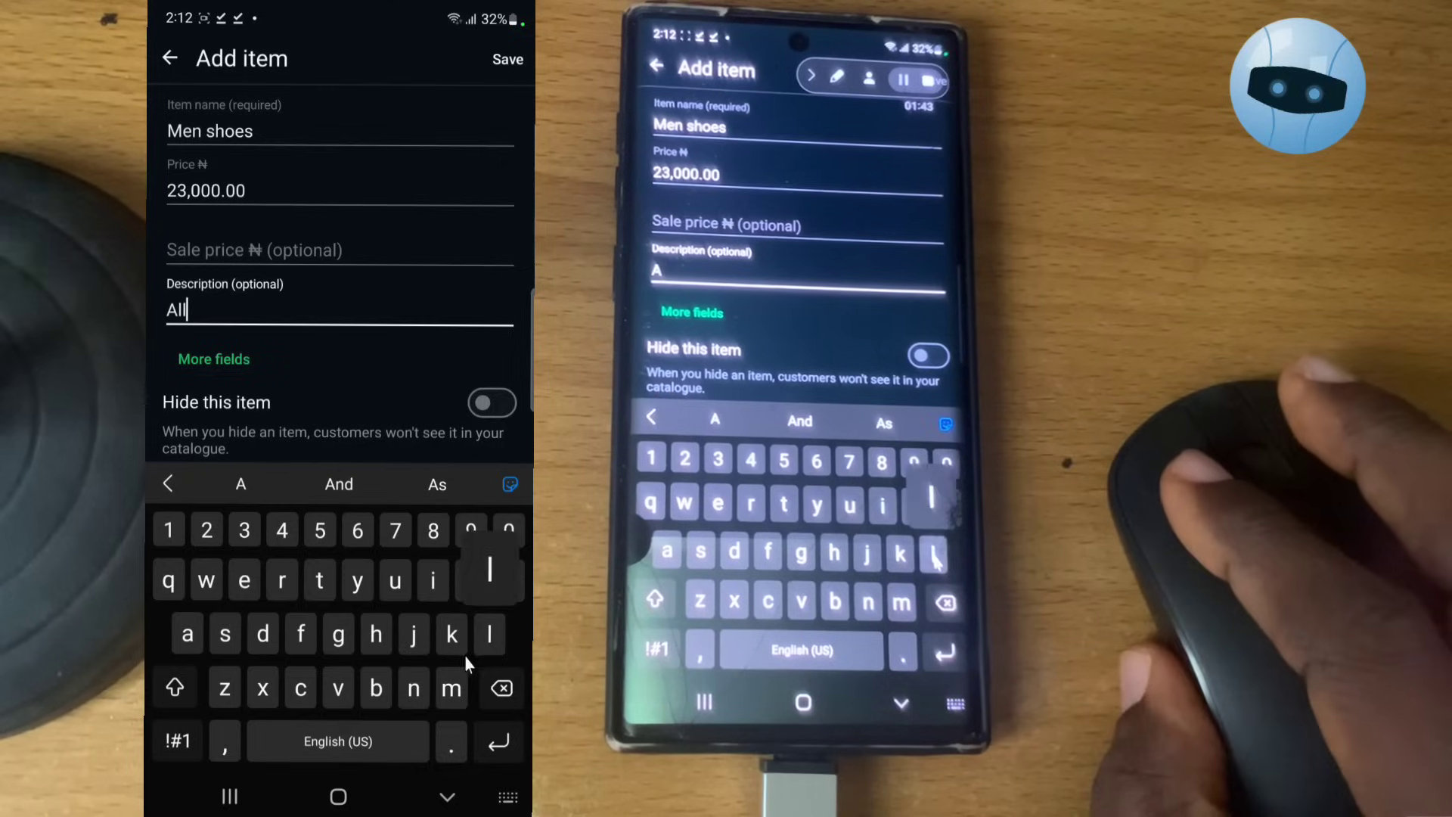
type("si")
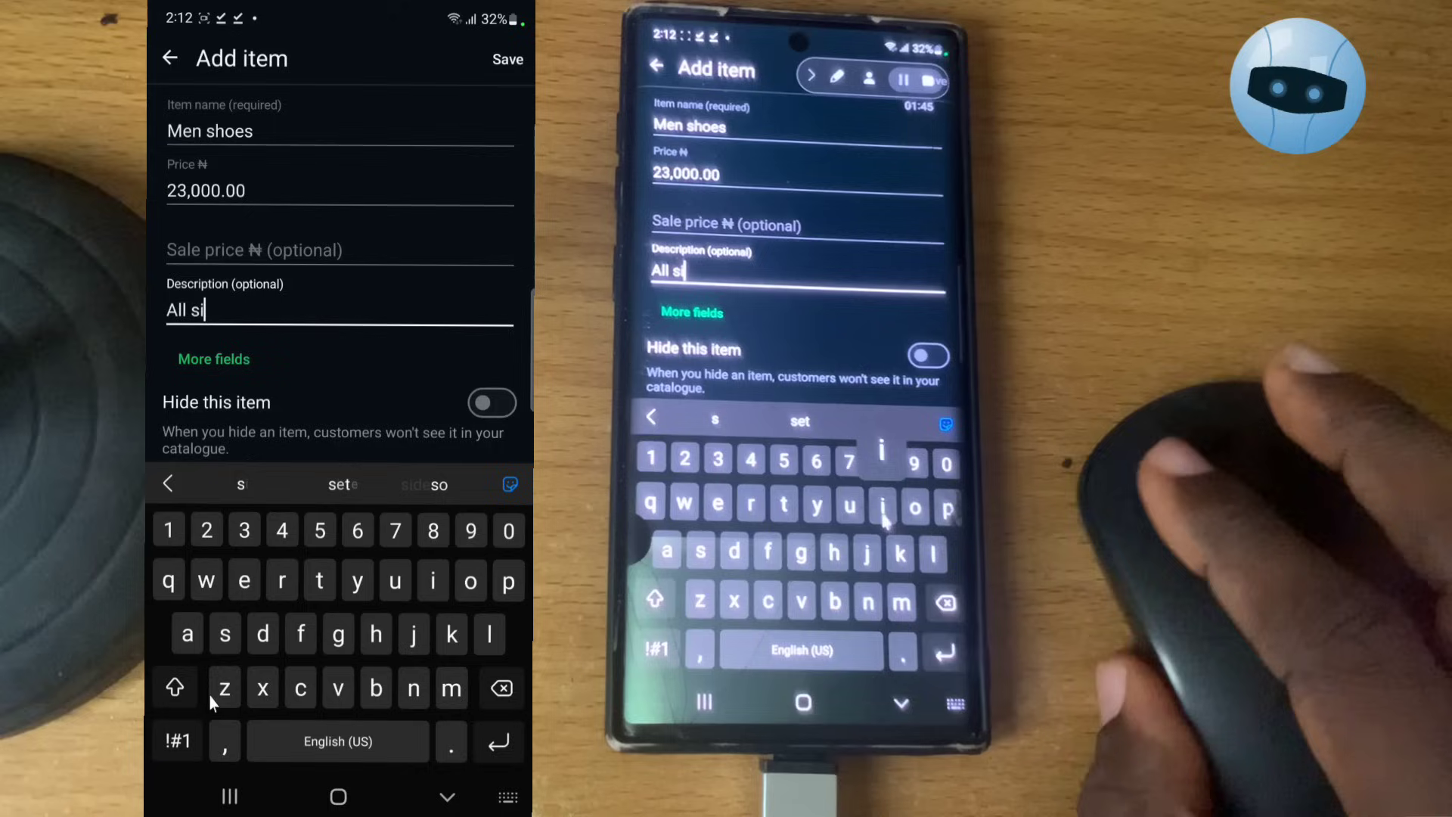
type("zes of men")
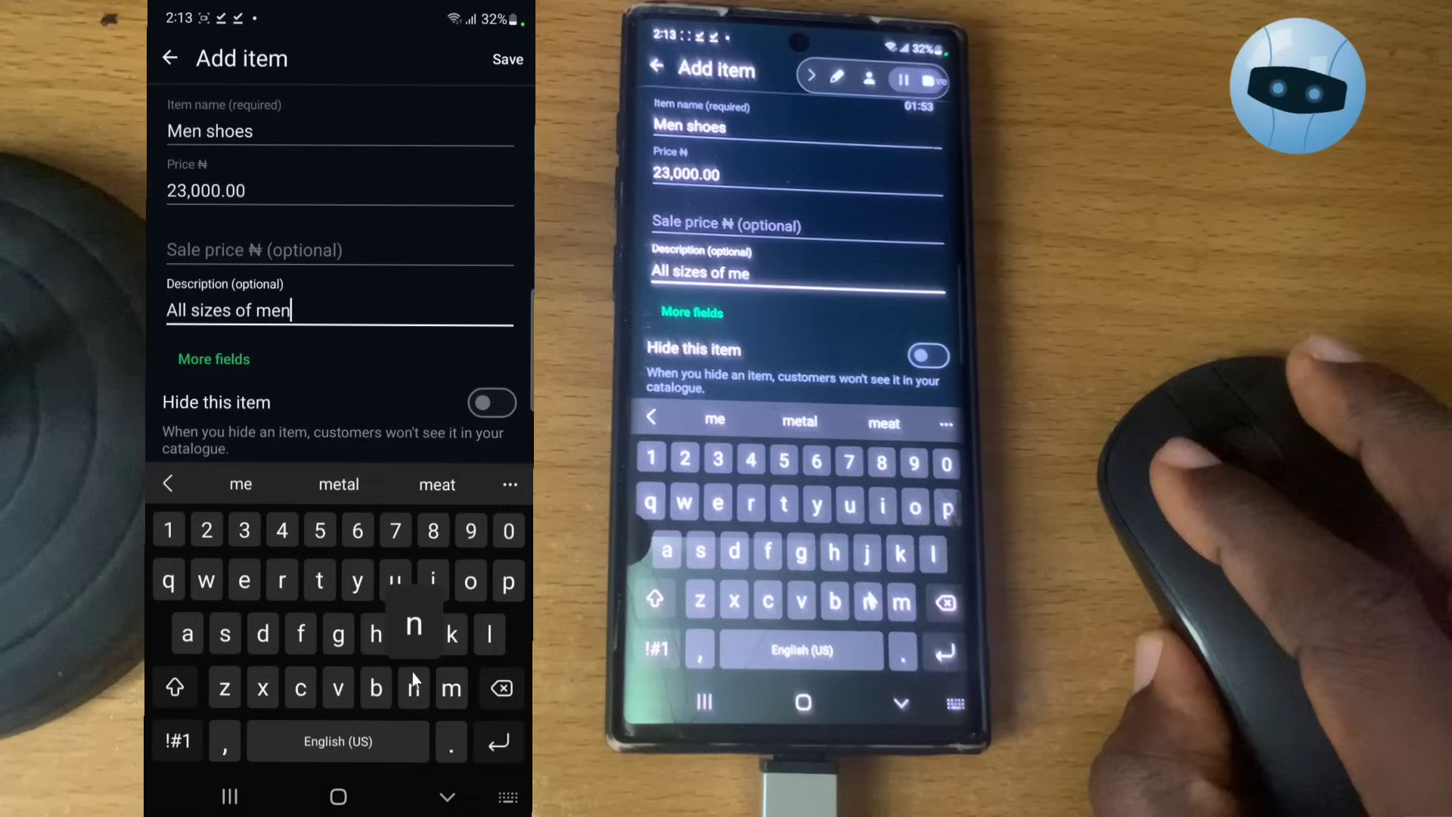
type("'s shoes")
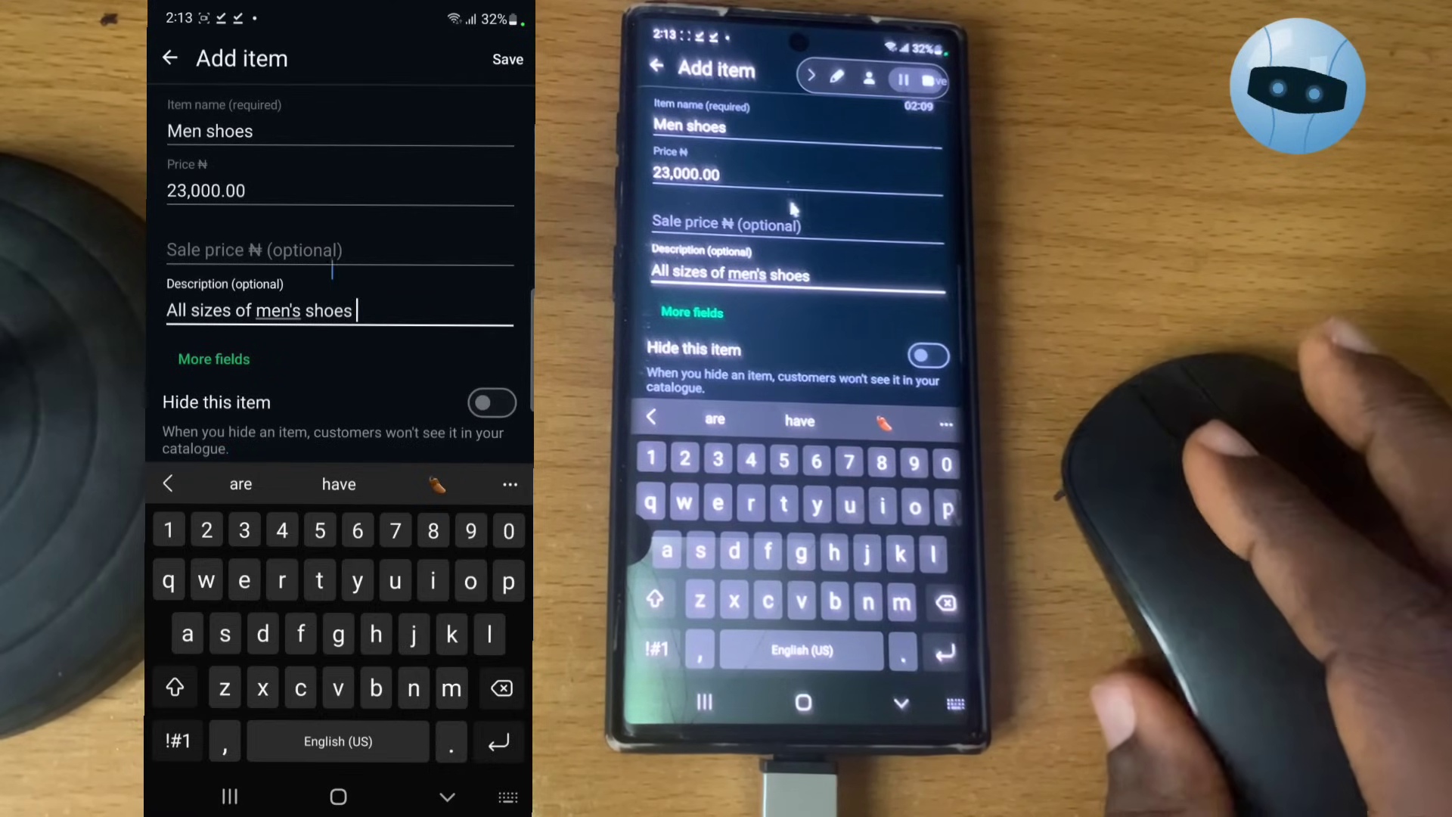
mouse_move(516, 364)
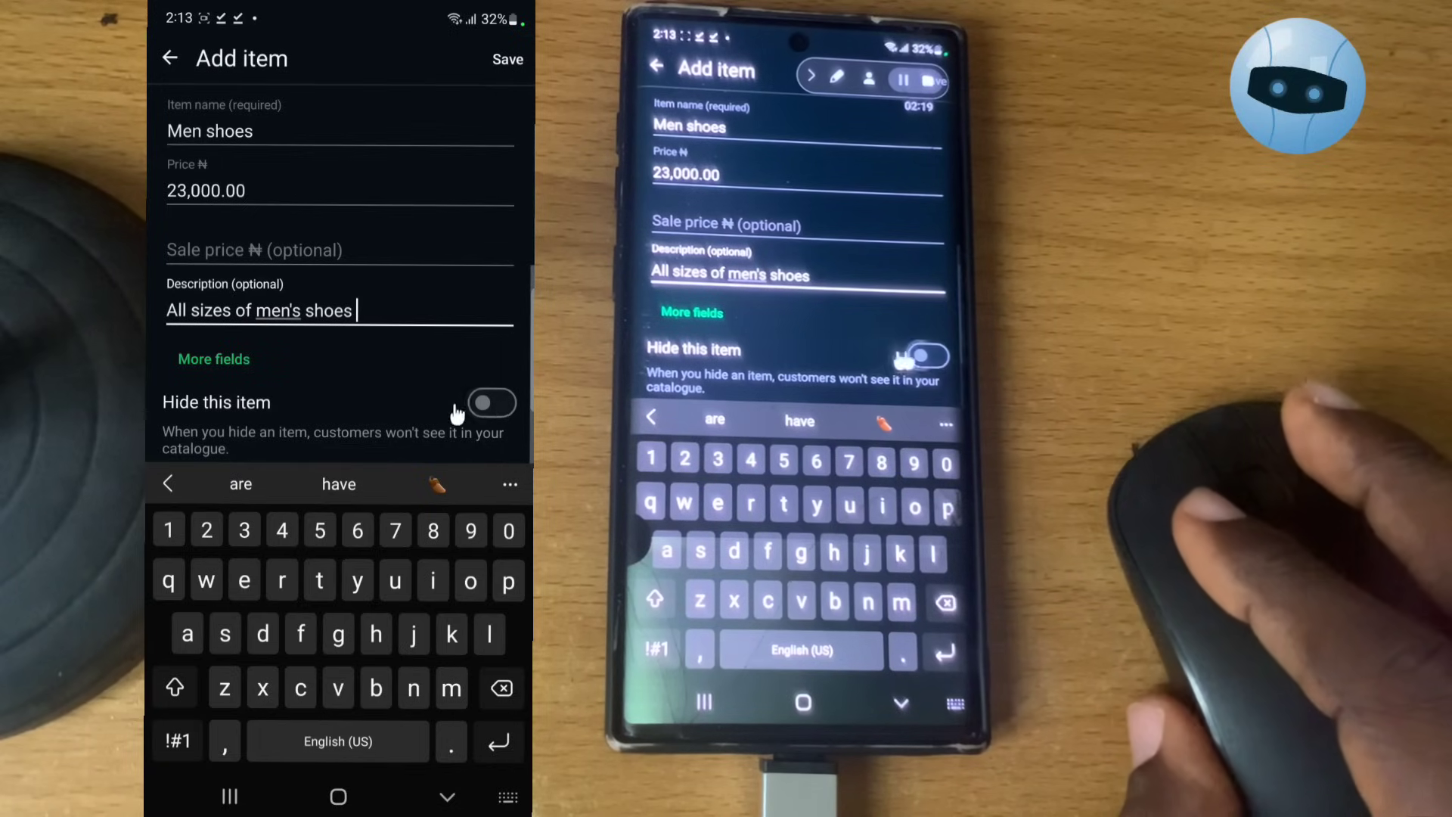
- Leave Hide this item off and dismiss the keyboard to reveal the filled form
left_click(491, 403)
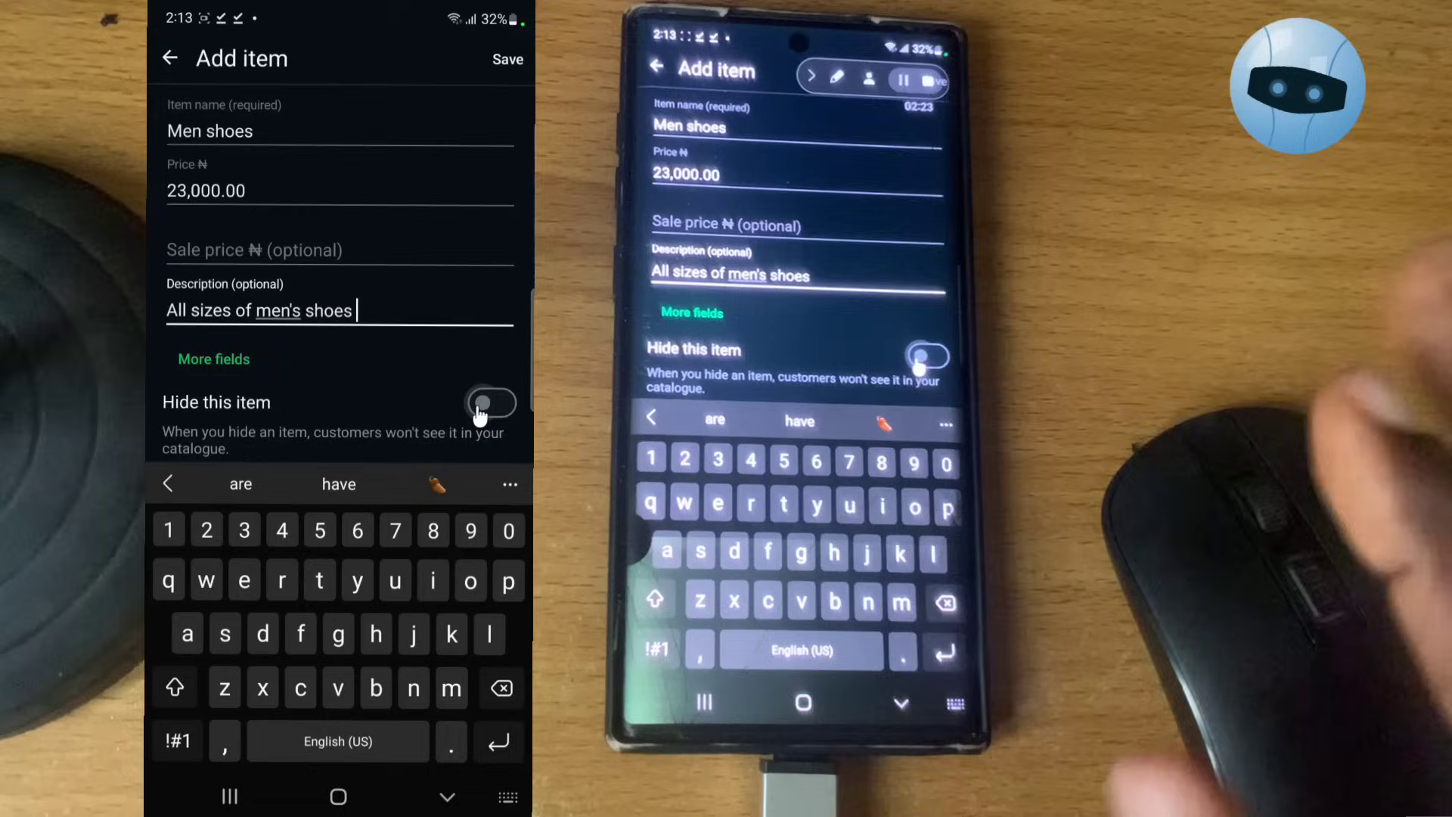
left_click(491, 402)
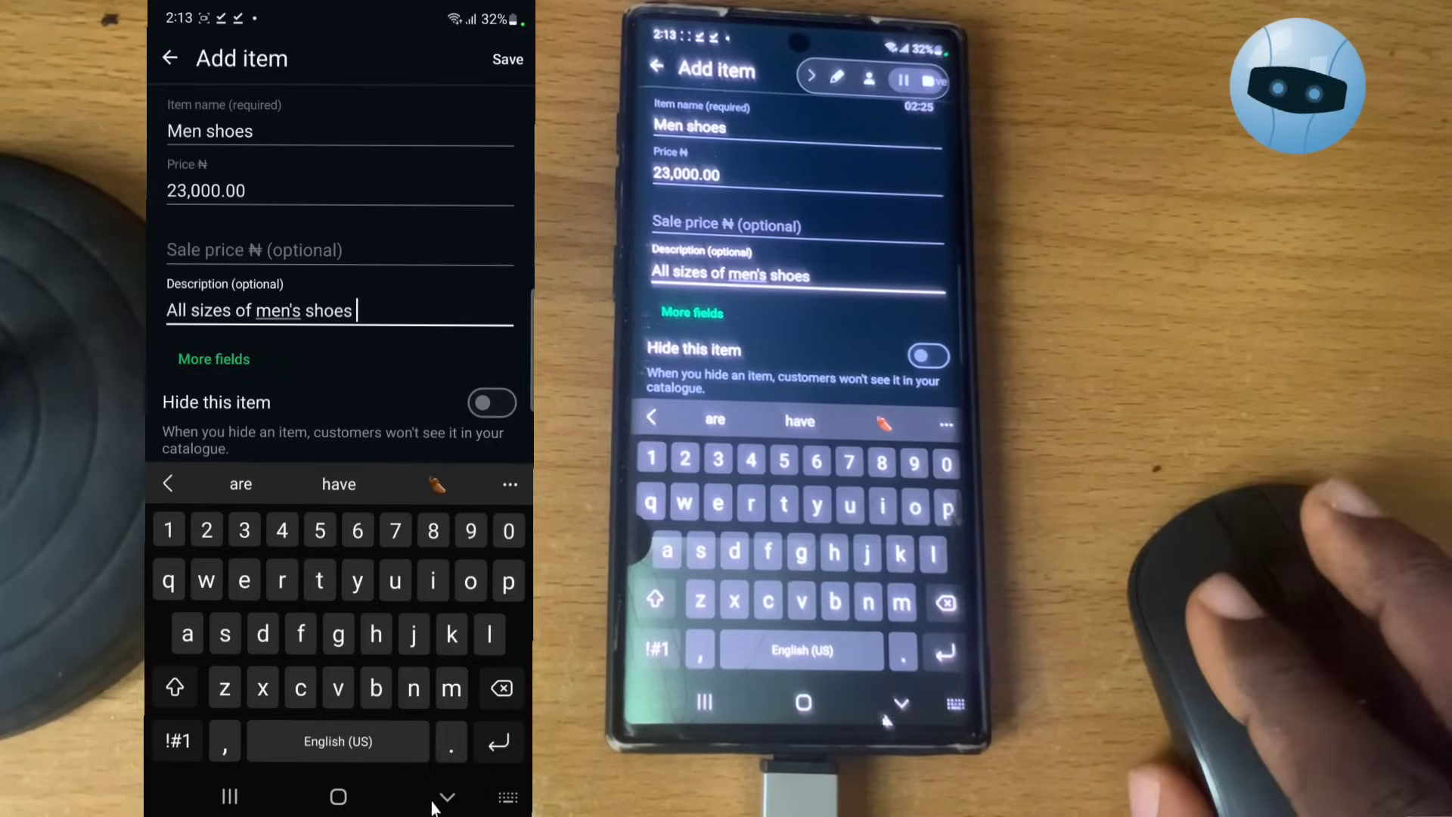
left_click(445, 796)
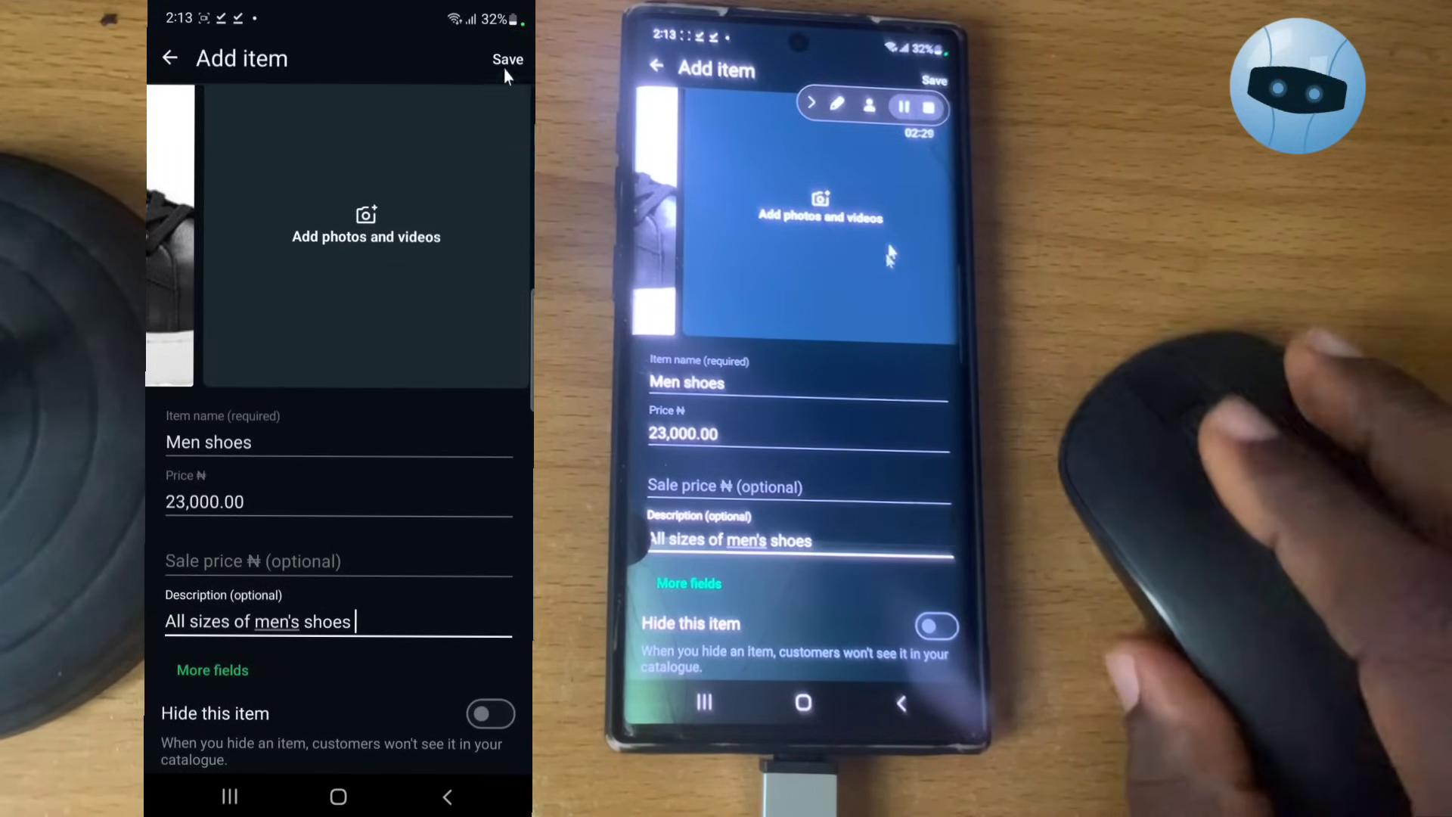
- Save the Men shoes item and open its detail page from All items
left_click(507, 58)
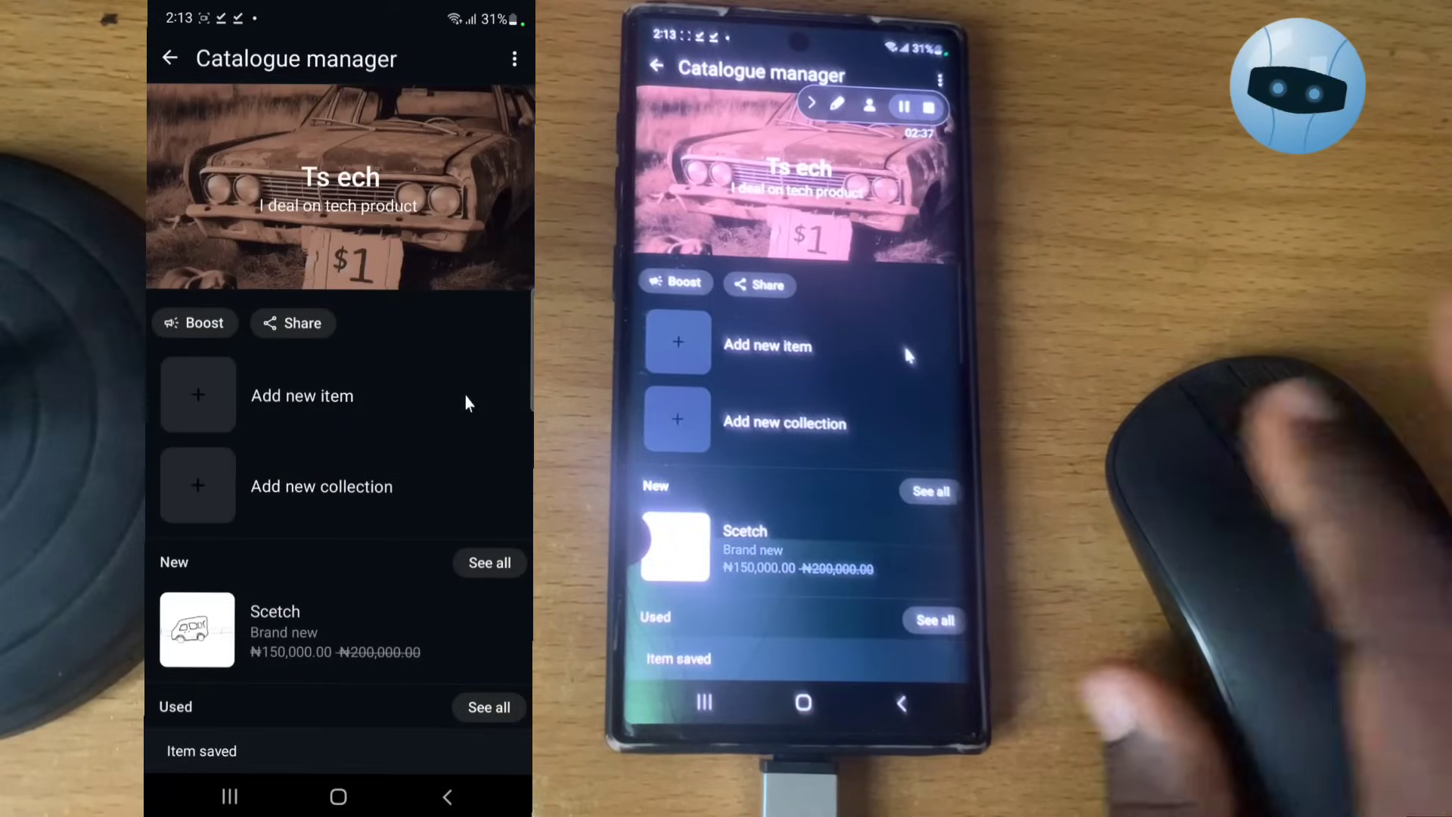
scroll("down", 3)
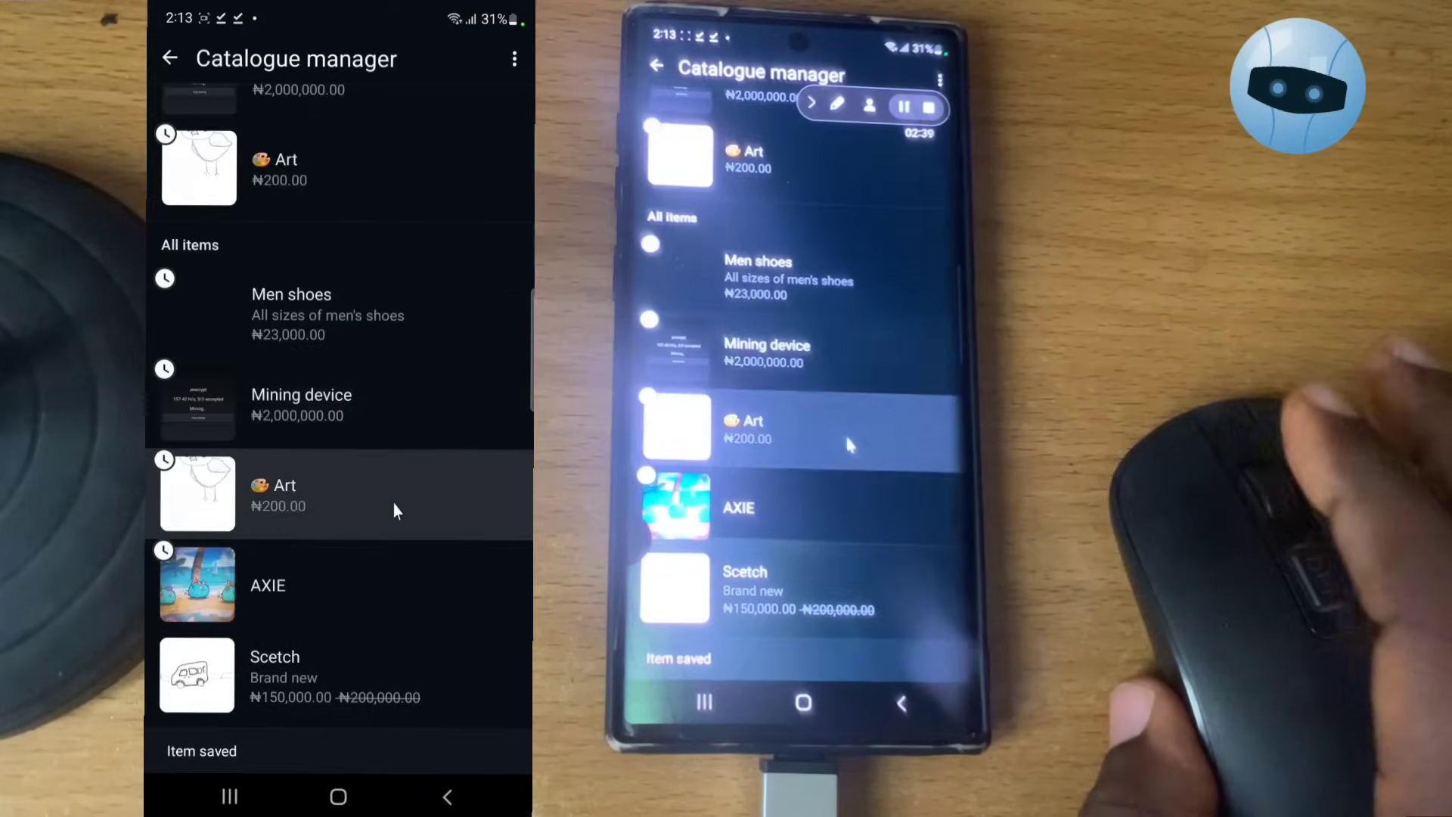
scroll("up", 3)
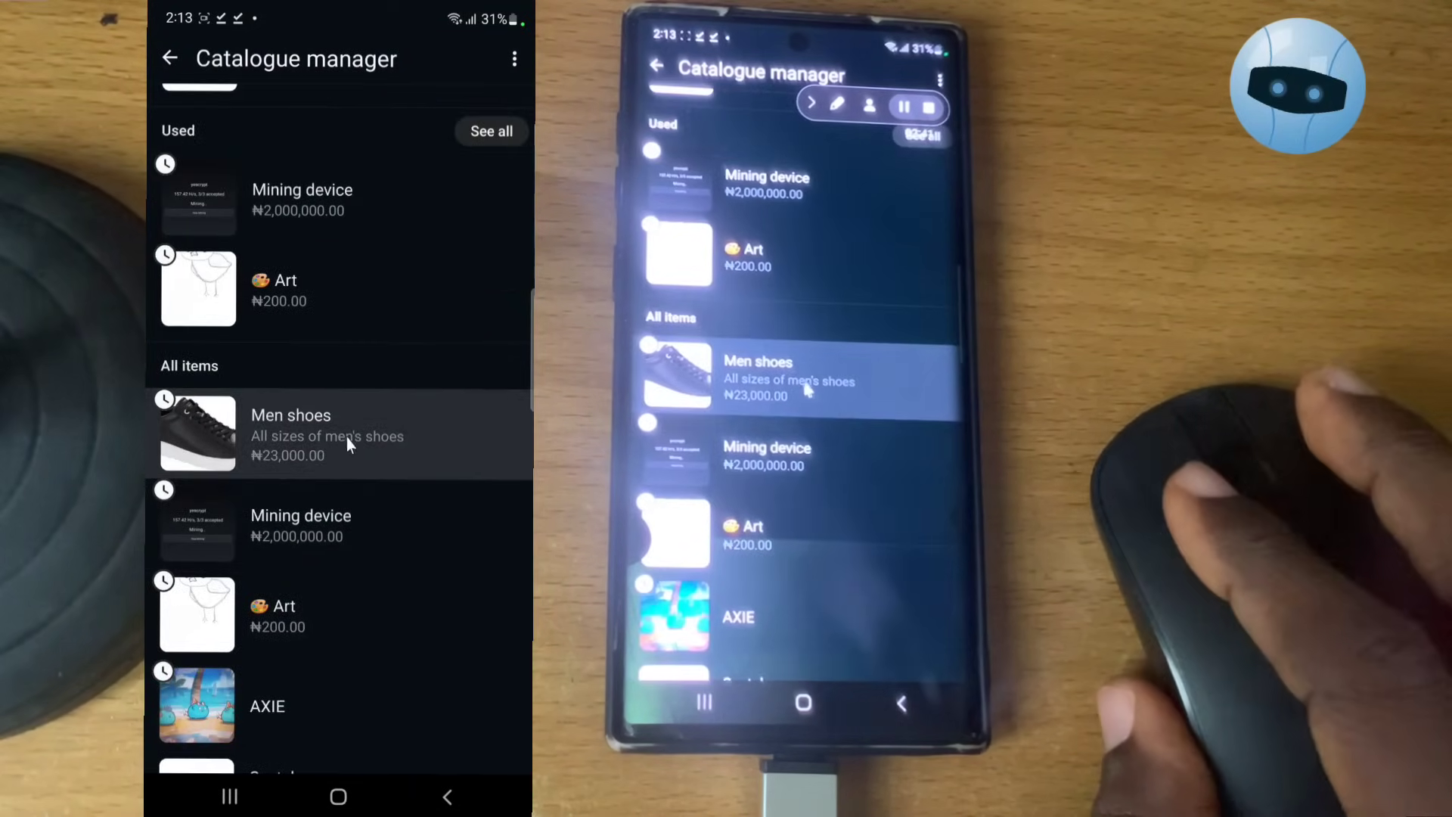
left_click(325, 436)
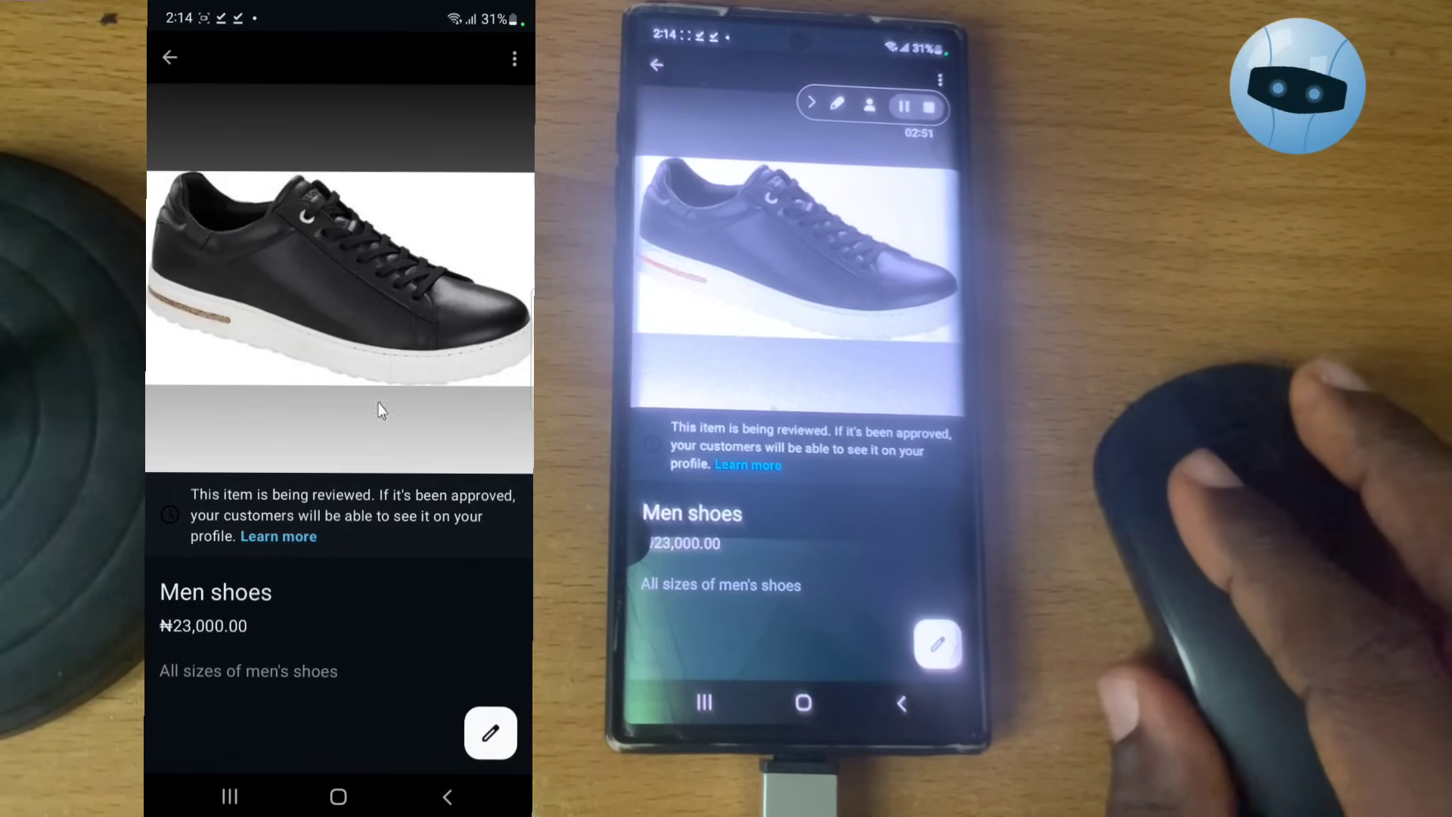
mouse_move(403, 412)
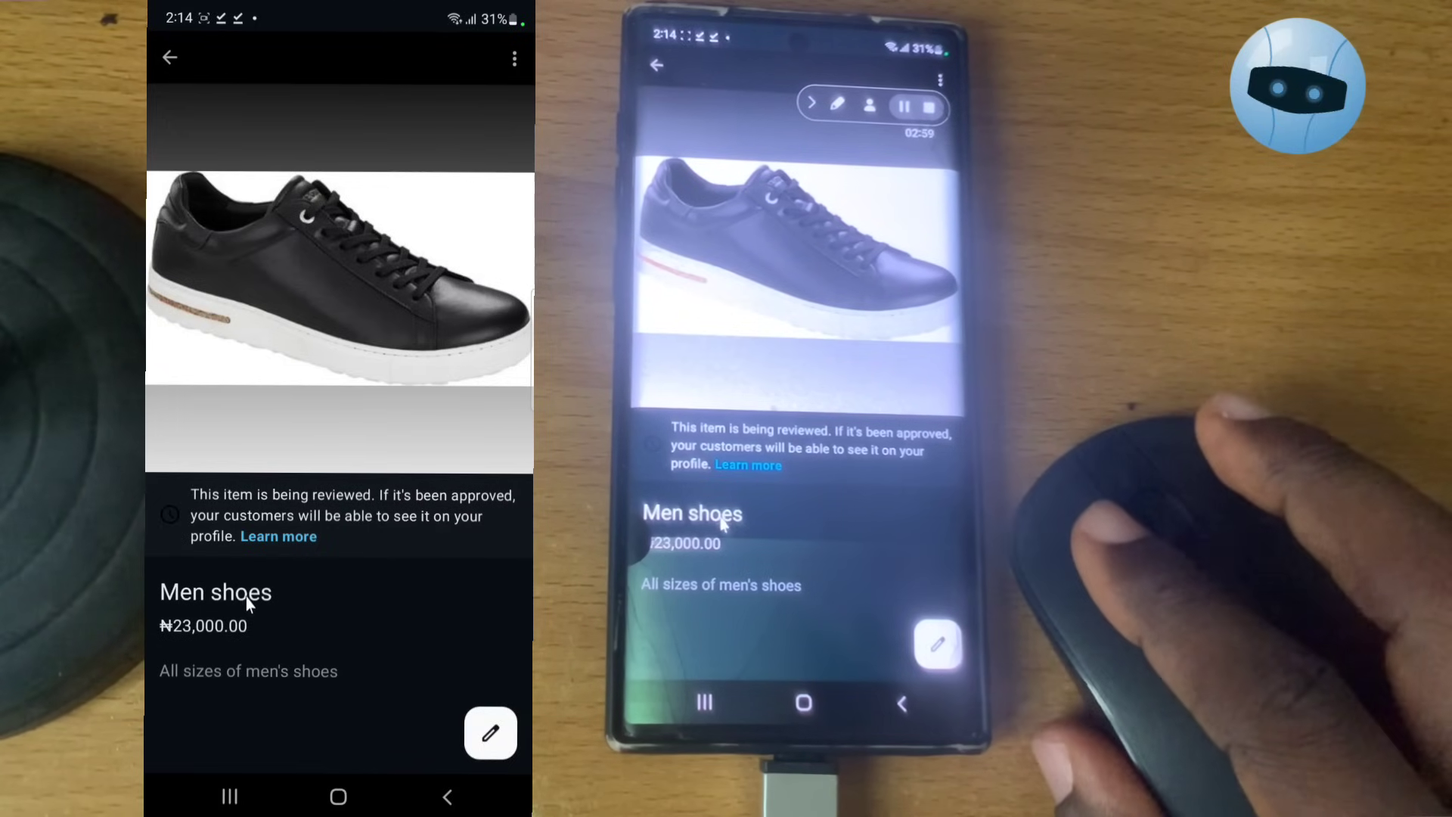
mouse_move(359, 682)
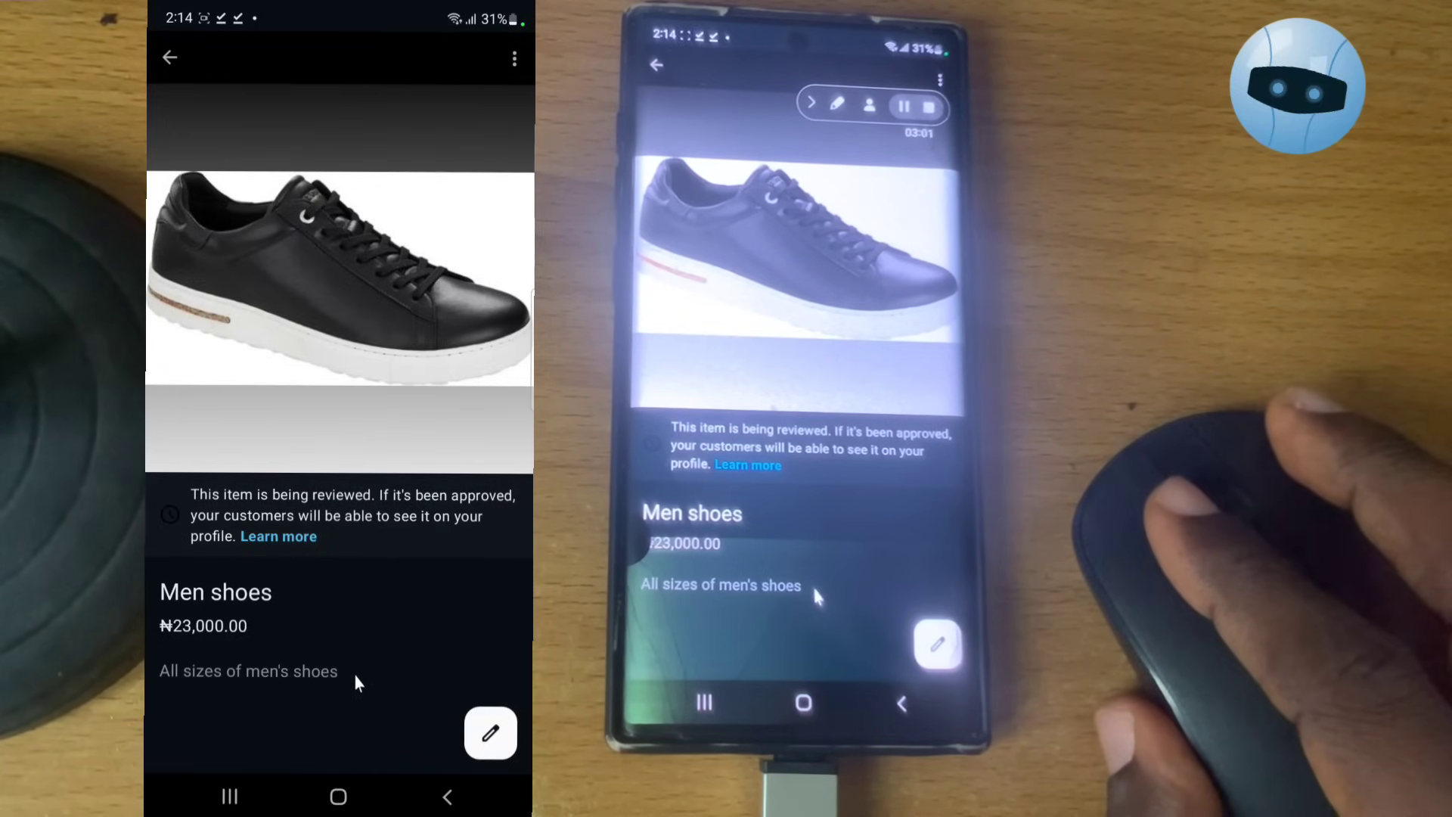
mouse_move(333, 326)
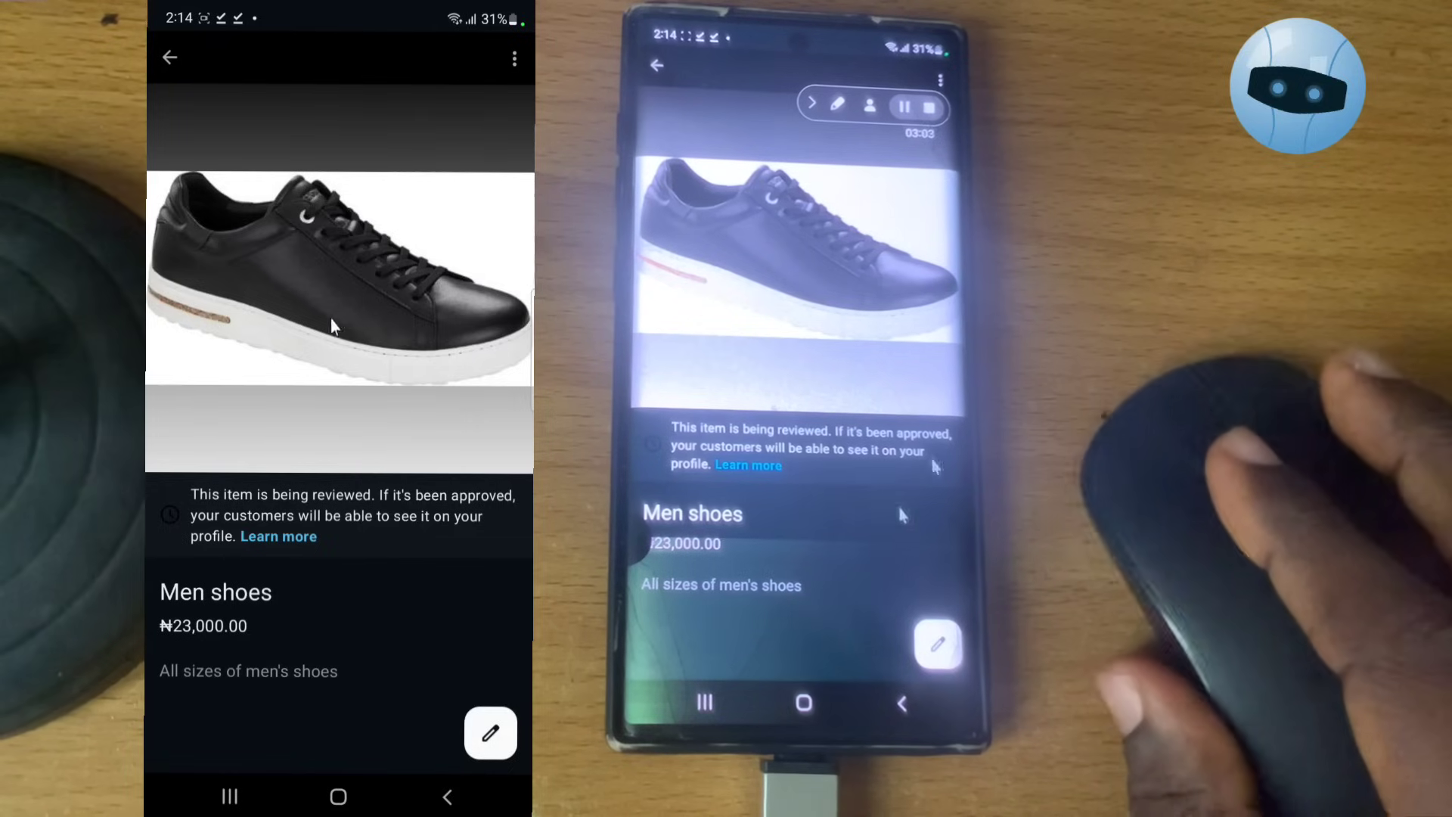
- Go back from the Men shoes page to the Catalogue manager list
left_click(170, 57)
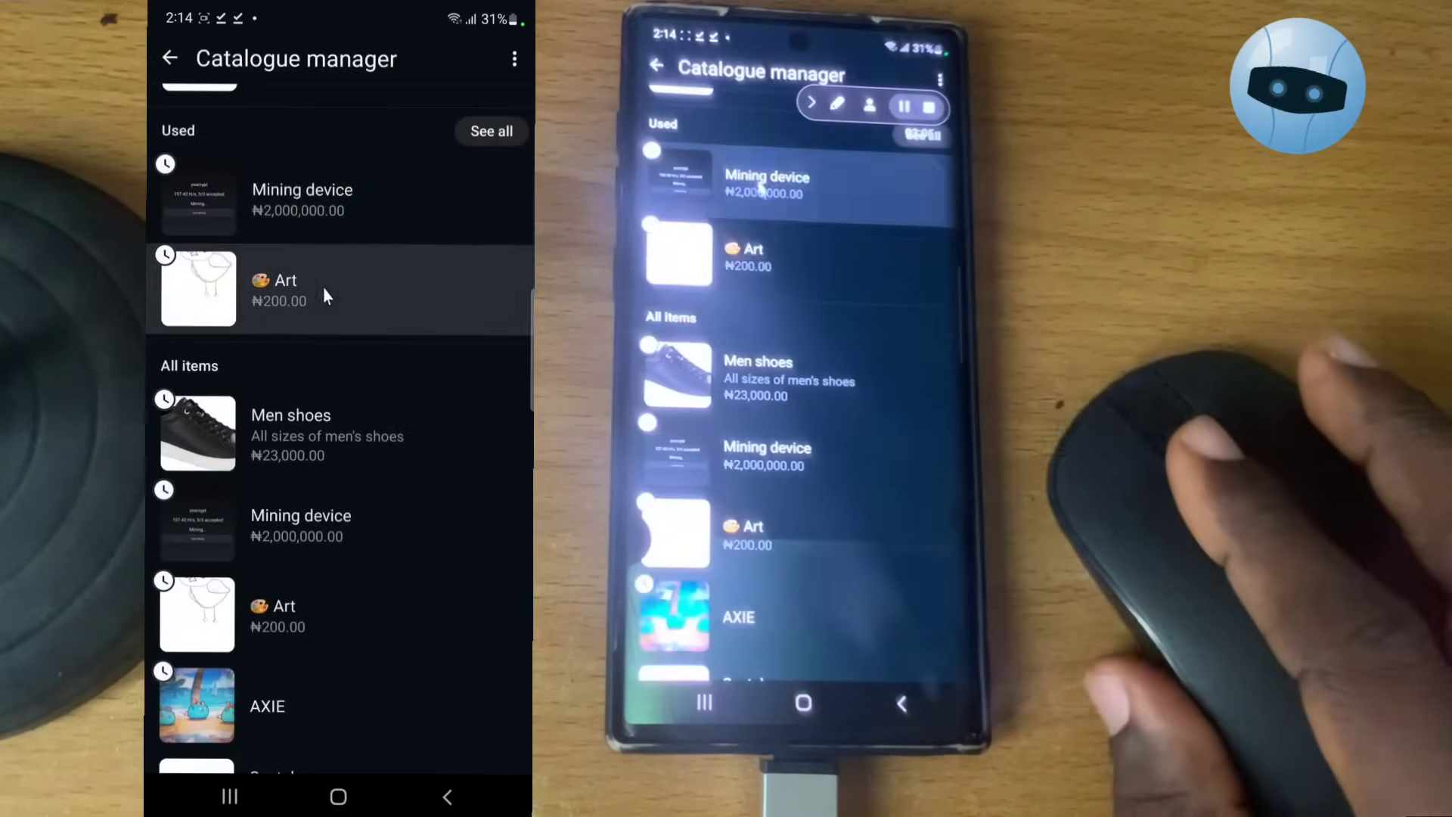
- Create a collection named 'shoes' and proceed to its item selection list
scroll("up", 3)
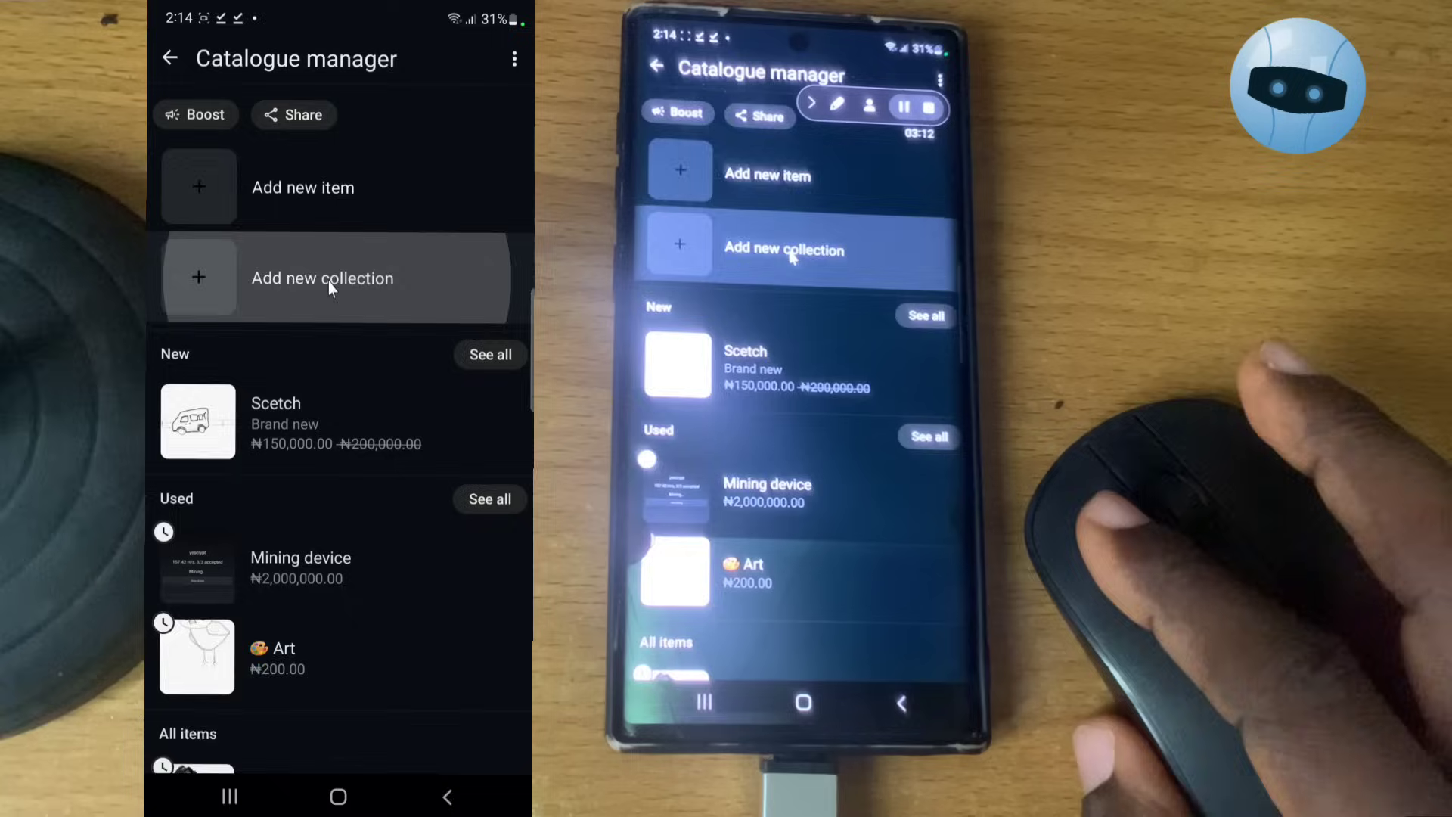
left_click(322, 277)
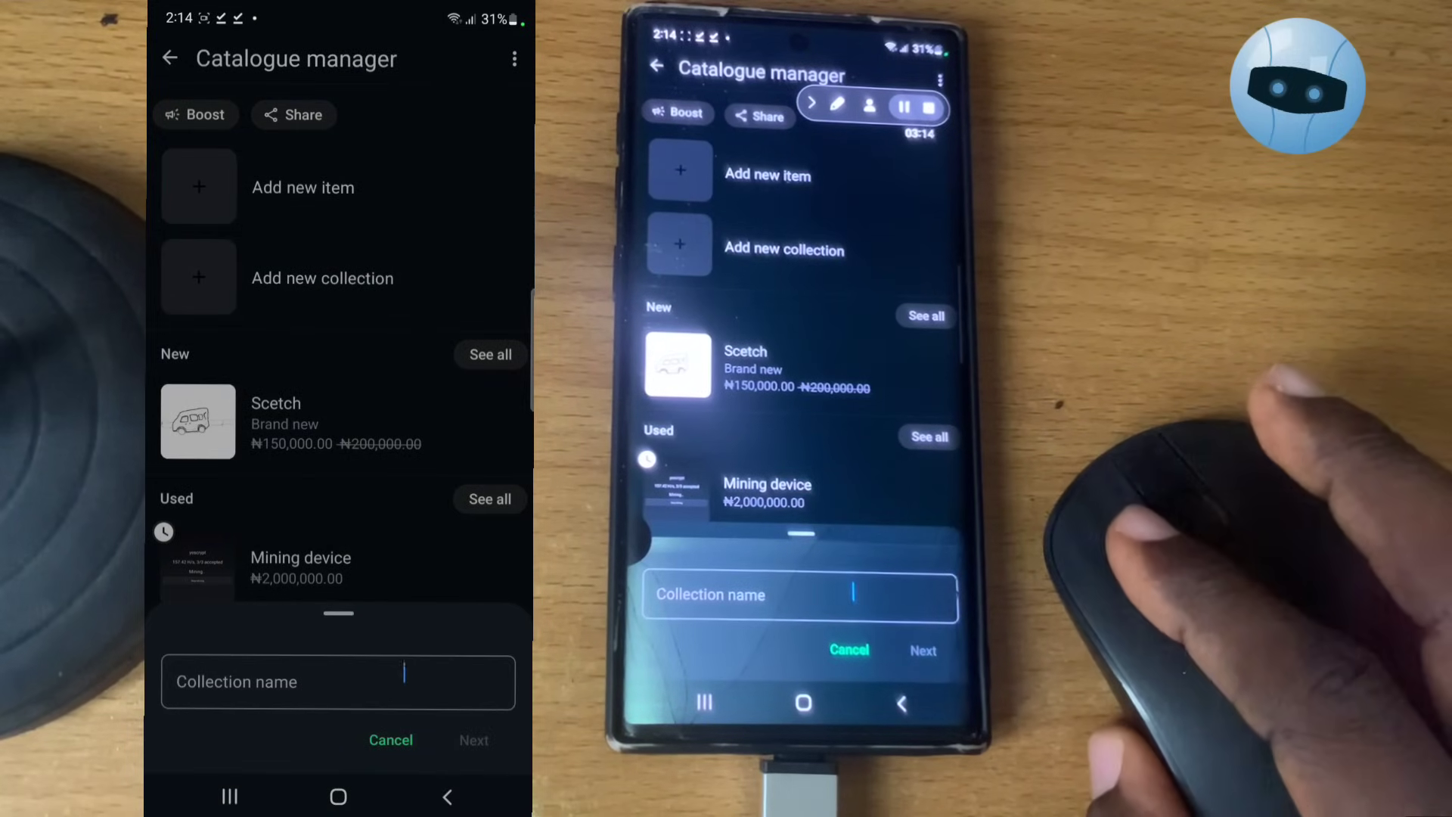
left_click(338, 681)
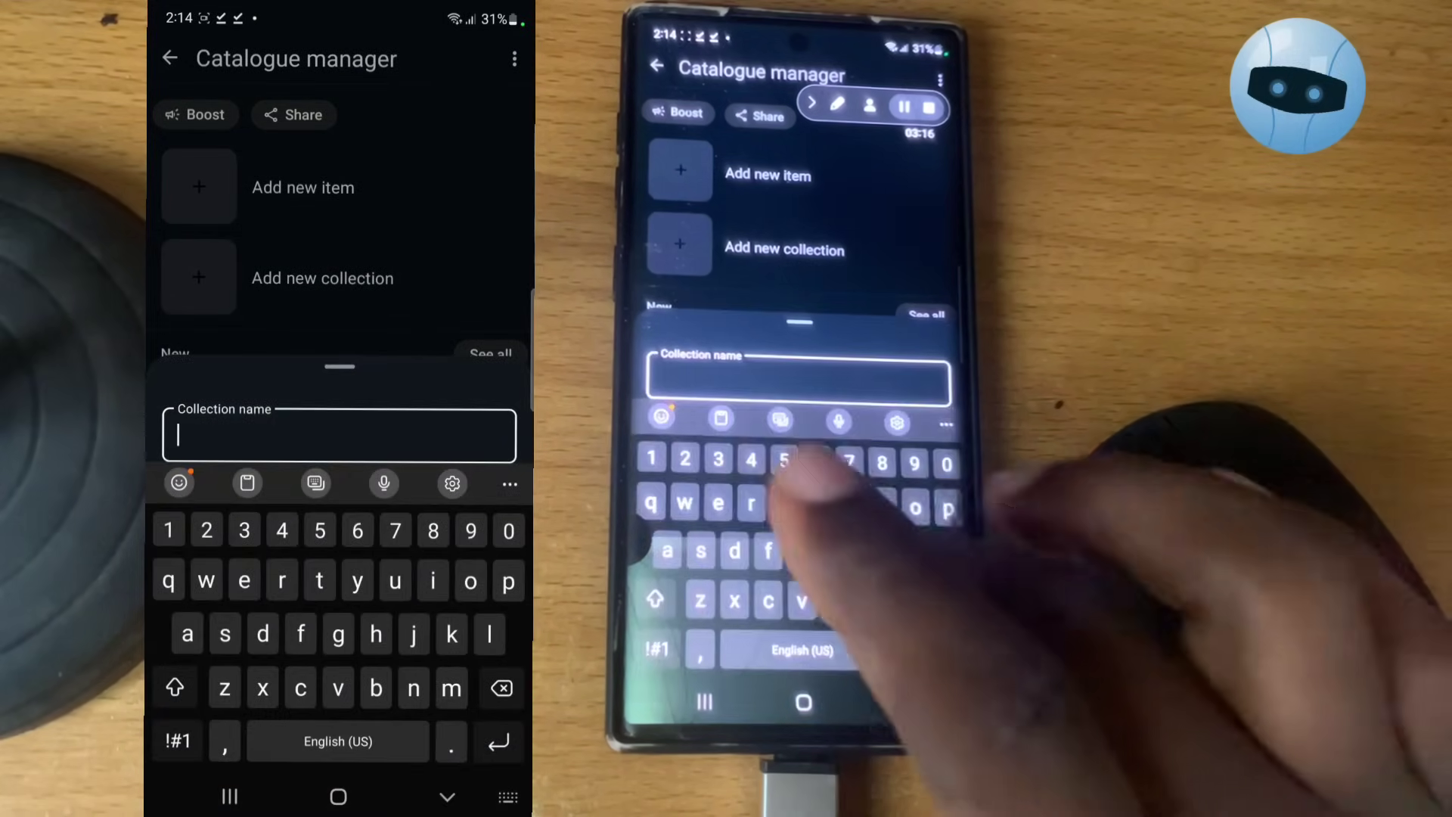
type("shoes")
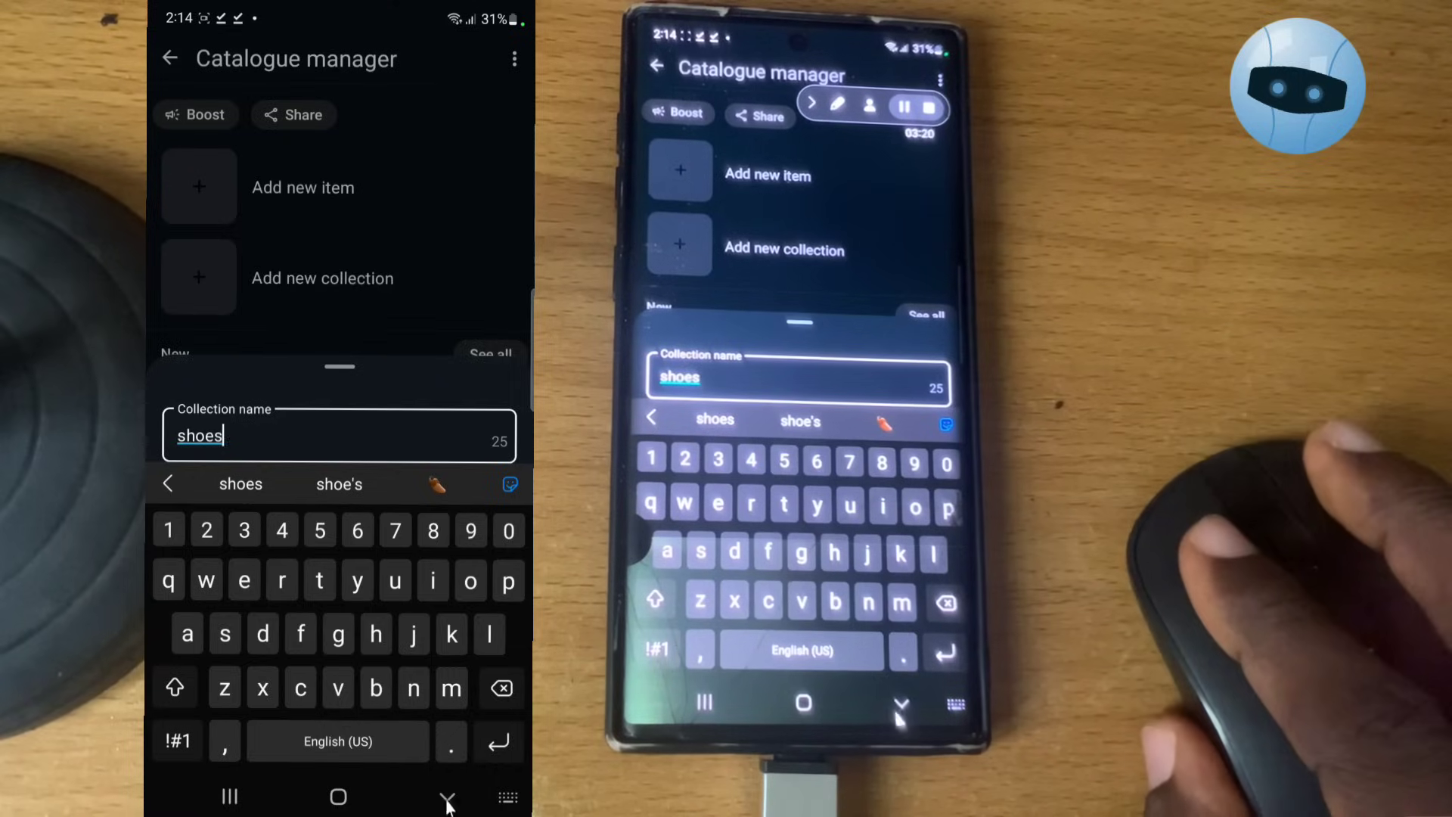
left_click(448, 796)
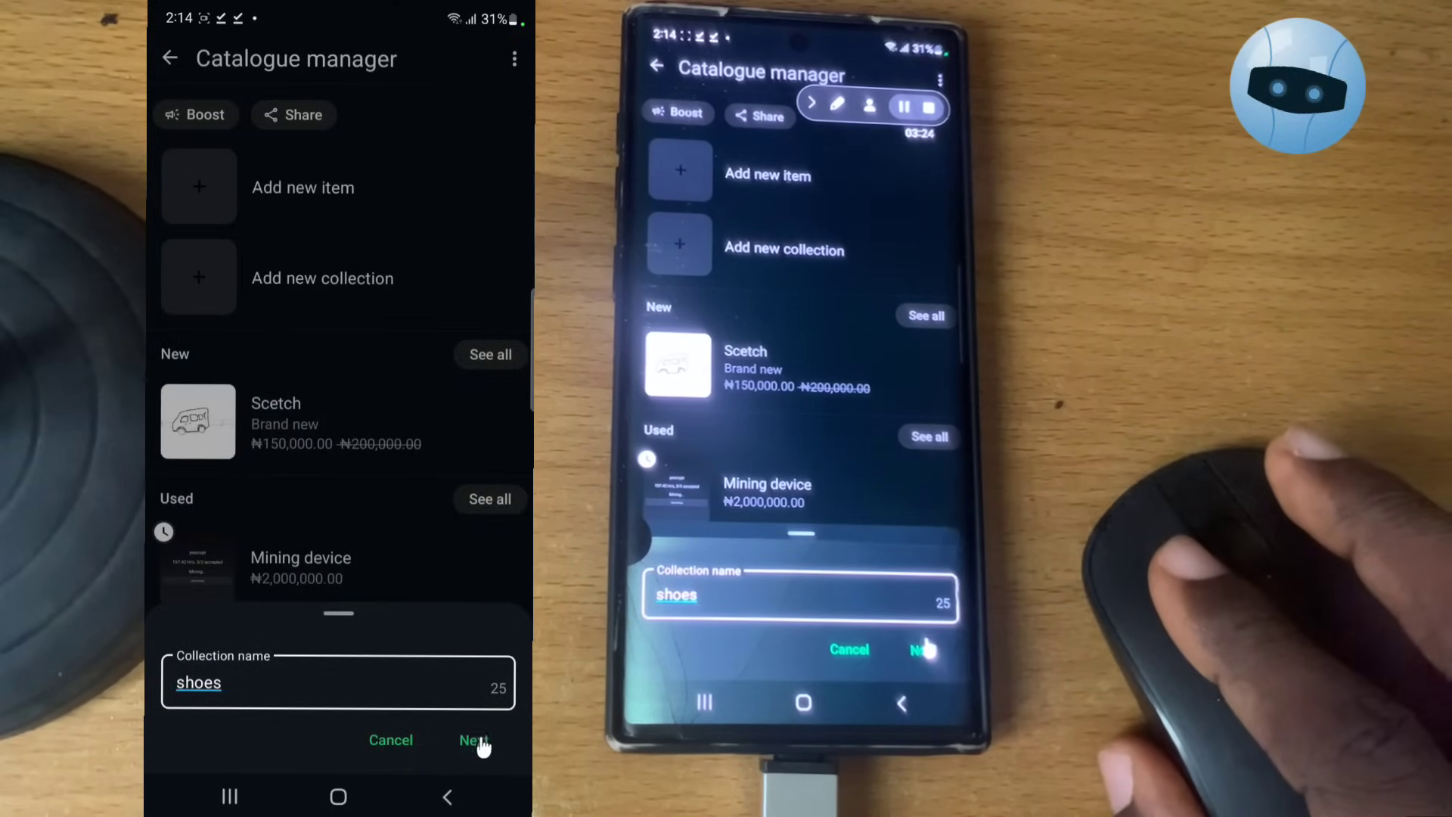
left_click(474, 740)
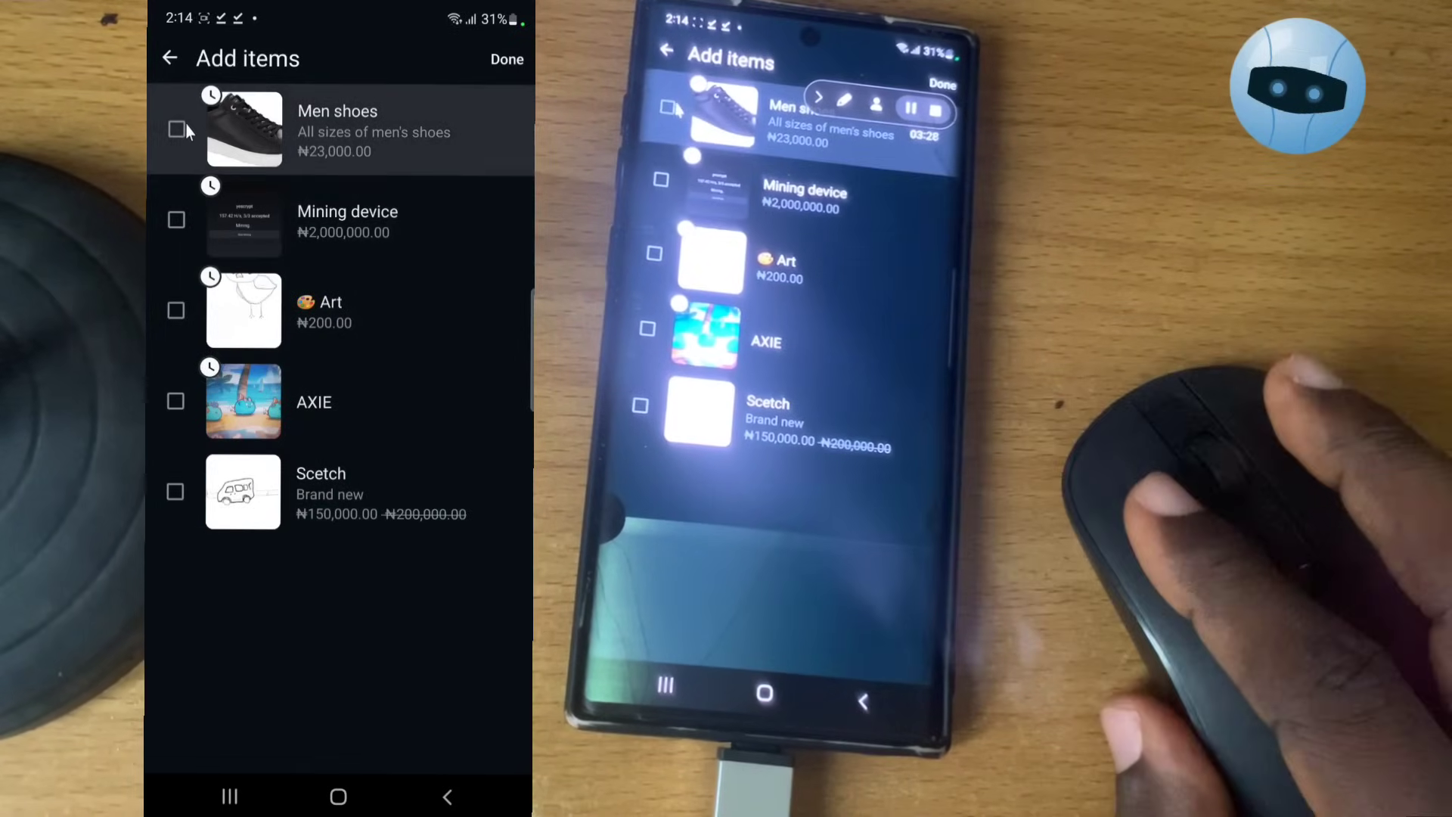
- Select Men shoes for the shoes collection and confirm with Done
left_click(176, 129)
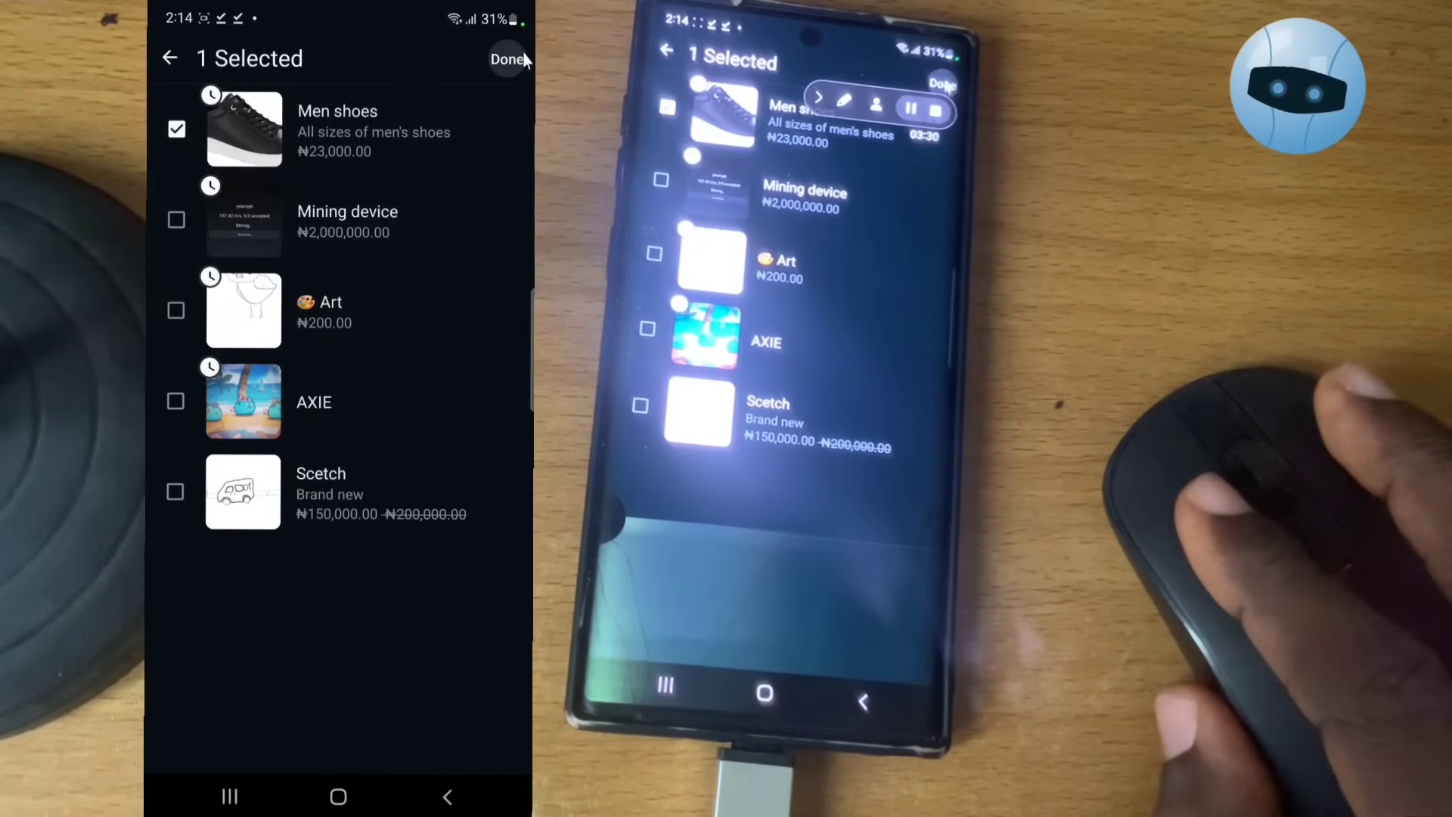
left_click(508, 58)
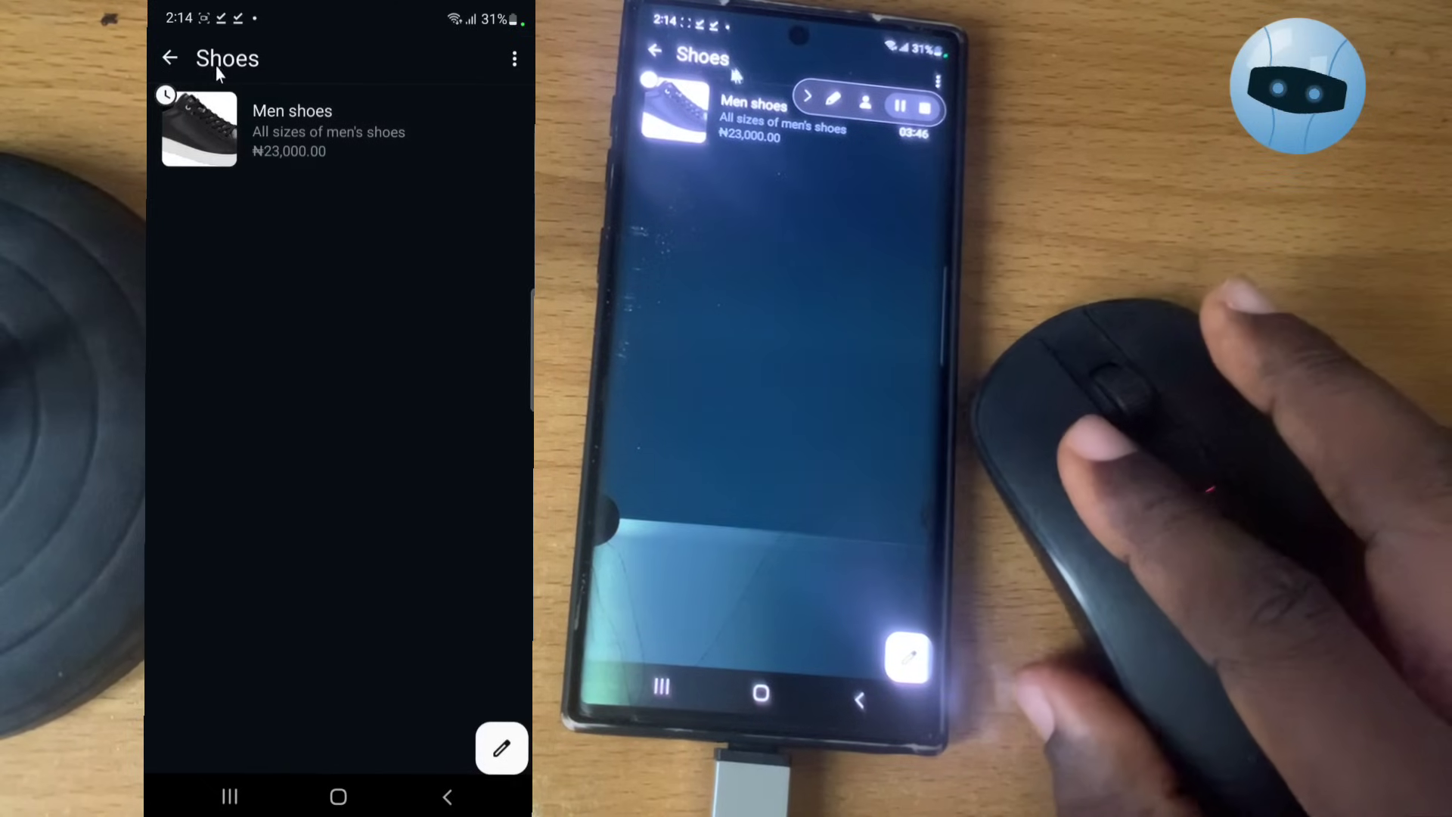
- Open the Mining device item's editor and exit without saving, returning to reach the Men shoes details
left_click(170, 57)
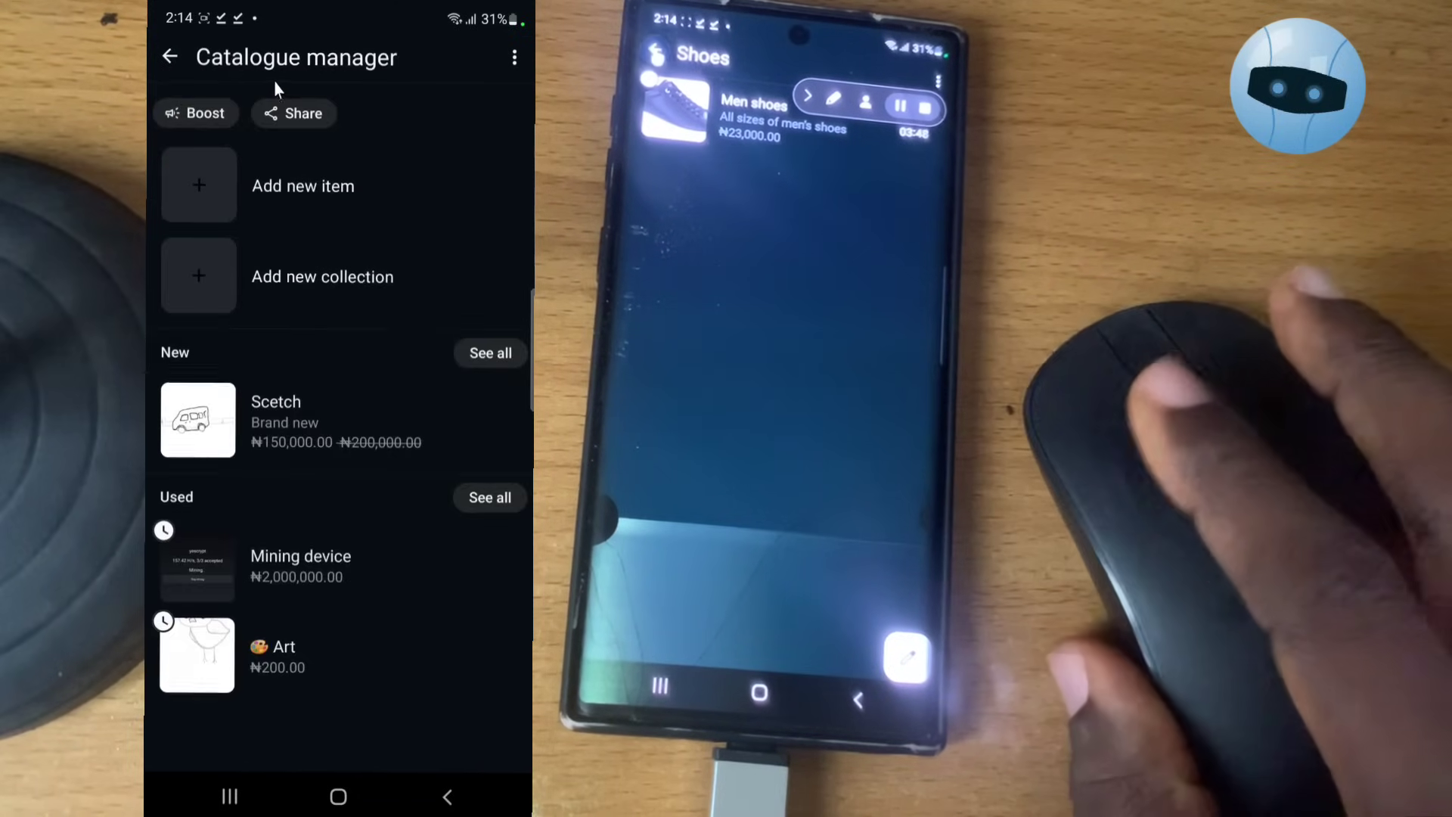
scroll("down", 3)
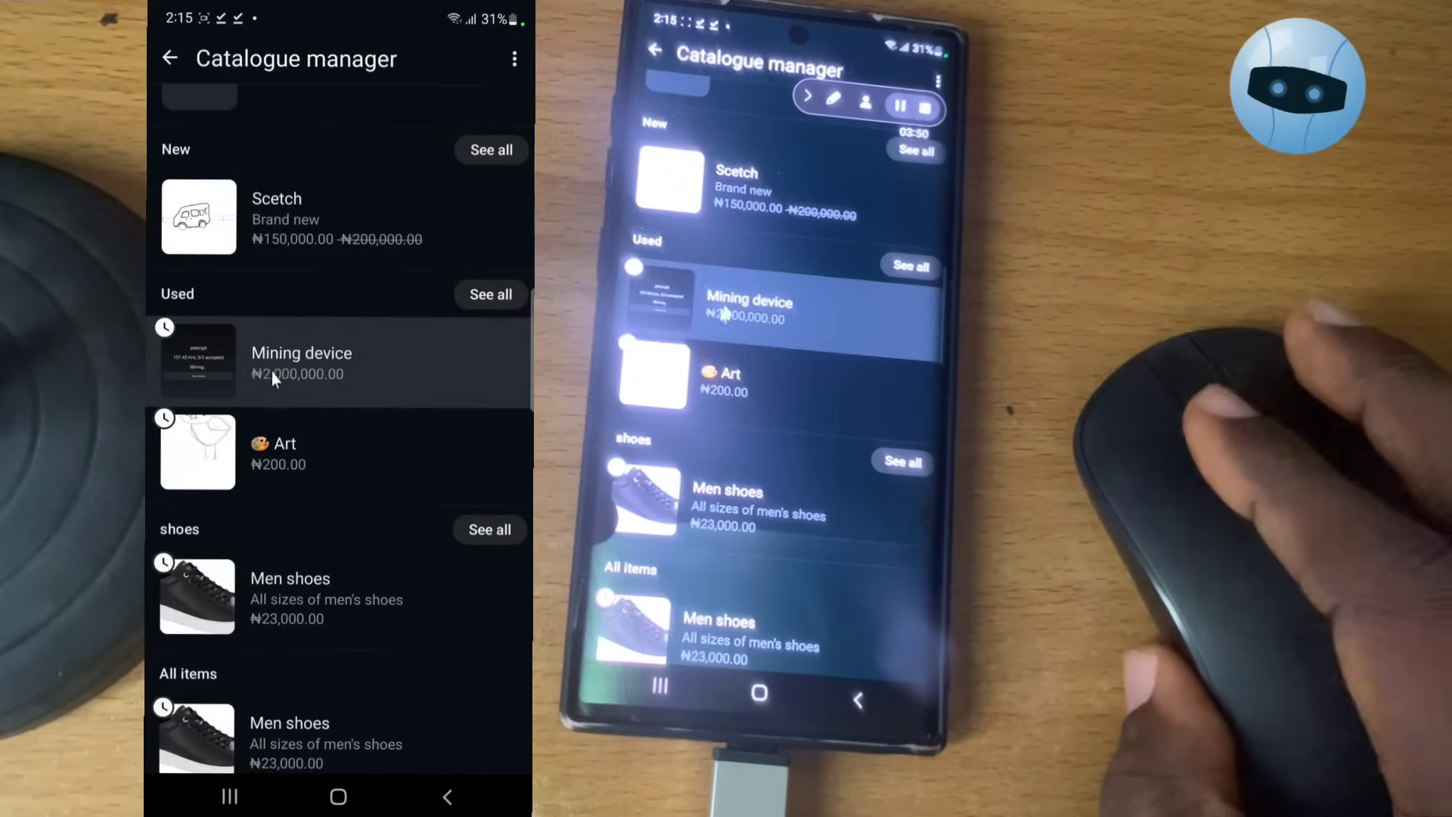
mouse_move(171, 359)
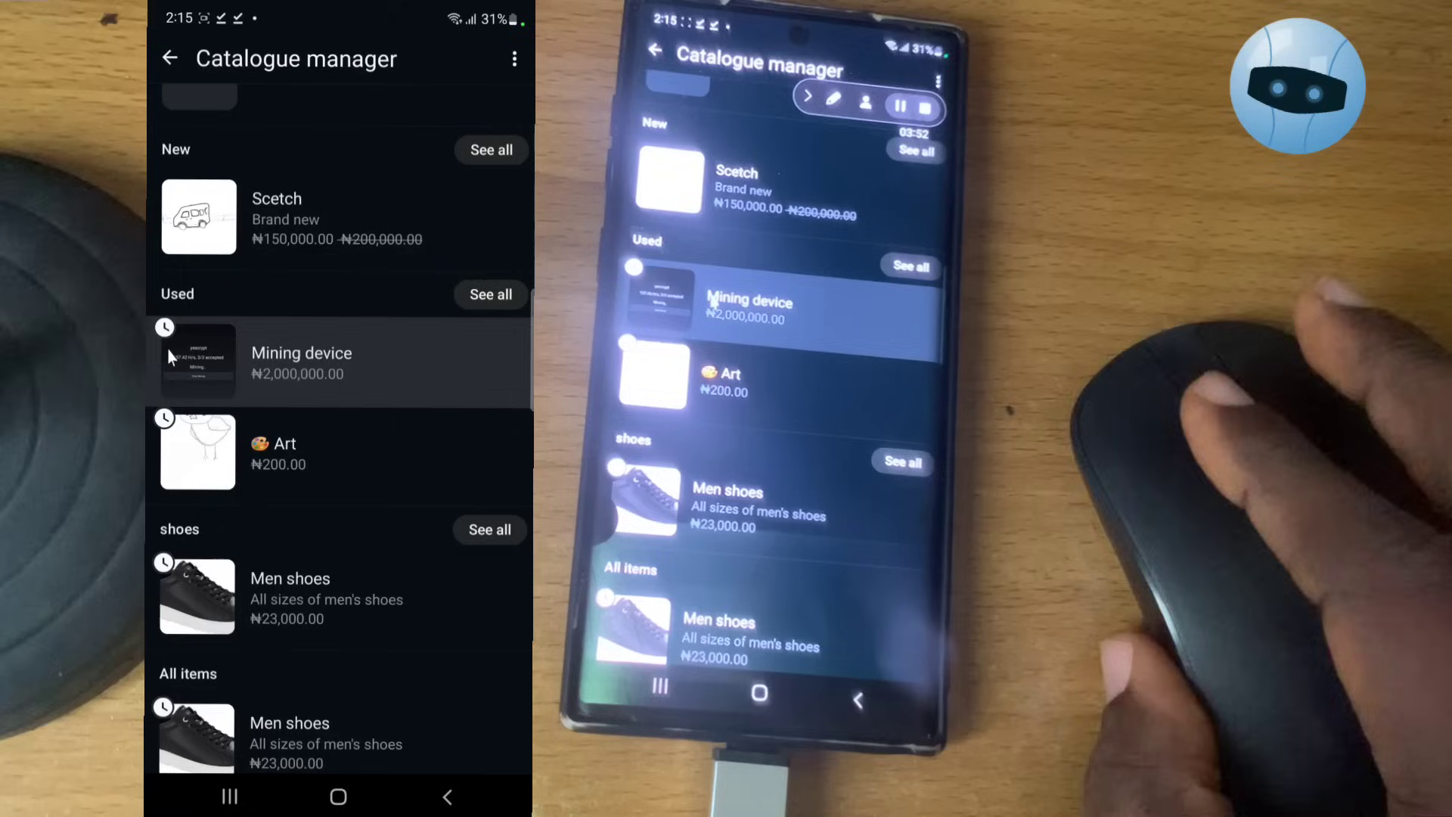
mouse_move(239, 363)
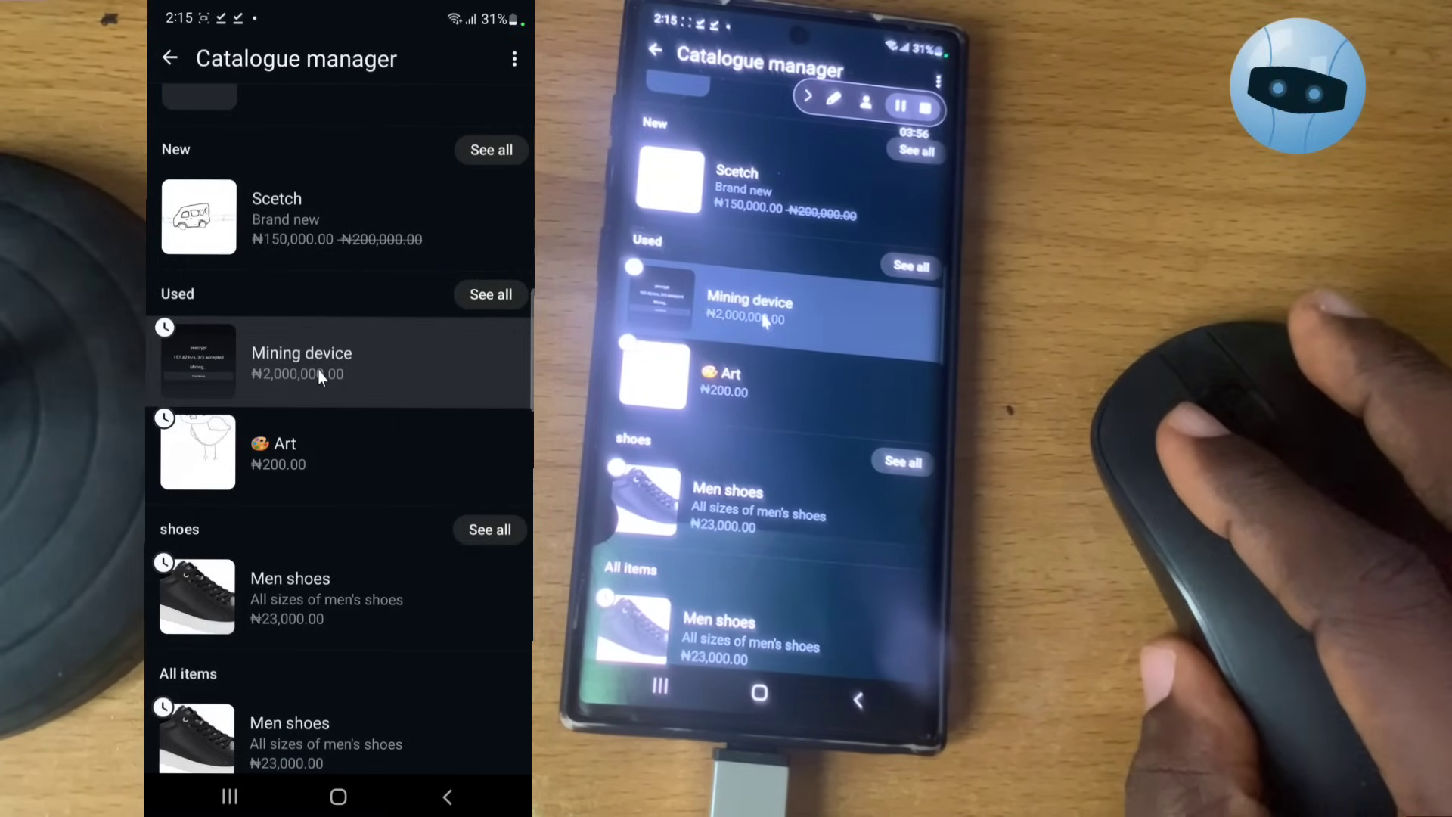
left_click(301, 361)
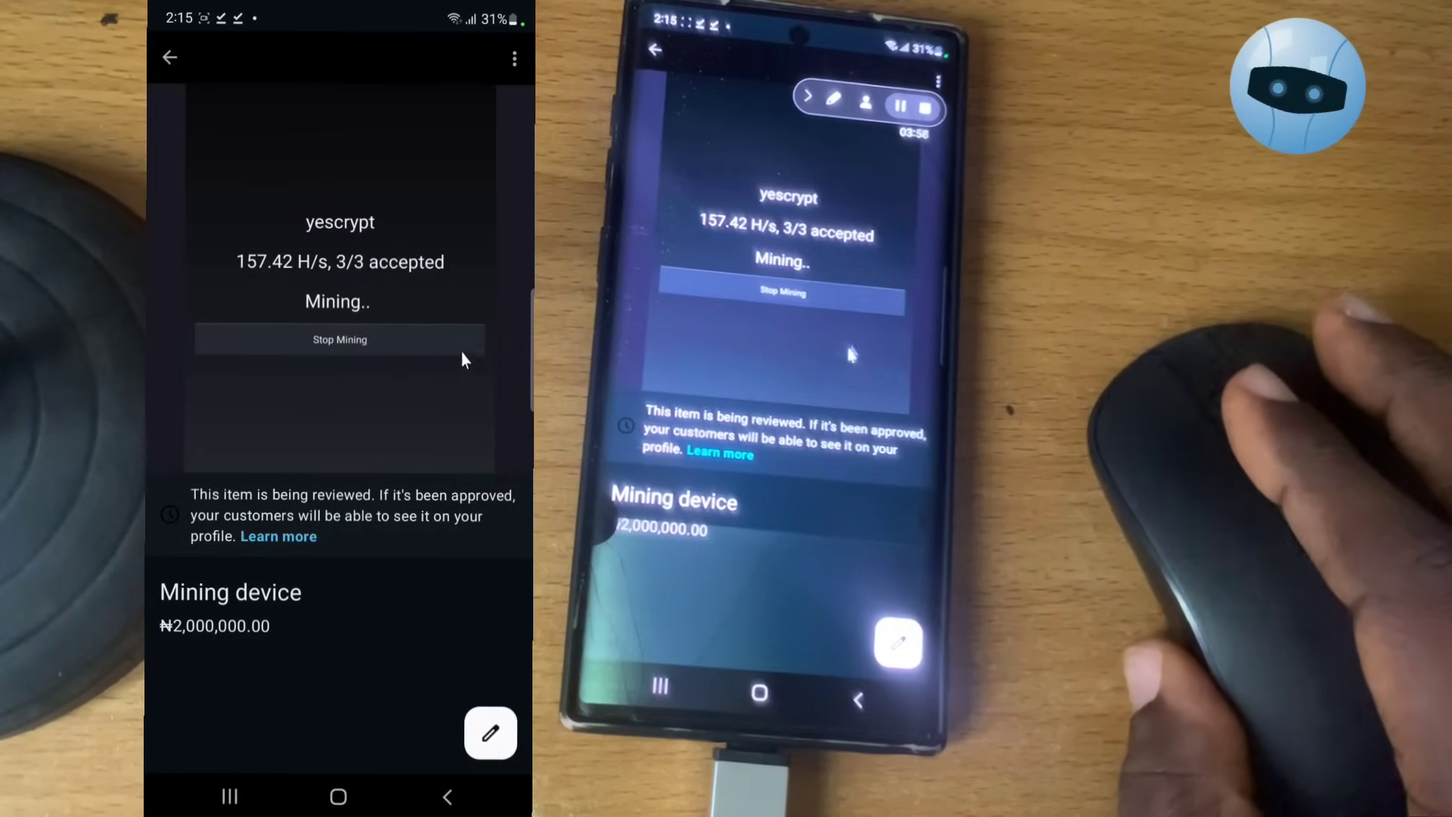
left_click(490, 733)
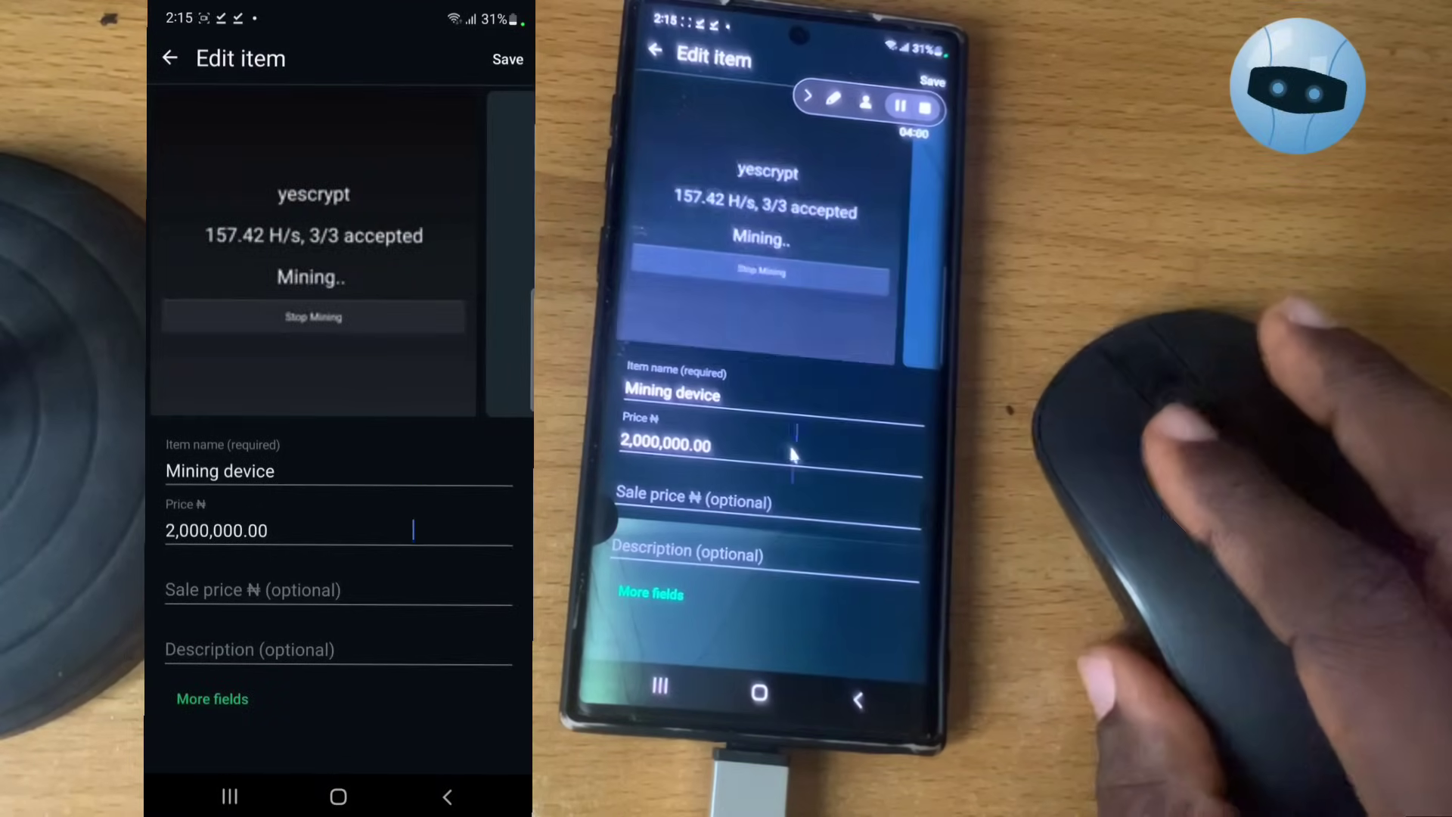
left_click(508, 58)
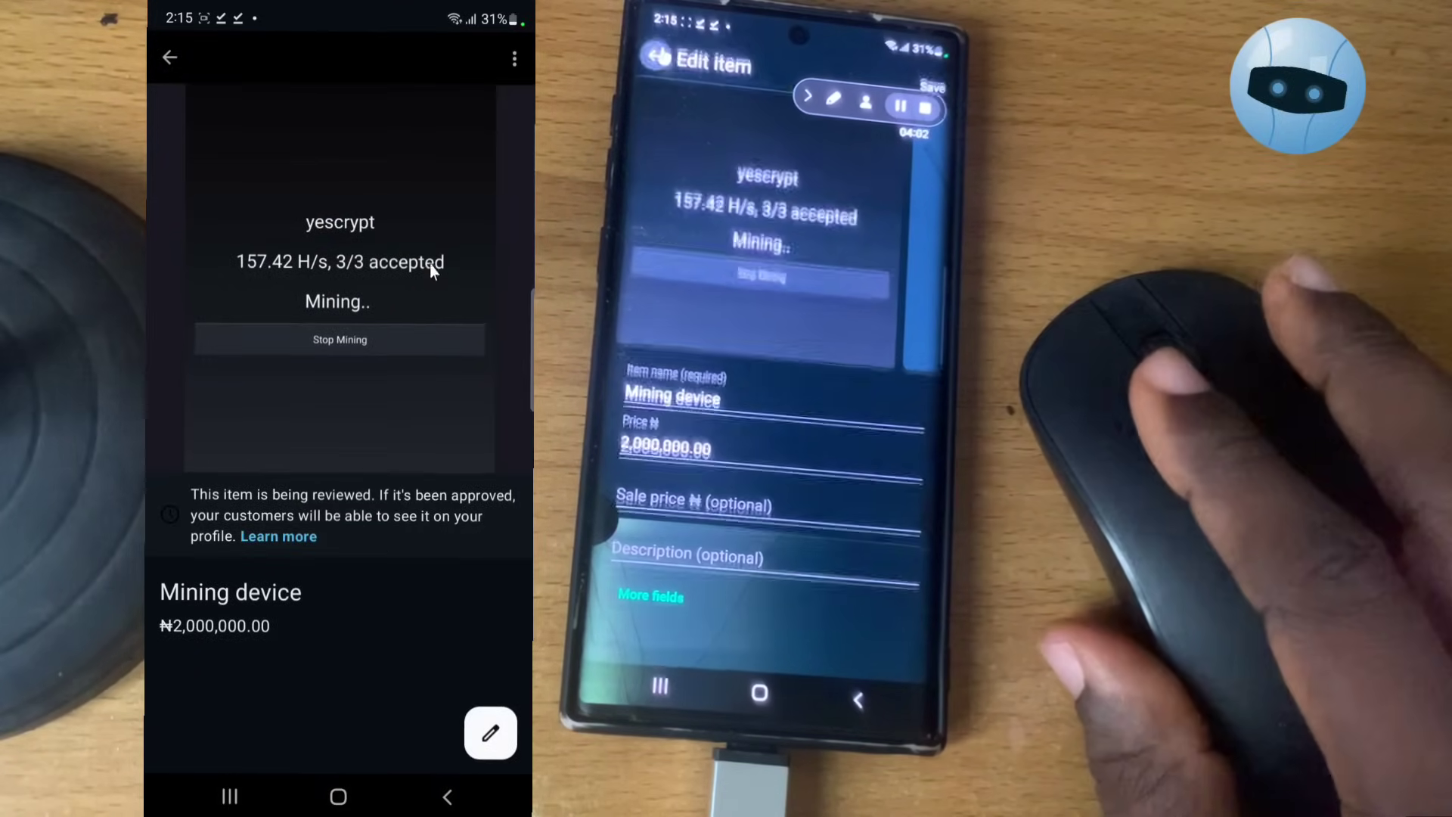
left_click(170, 57)
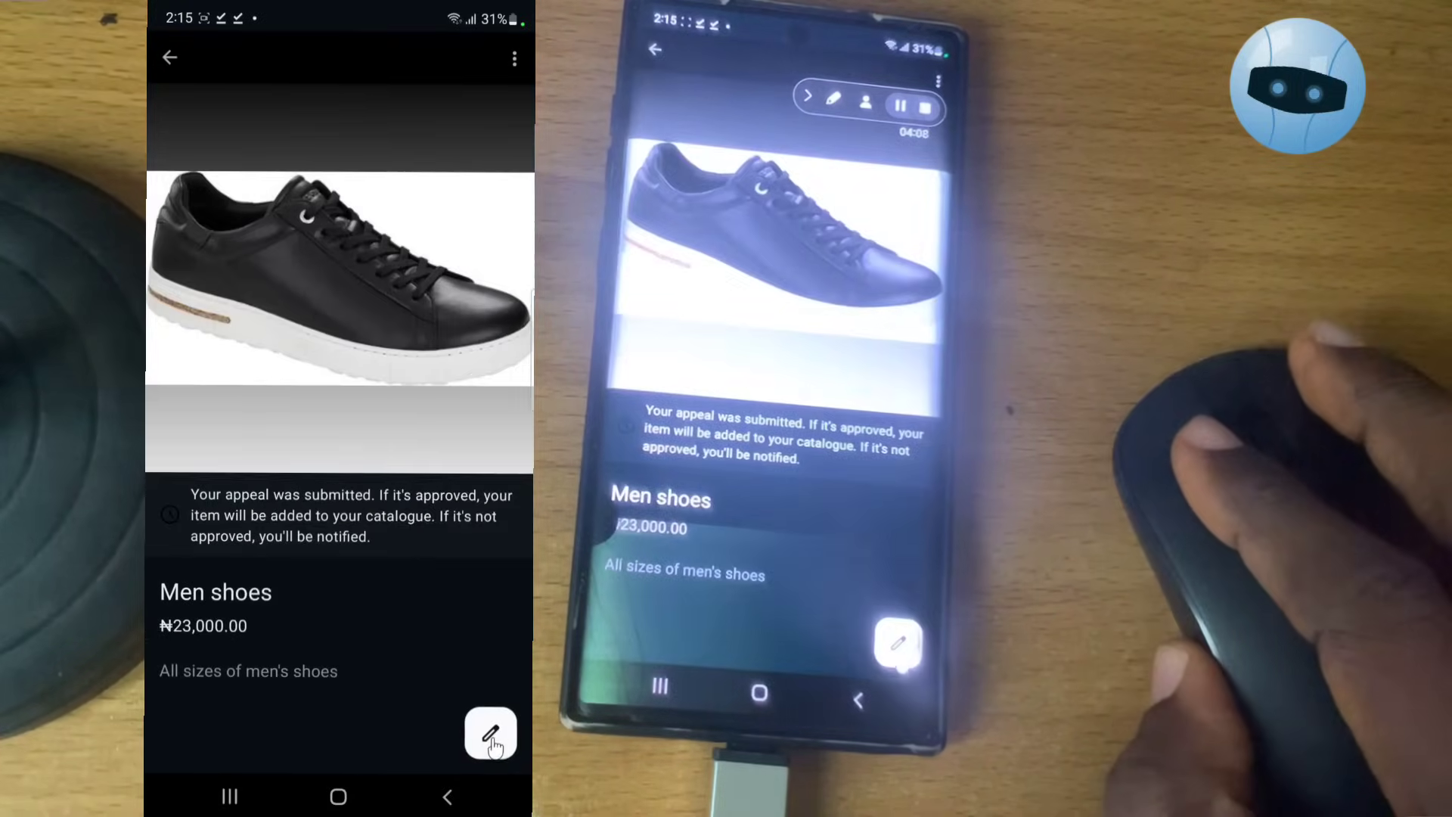
left_click(490, 734)
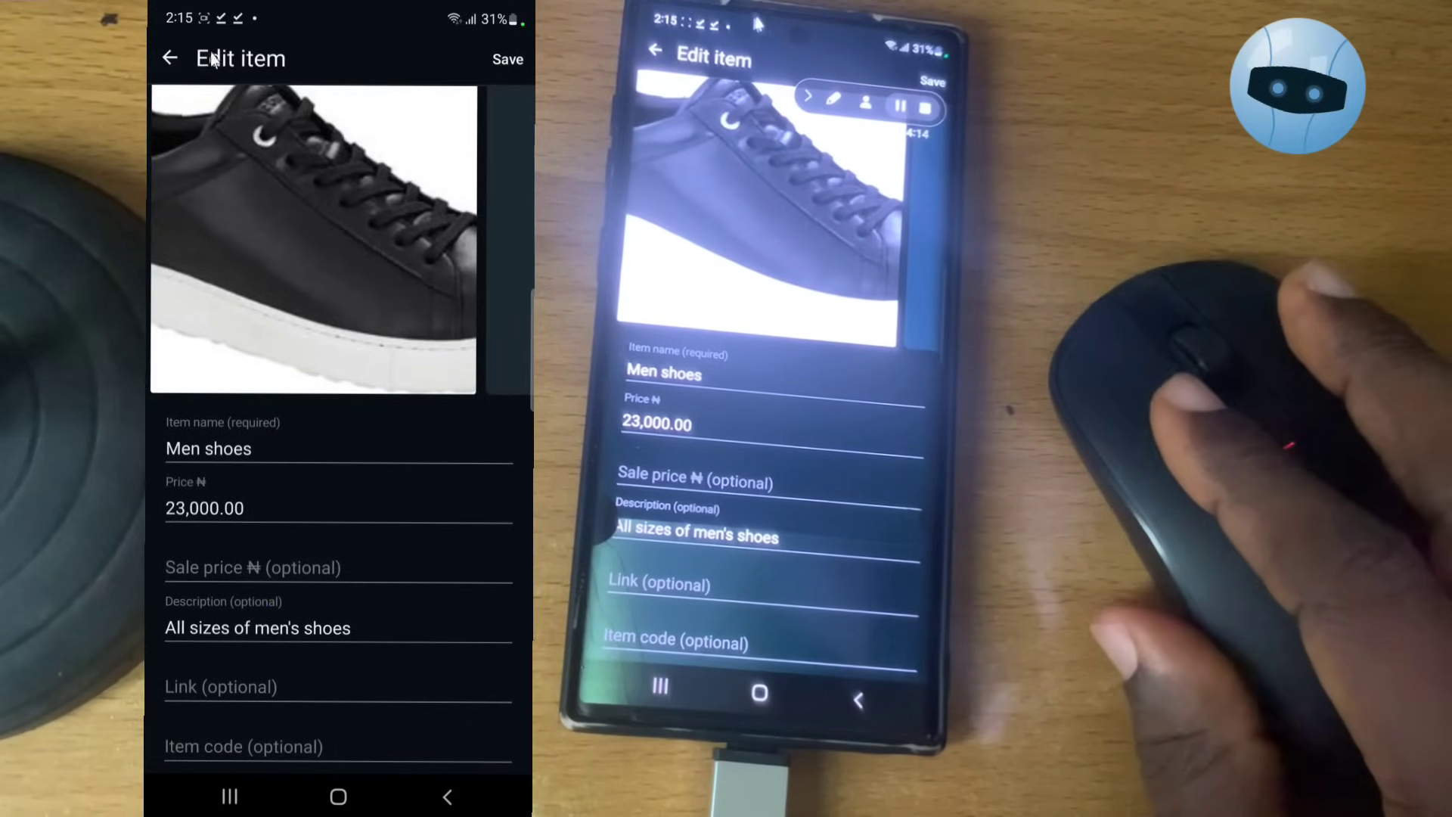
left_click(507, 59)
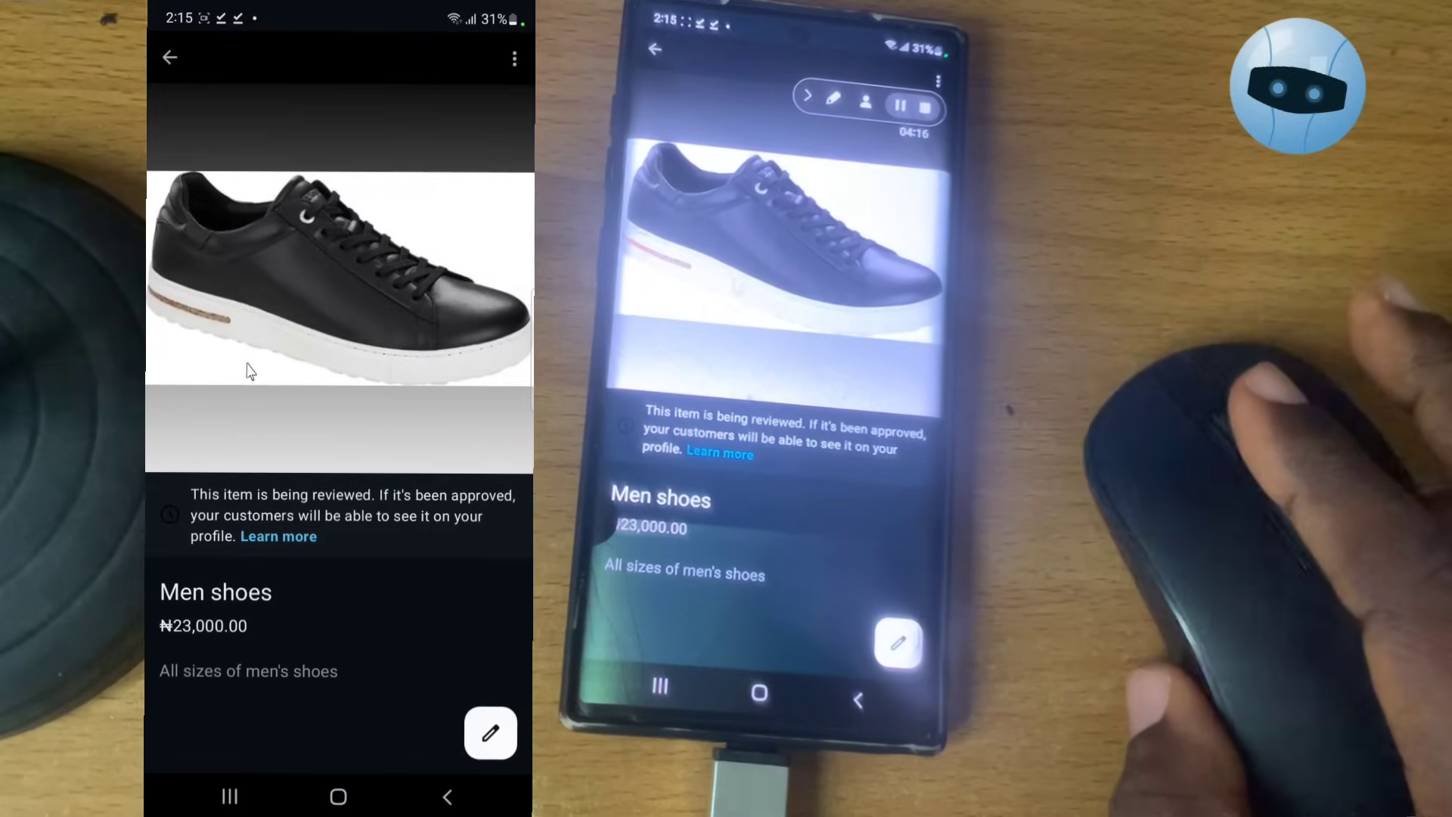
left_click(170, 56)
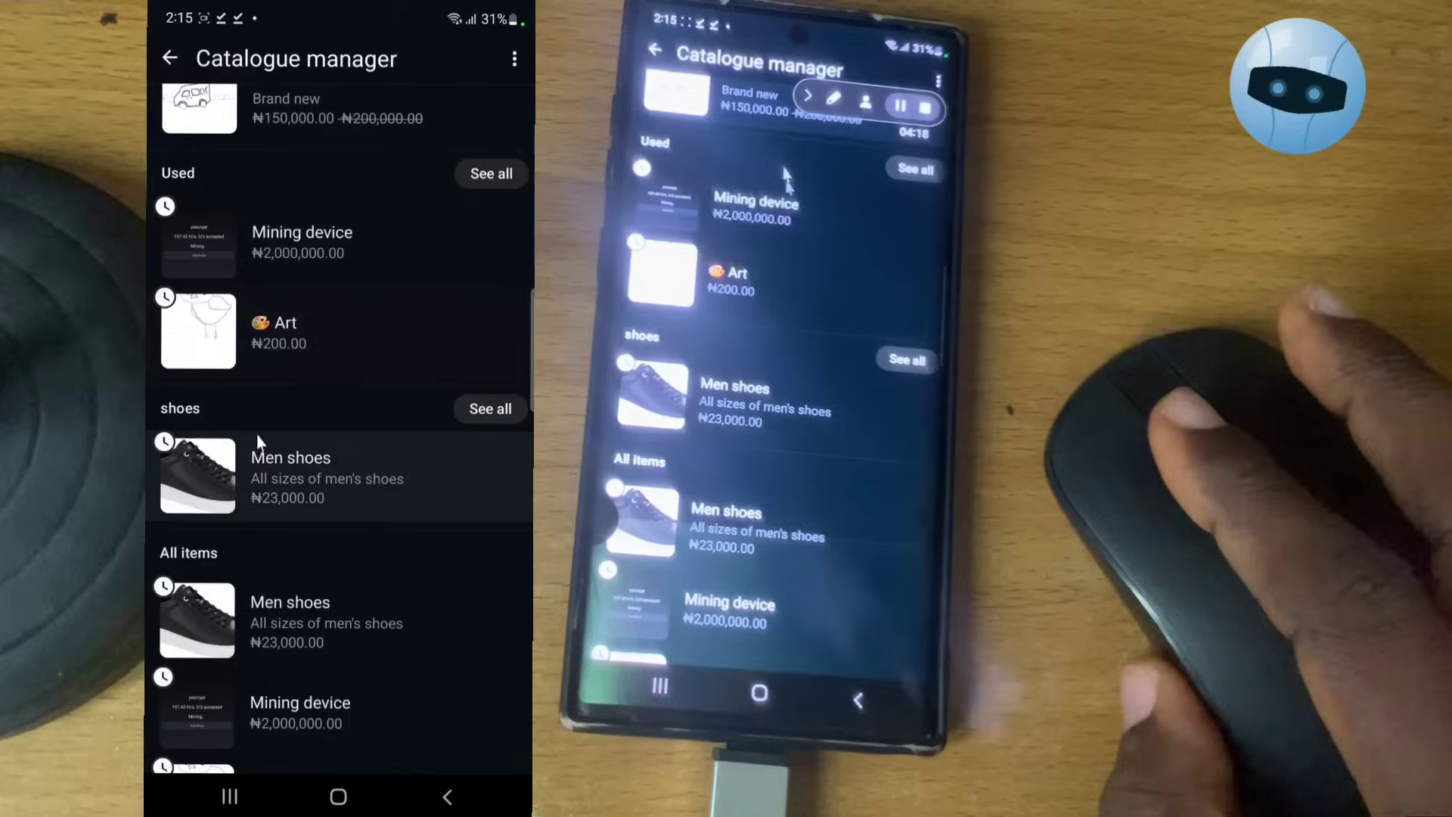
scroll("down", 3)
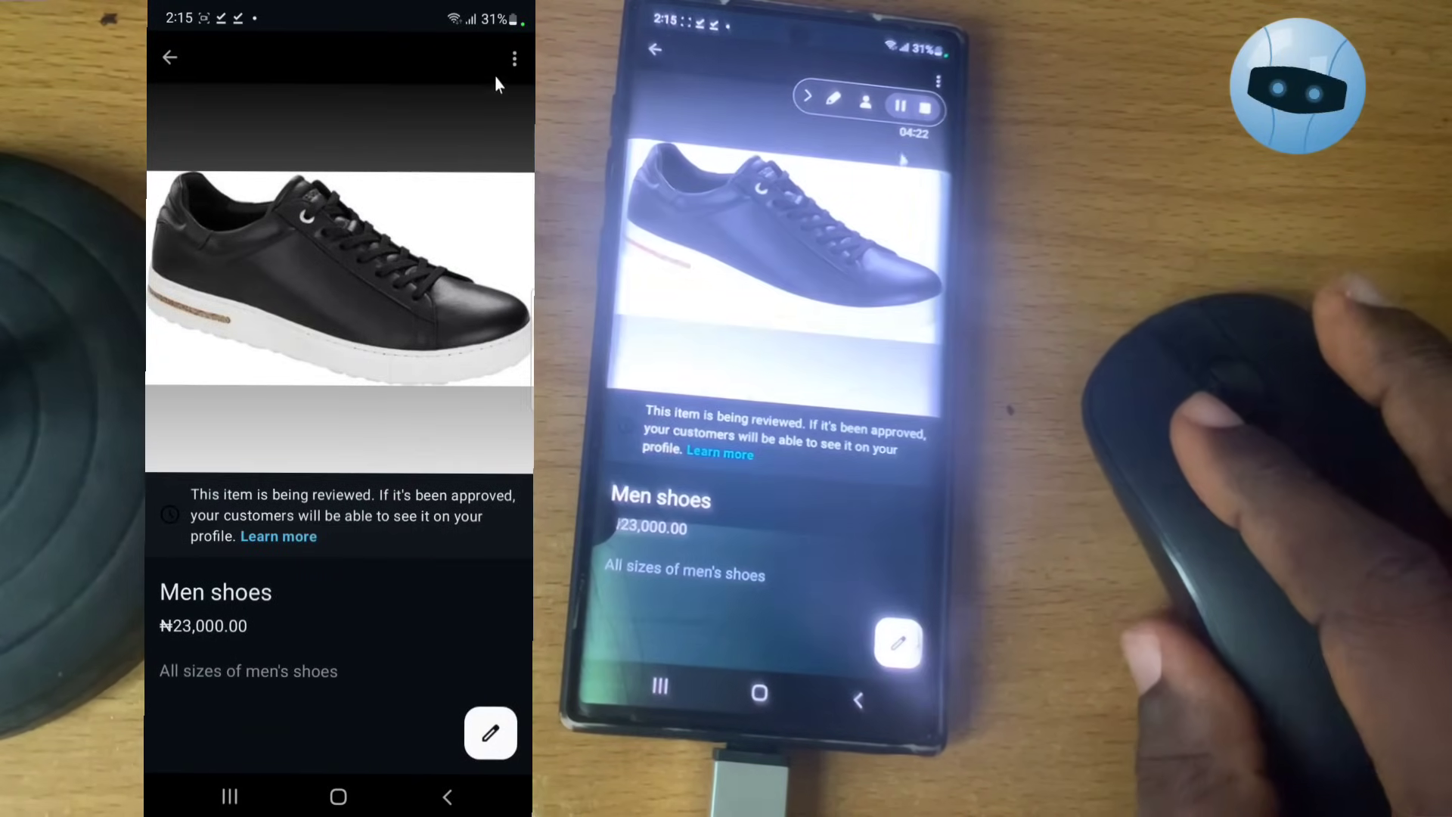
left_click(514, 57)
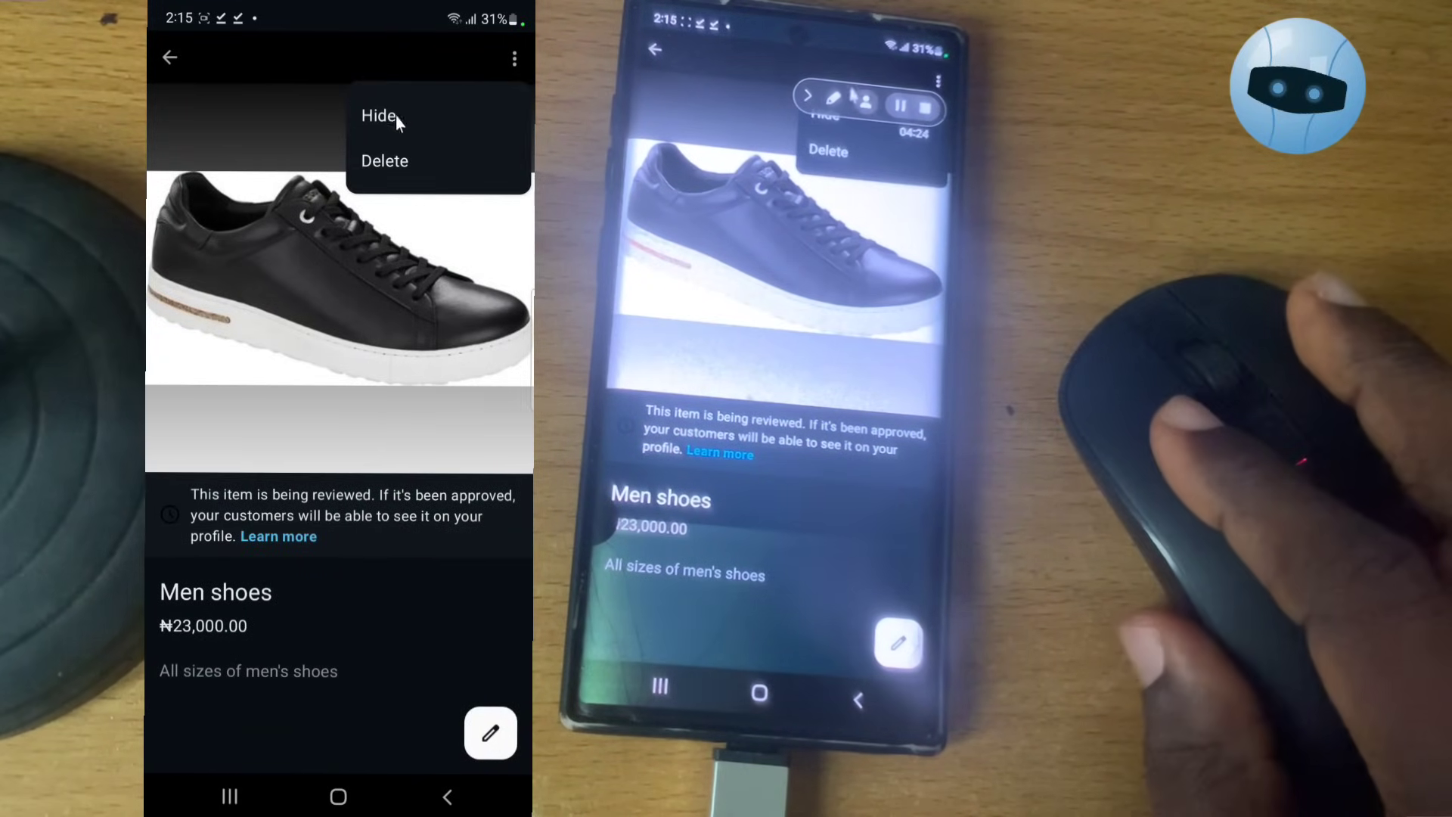
left_click(318, 86)
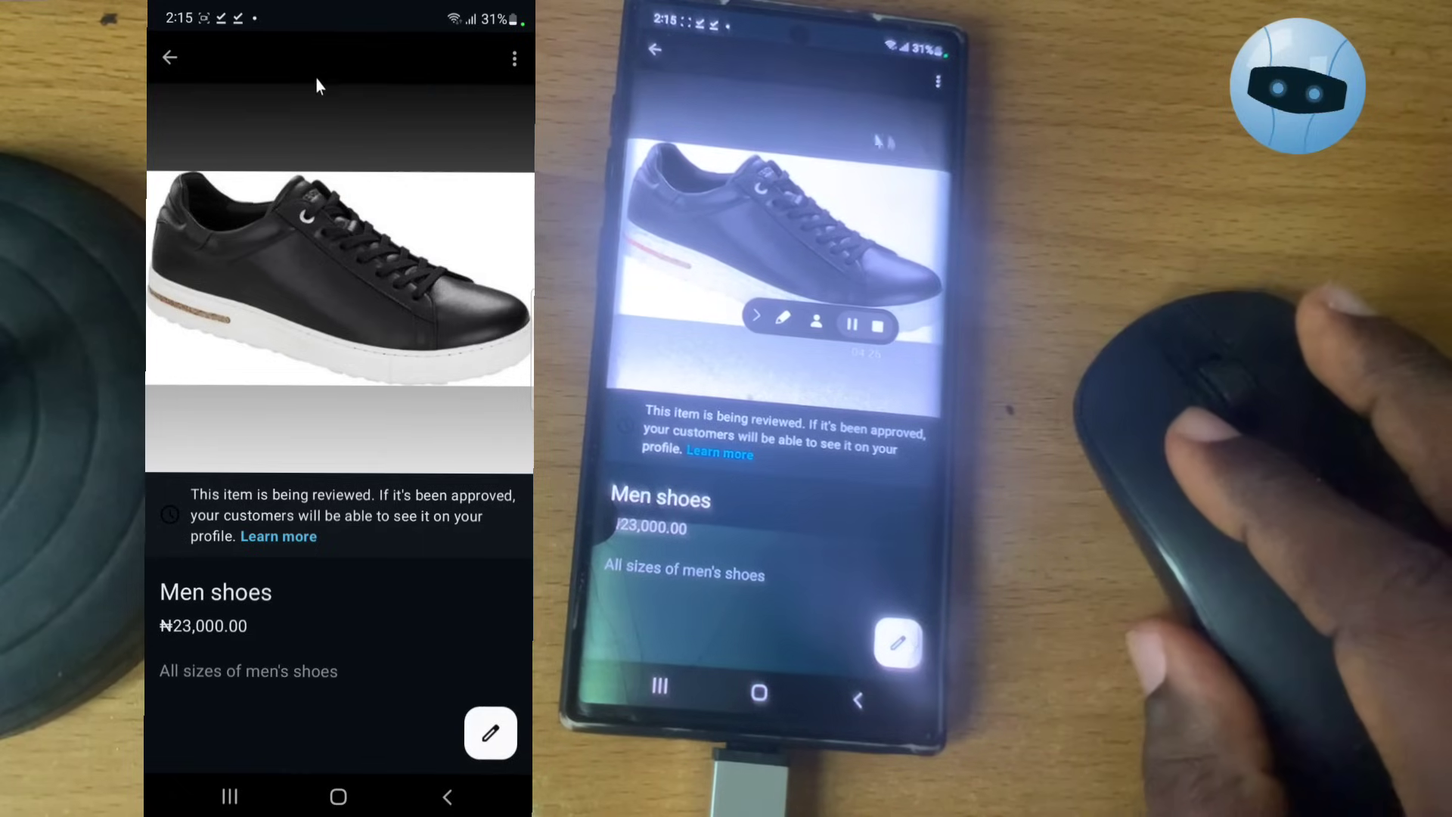
left_click(514, 58)
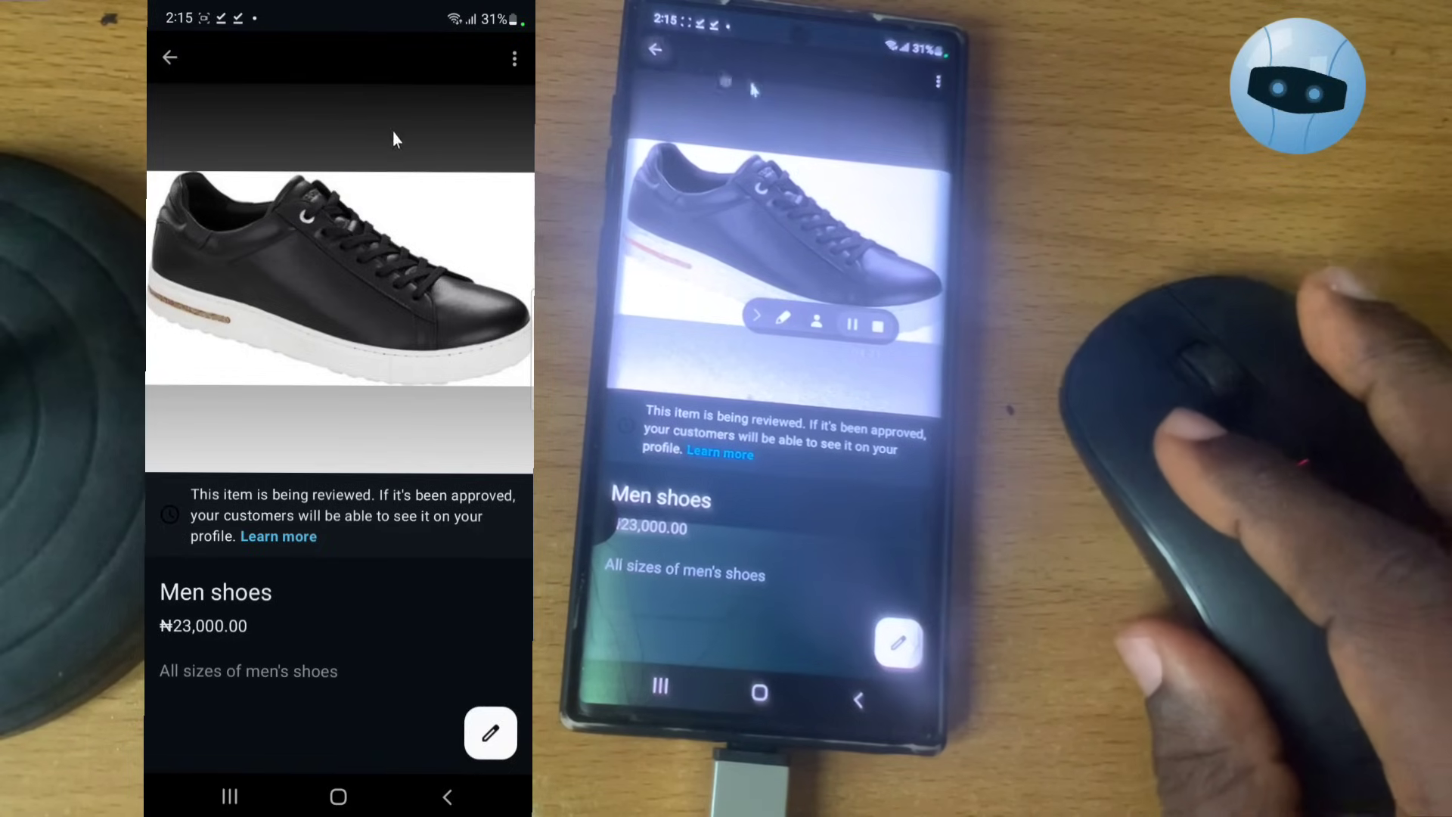
left_click(170, 58)
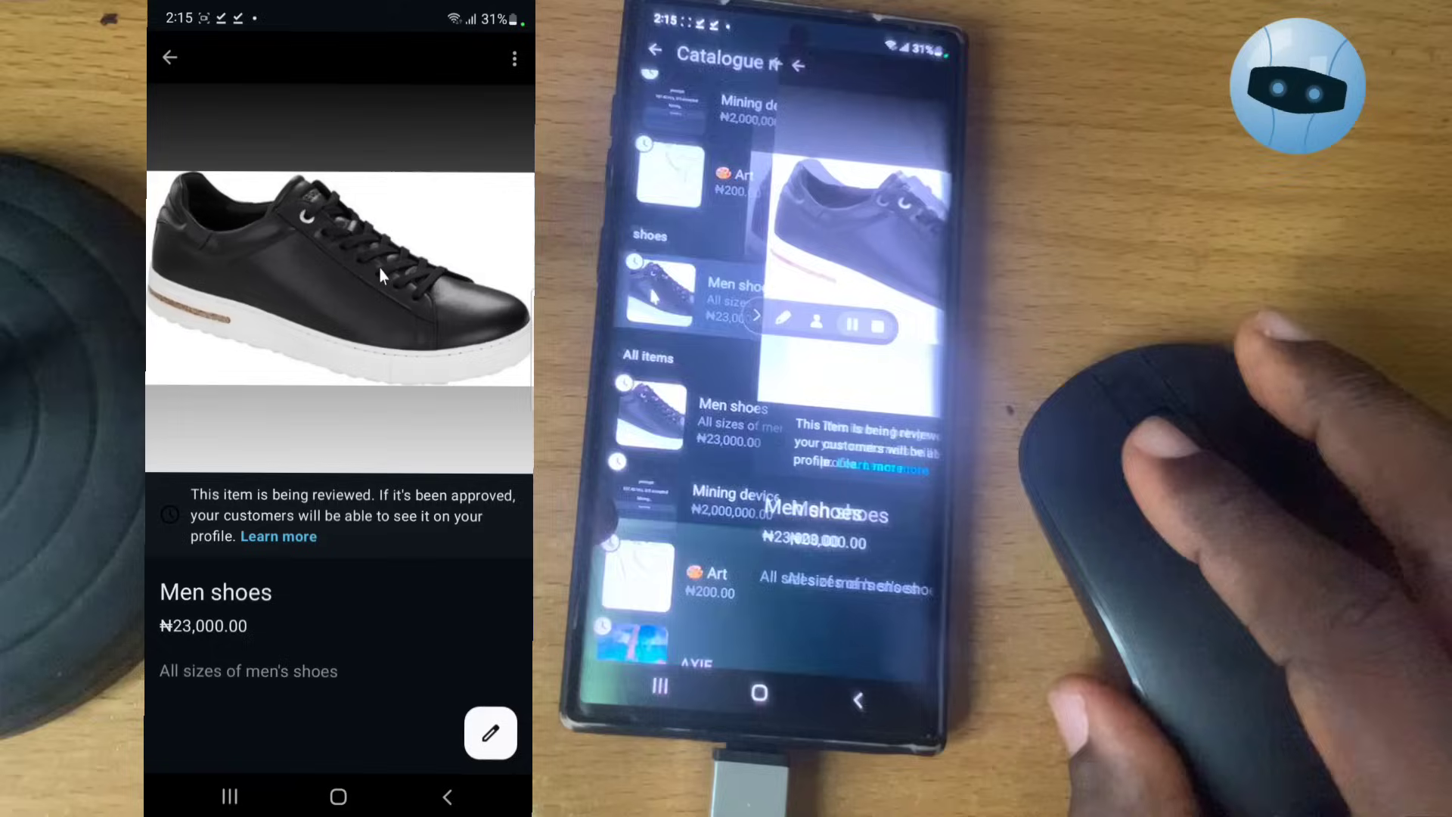
left_click(513, 57)
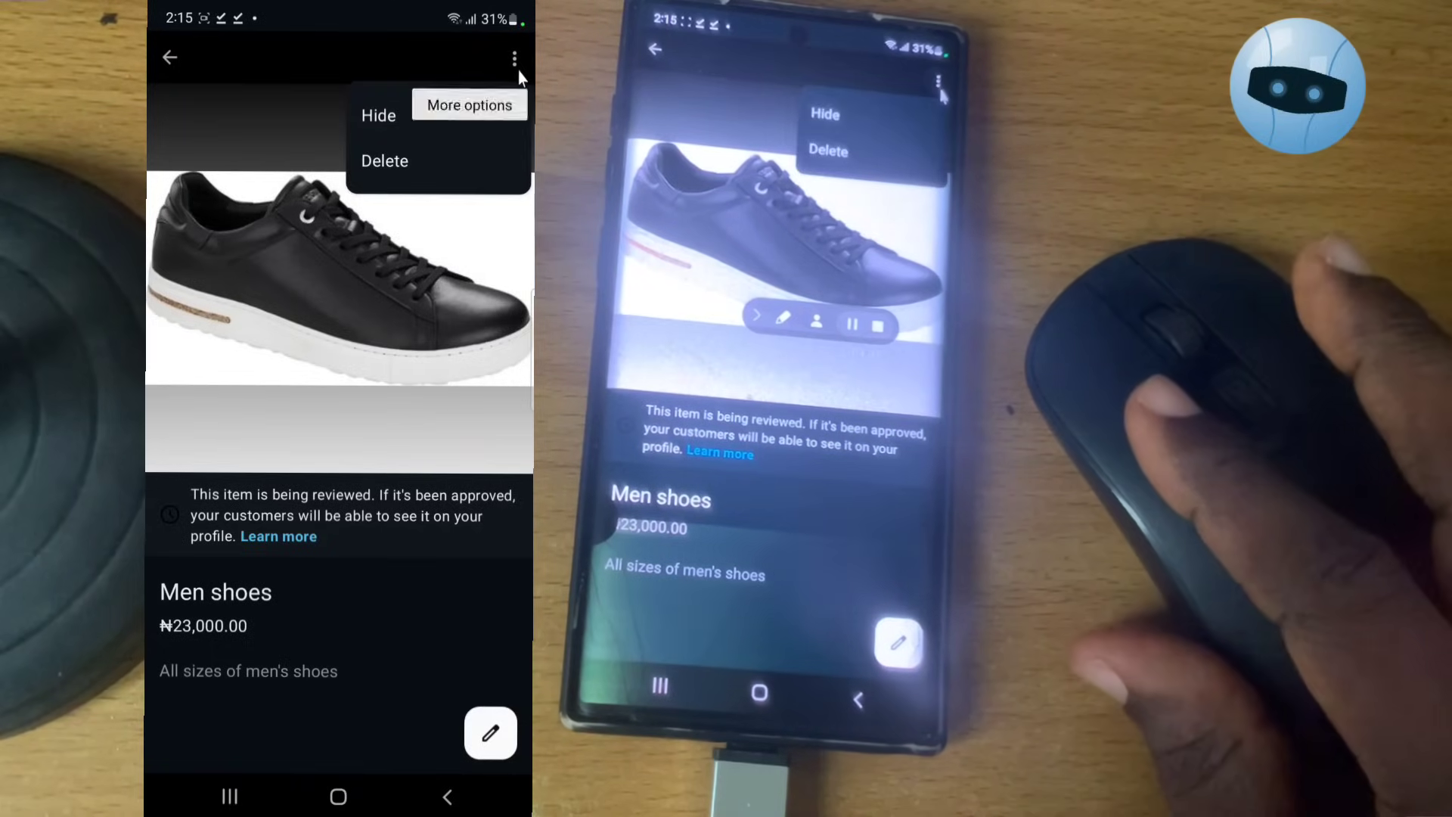
mouse_move(195, 124)
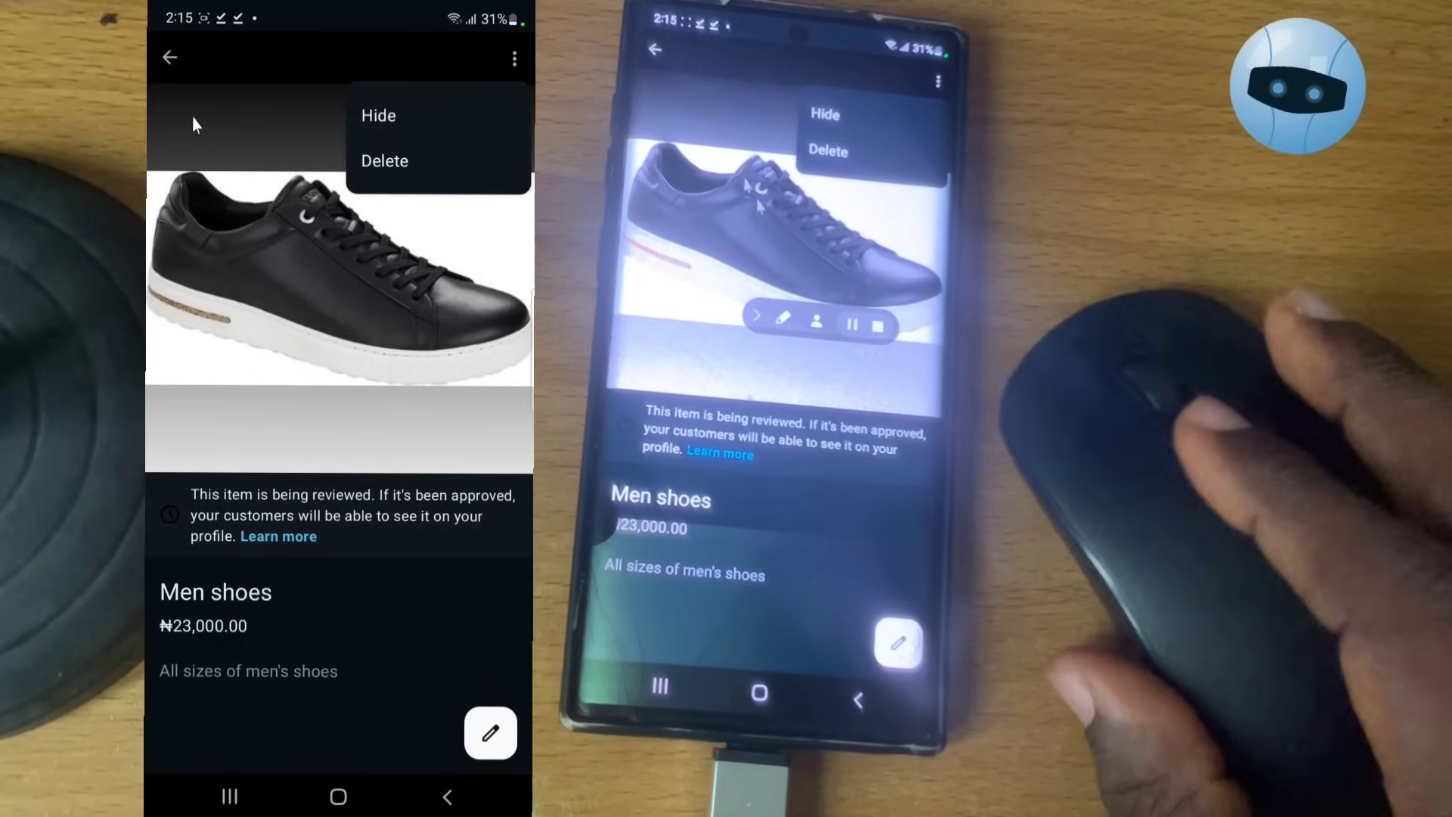
left_click(170, 57)
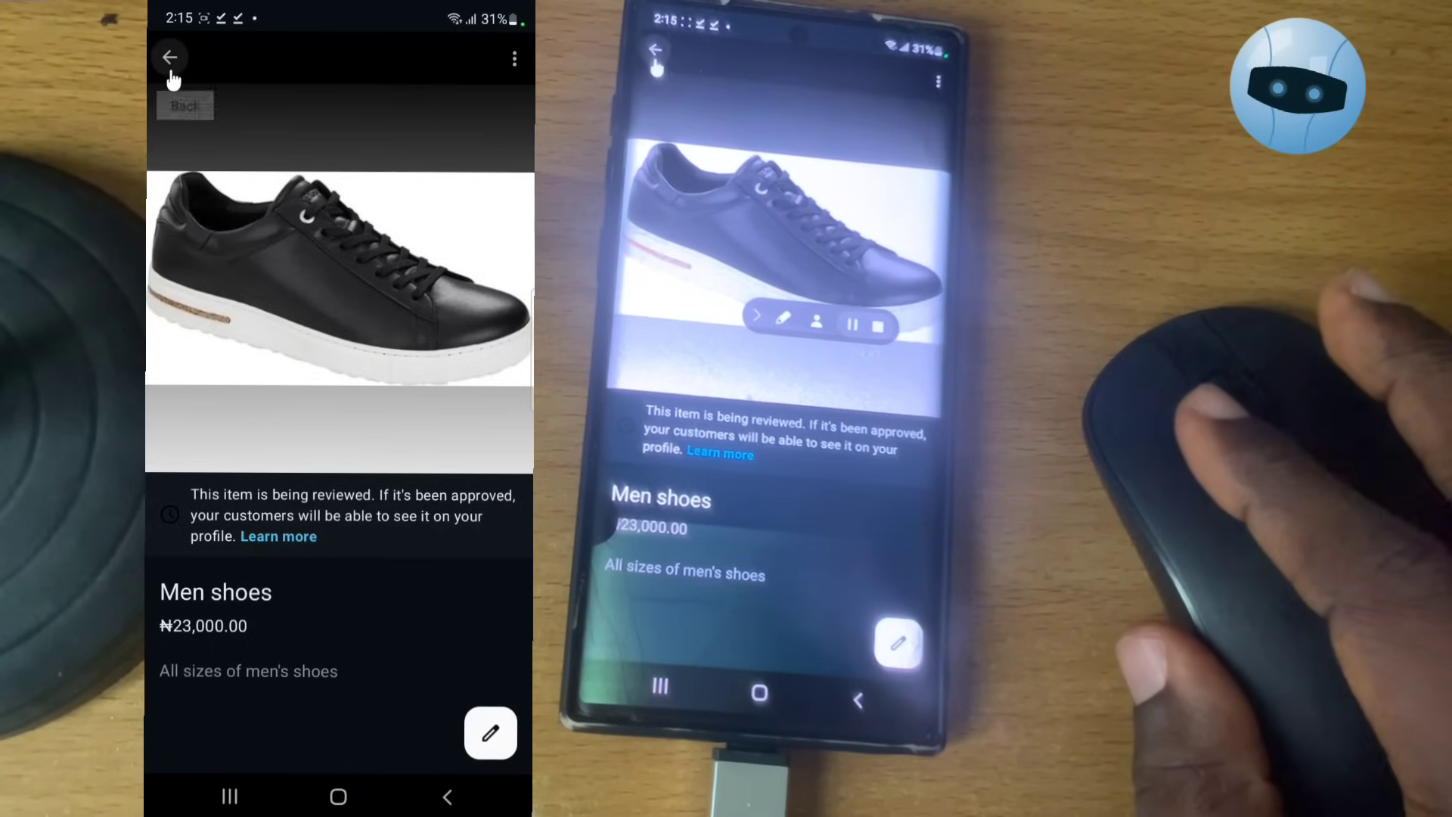